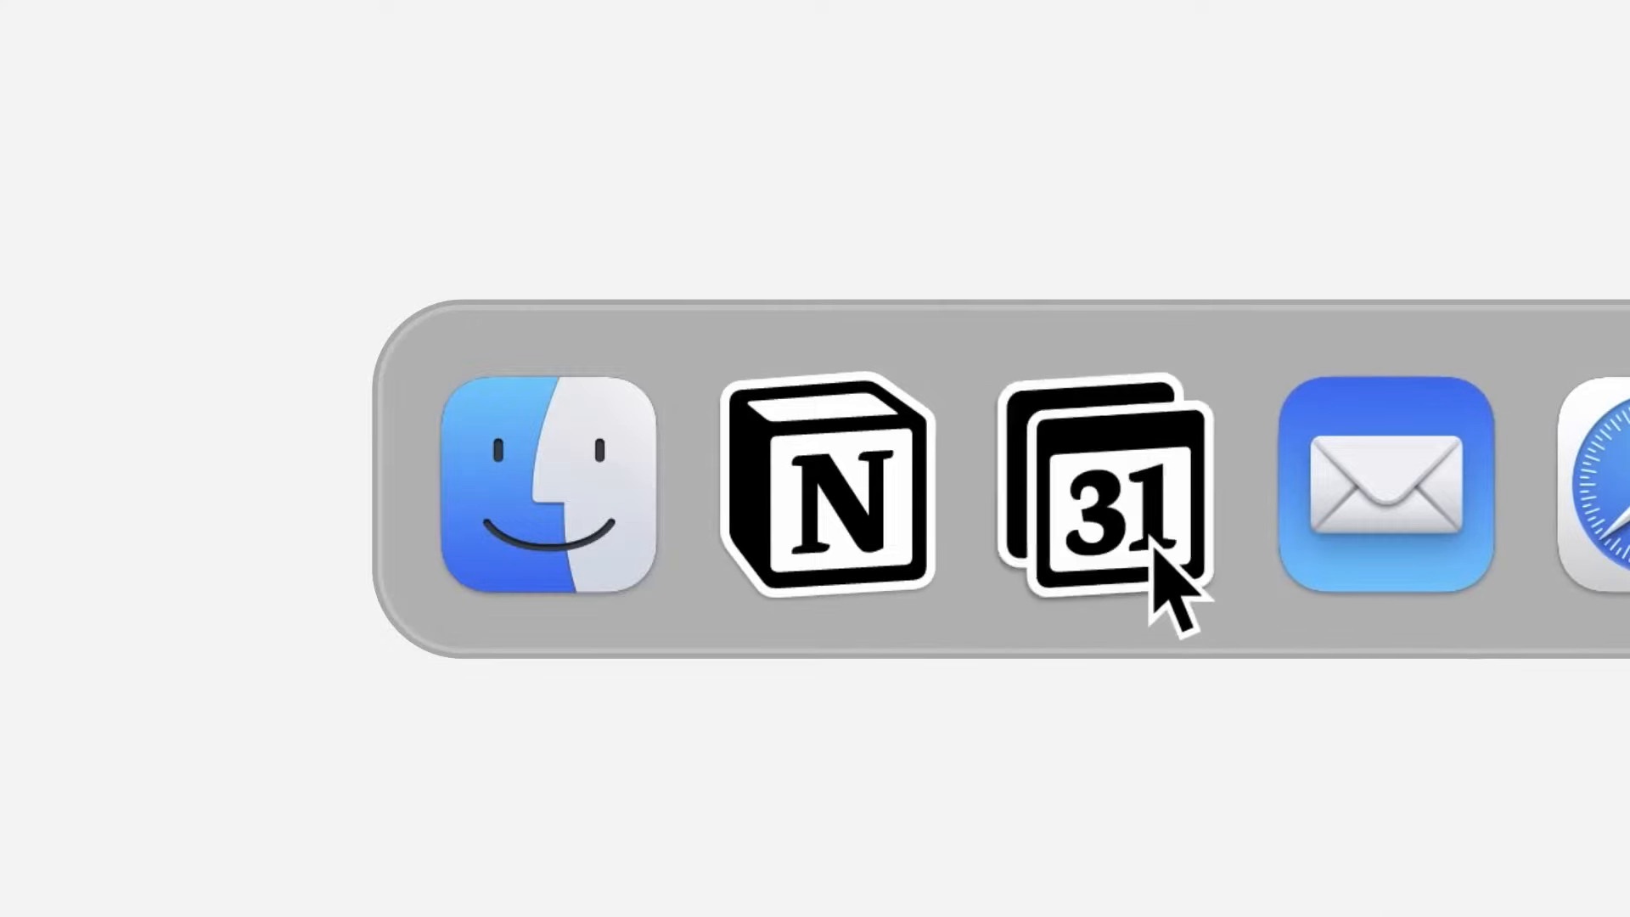
Step: Launch Notion Calendar from the Dock and show the keyboard shortcuts list
{"action": "left_click", "coordinate": [1114, 489]}
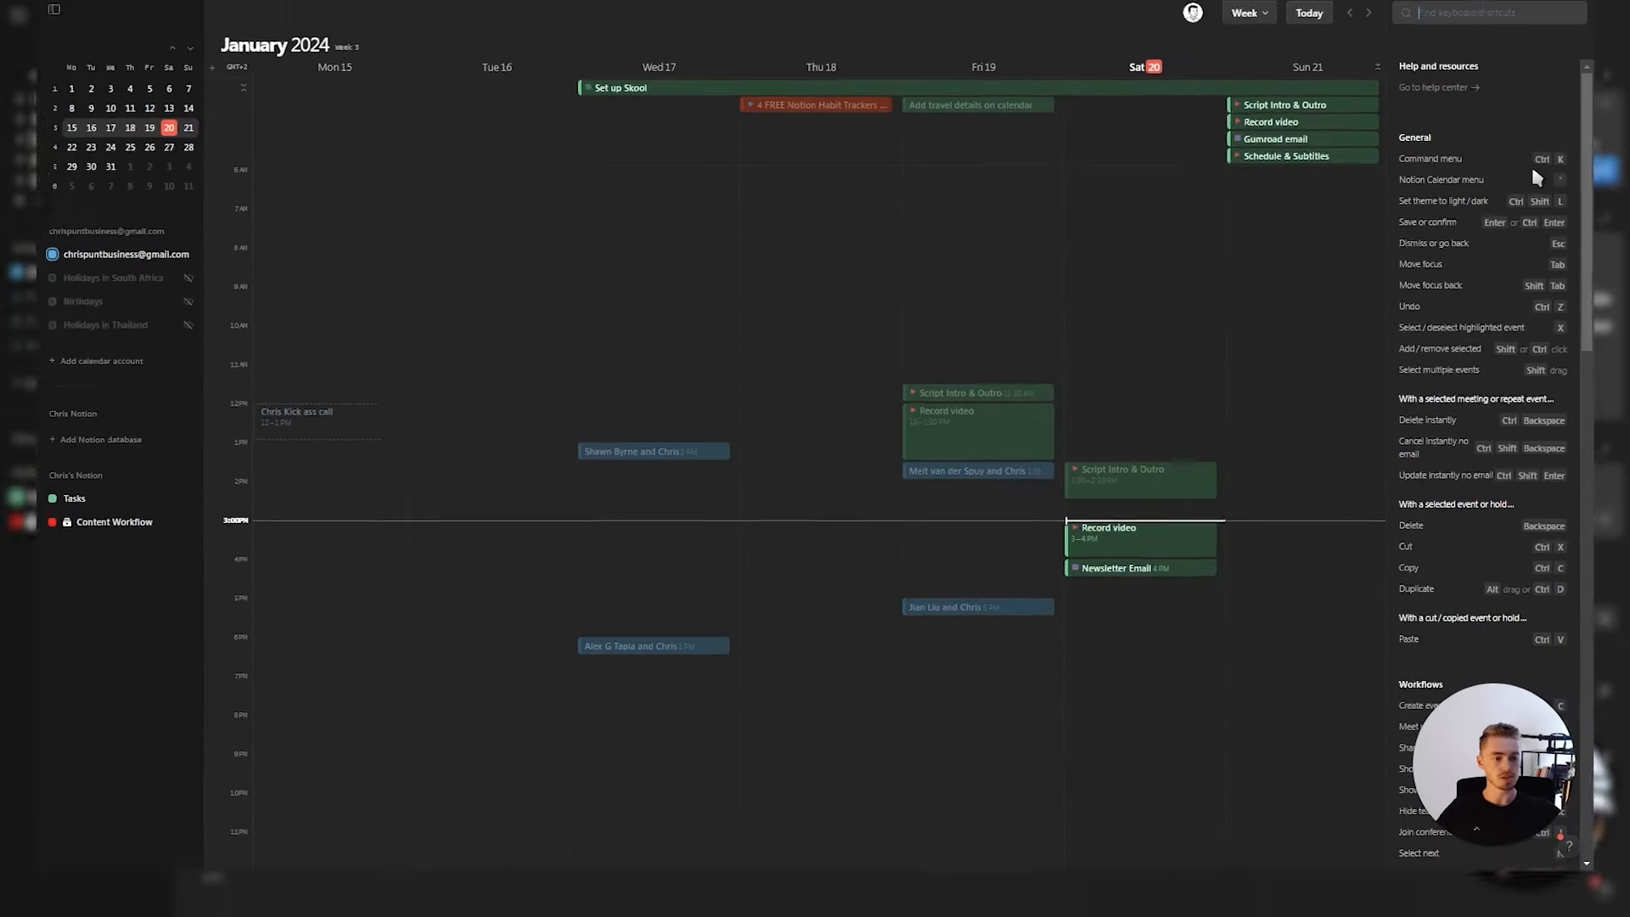
Step: Close the shortcuts panel, try the Ctrl+K command menu and toggle the sidebar
{"action": "scroll", "scroll_direction": "down", "scroll_amount": 3}
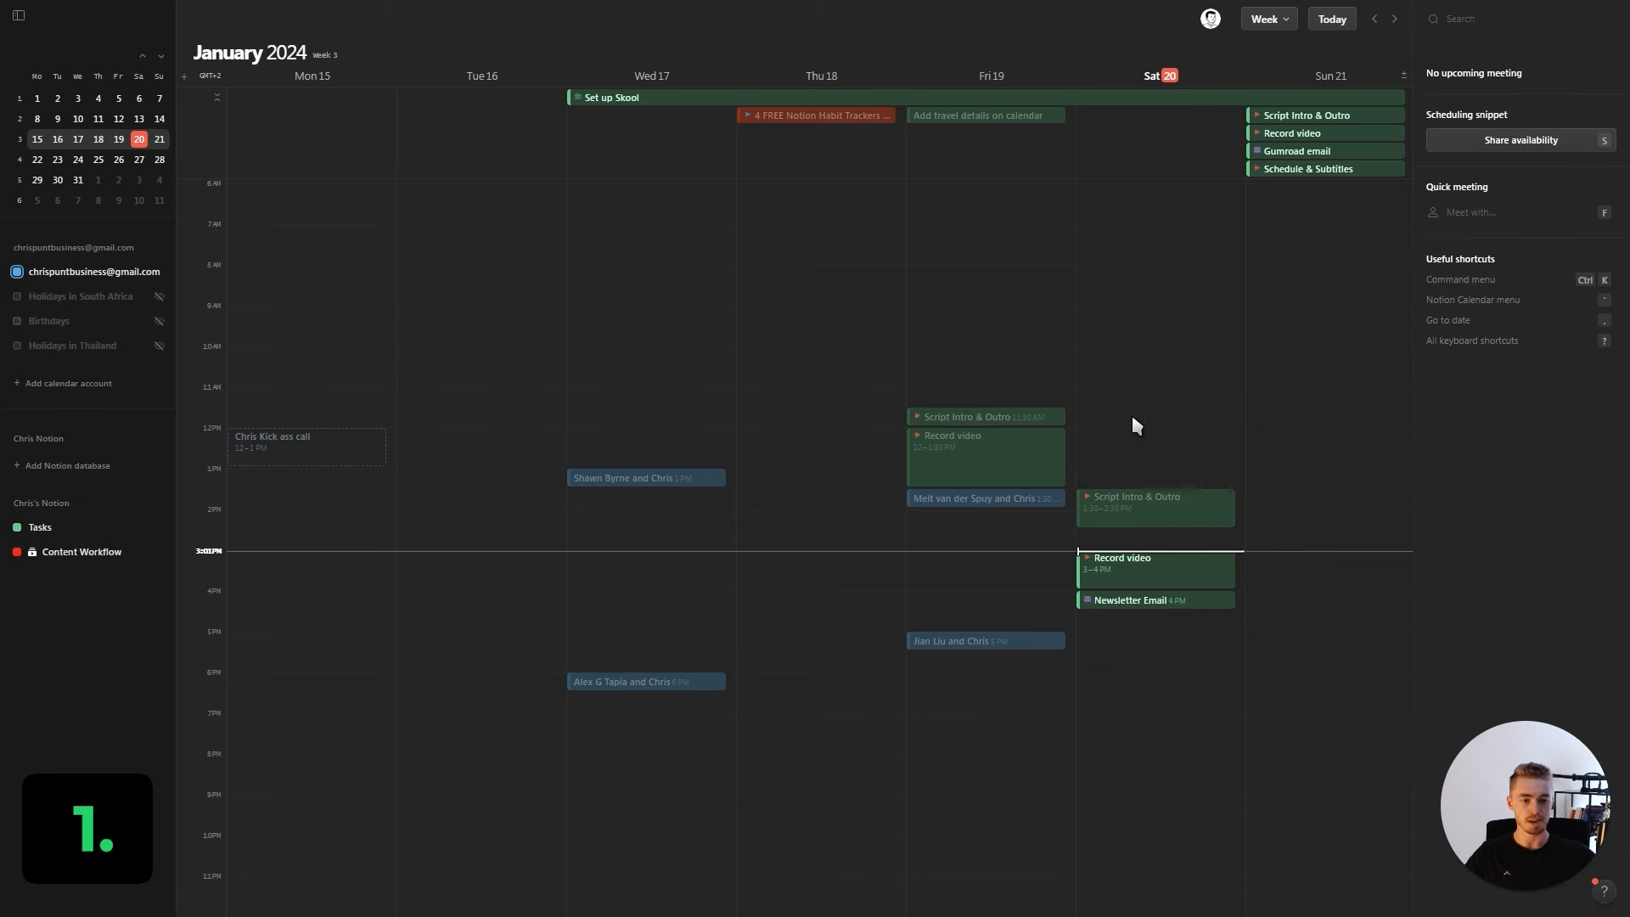
{"action": "key", "text": "ctrl+k"}
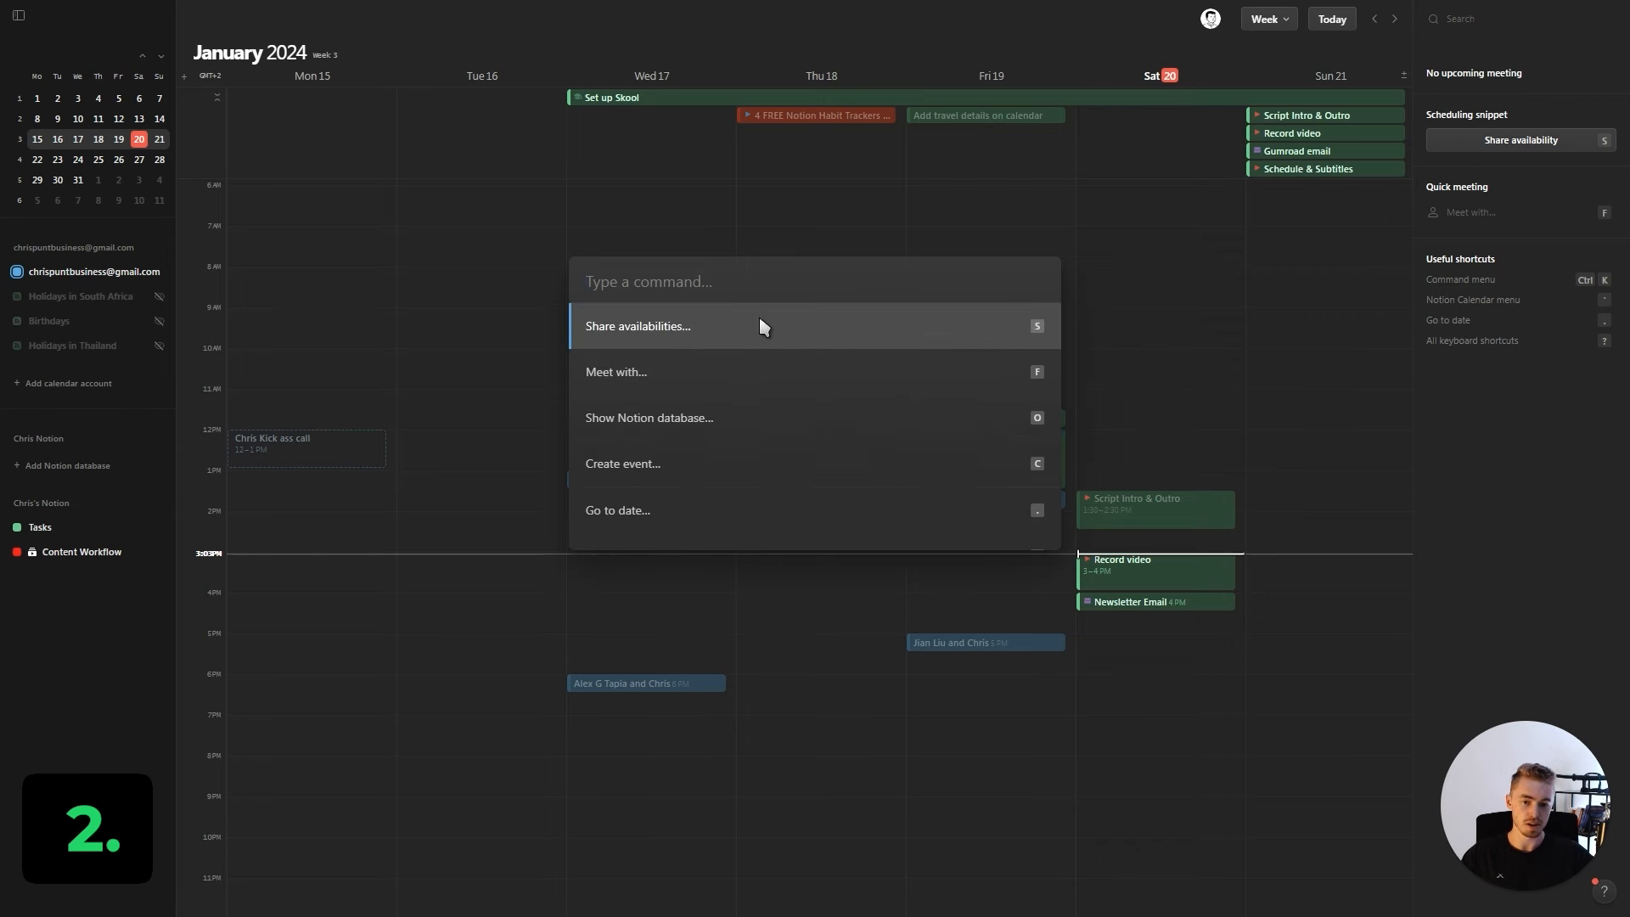
{"action": "key", "text": "Escape"}
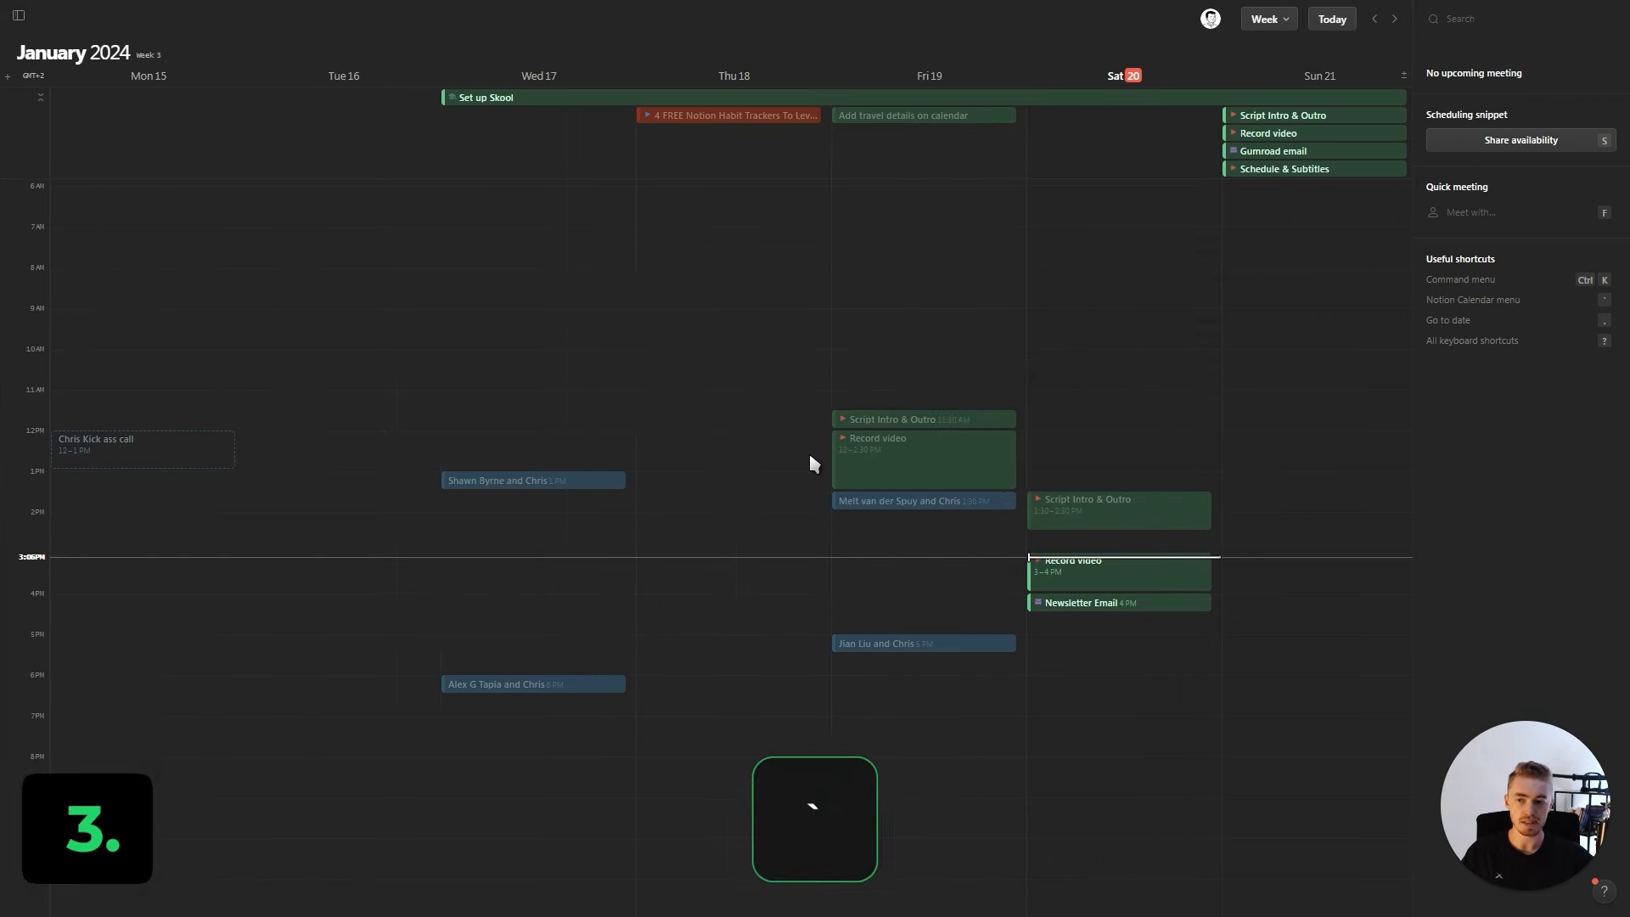
{"action": "left_click", "coordinate": [17, 15]}
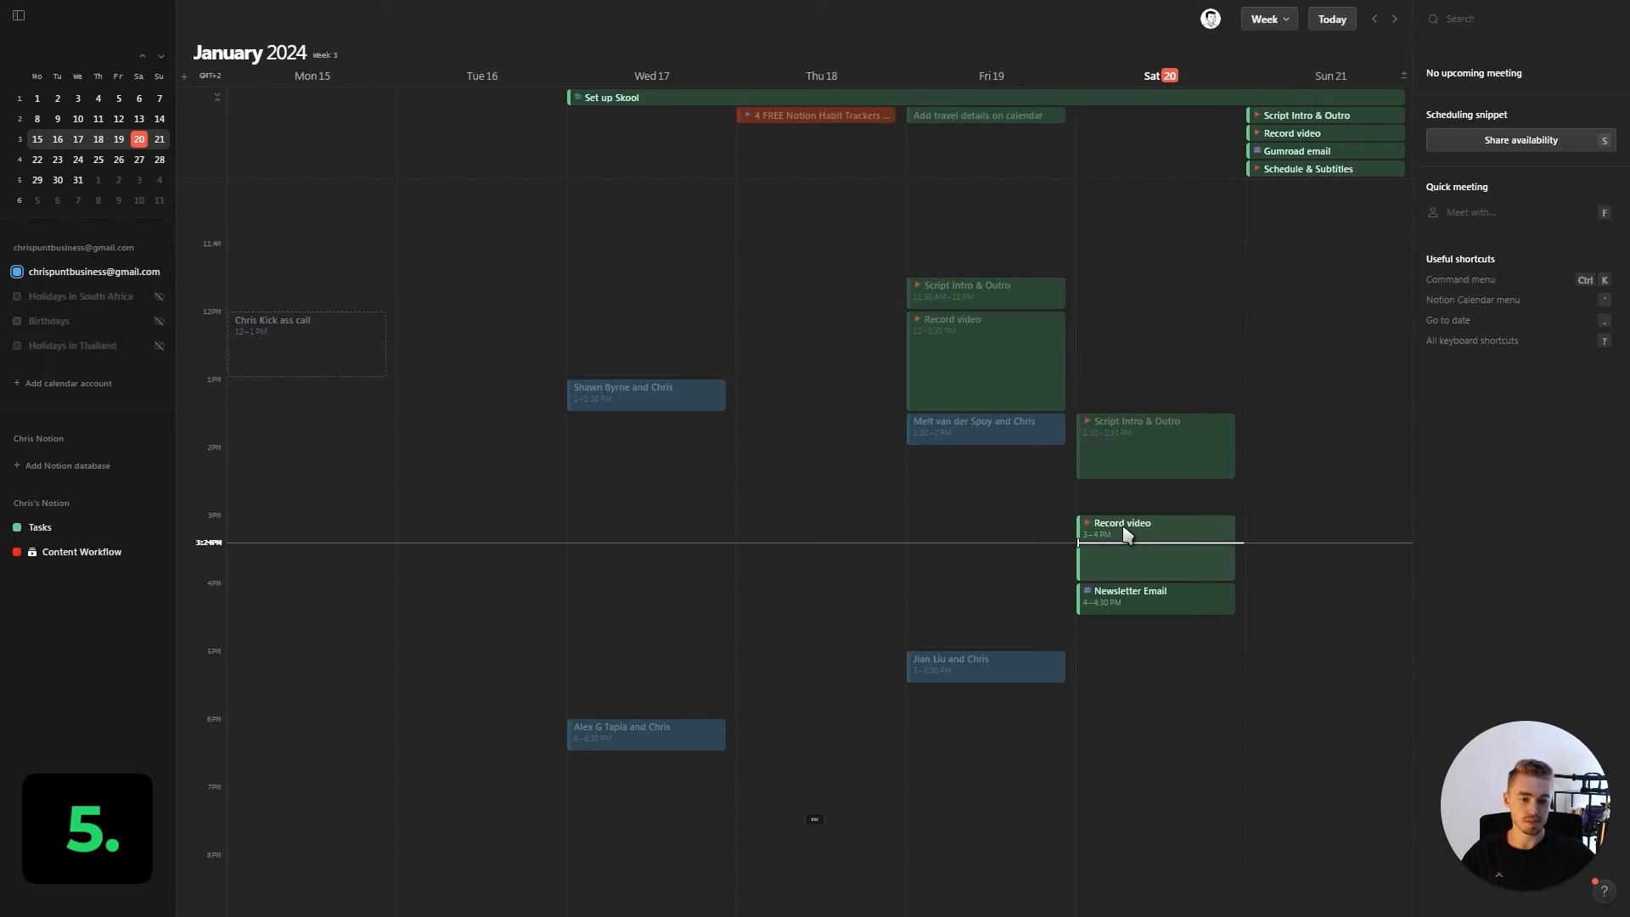
{"action": "mouse_move", "coordinate": [996, 539]}
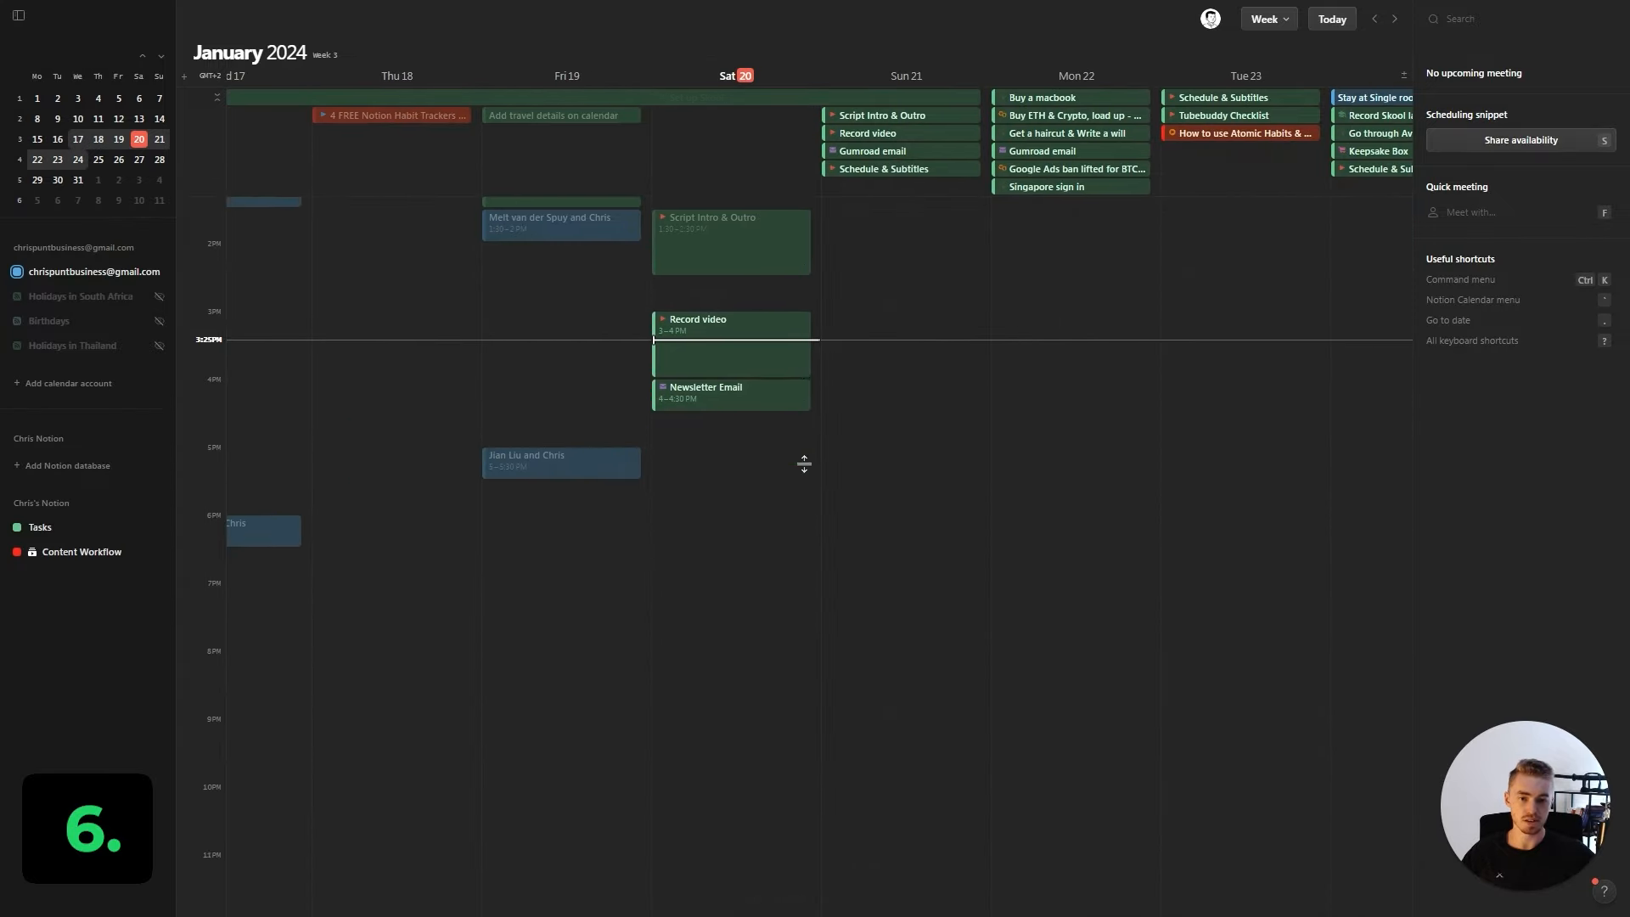
Step: Return to the current week and add a 4:45–5:15 PM event on Saturday, January 20
{"action": "key", "text": "Tab"}
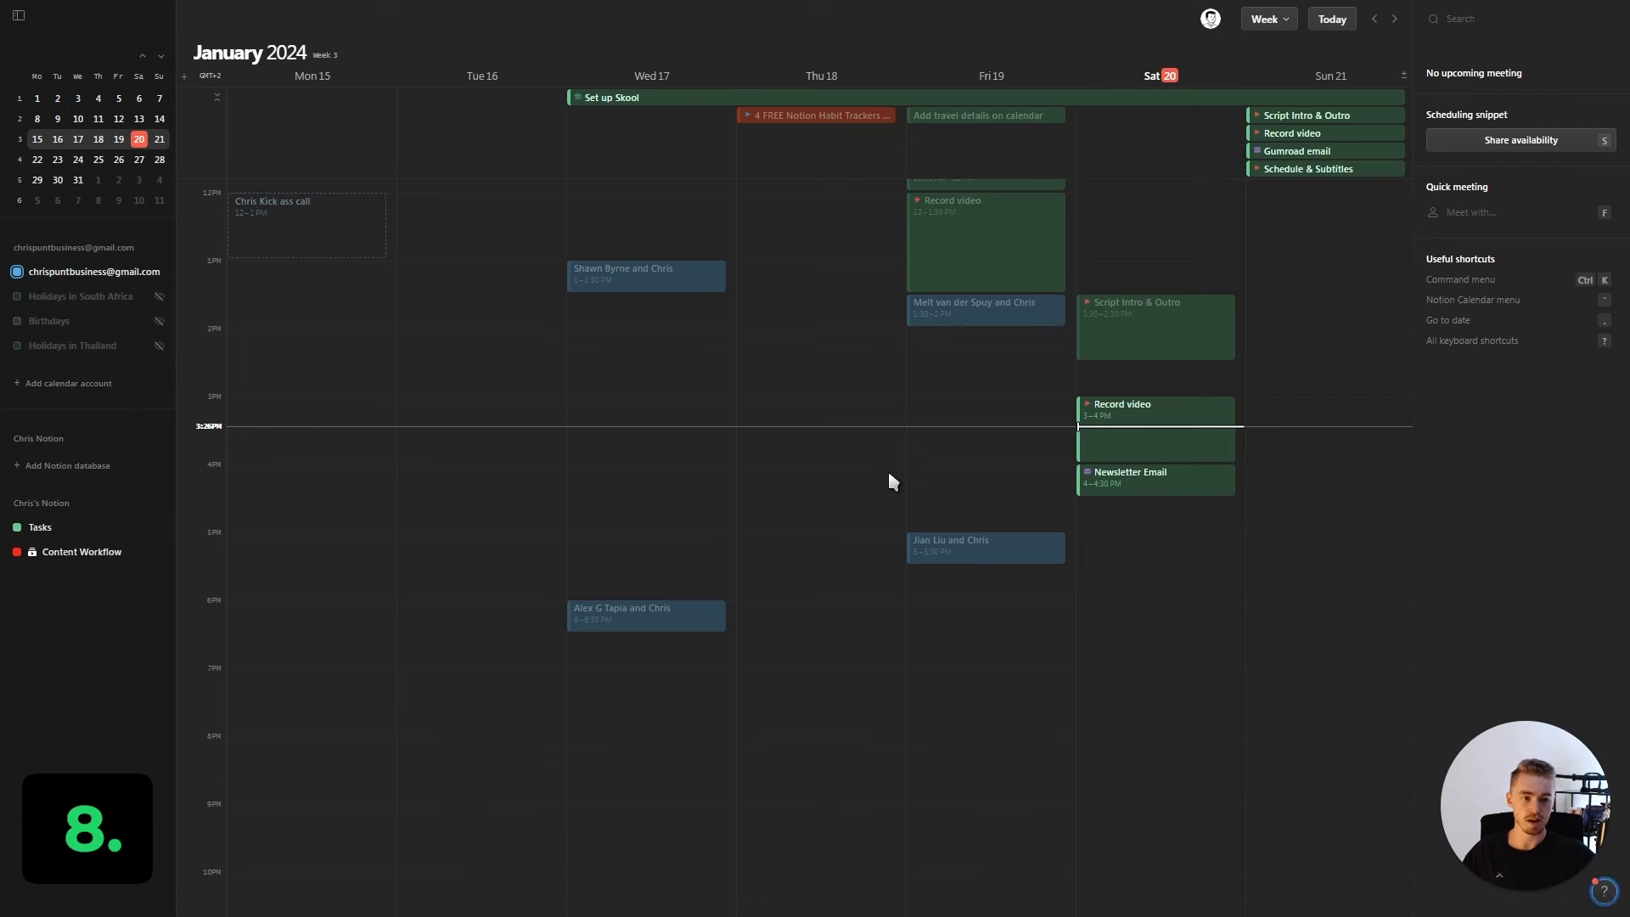
{"action": "key", "text": "Delete"}
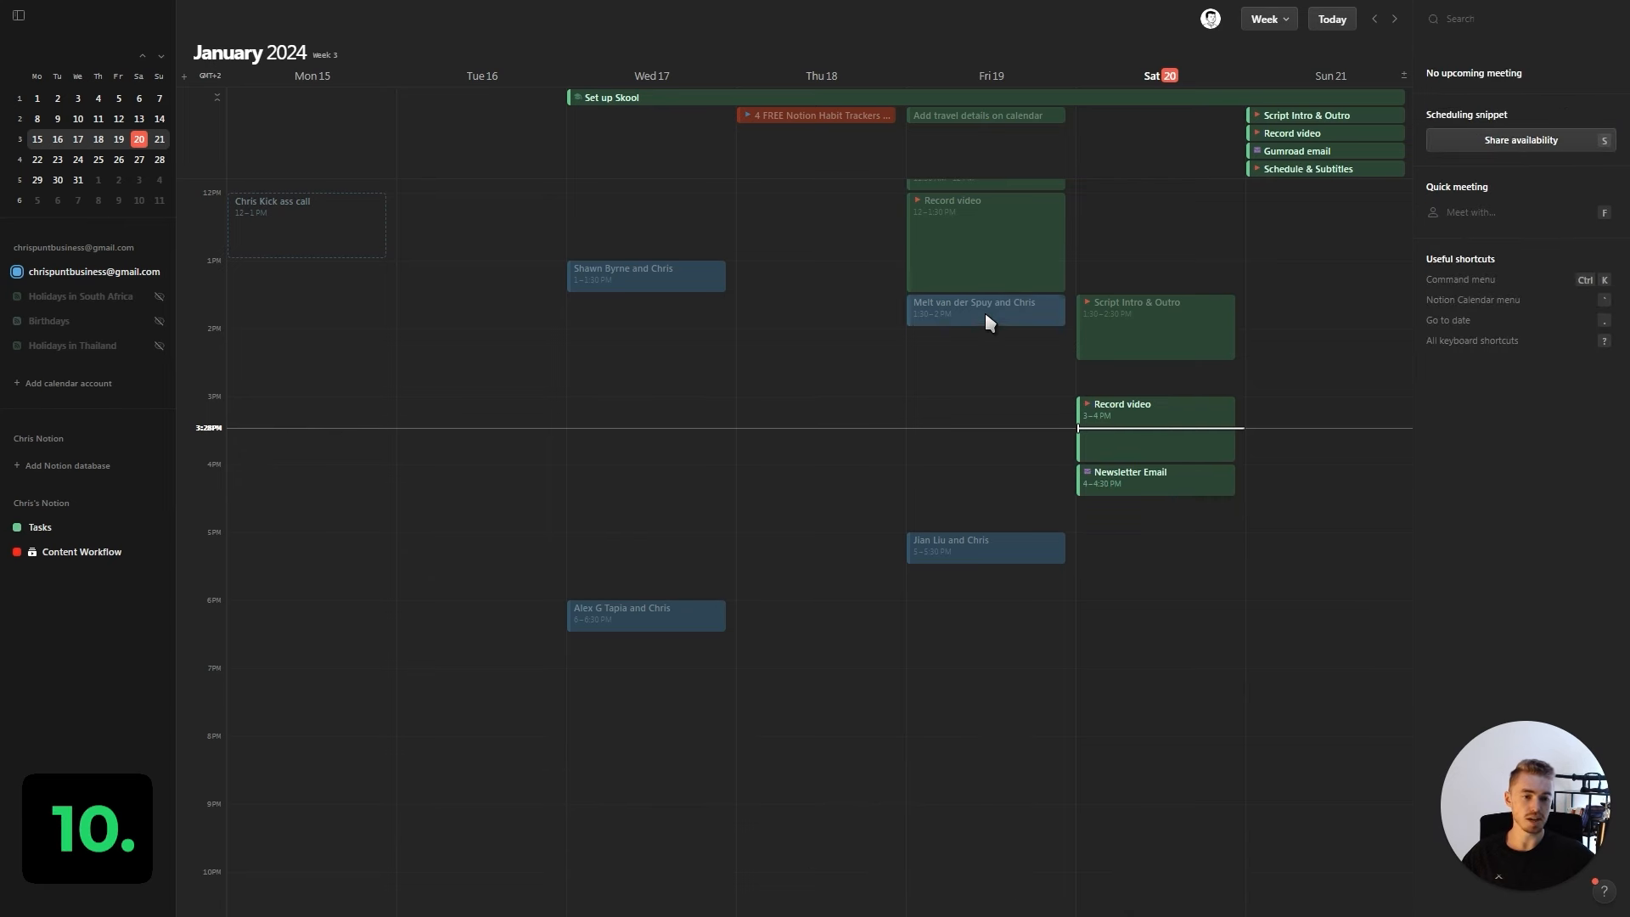
{"action": "left_click", "coordinate": [983, 307]}
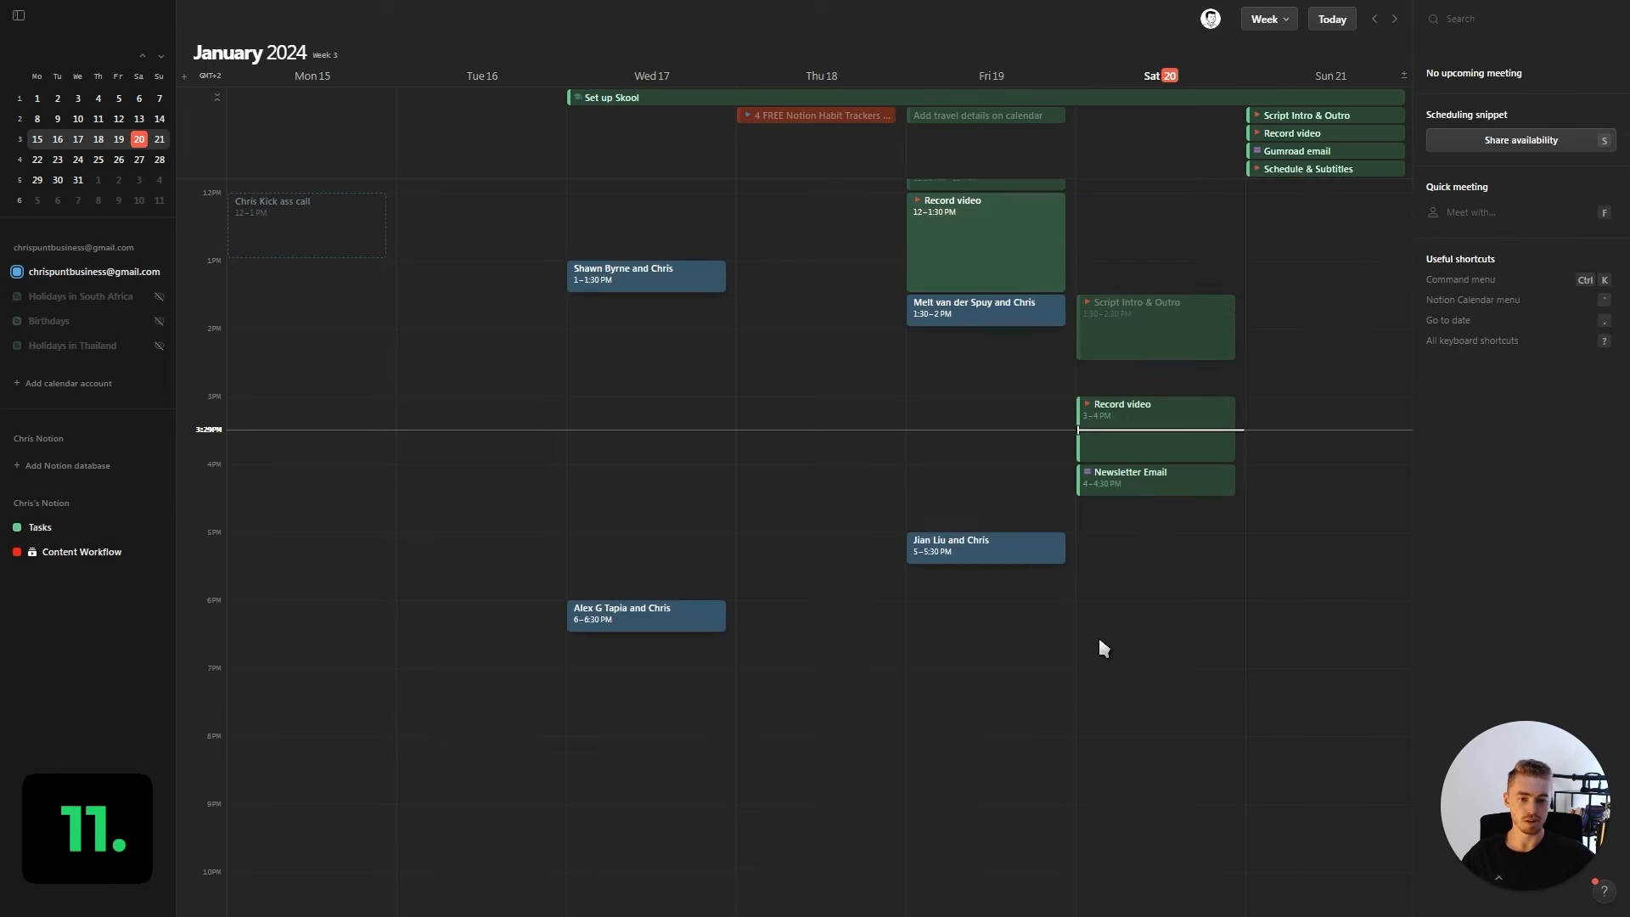
{"action": "left_click", "coordinate": [1143, 477]}
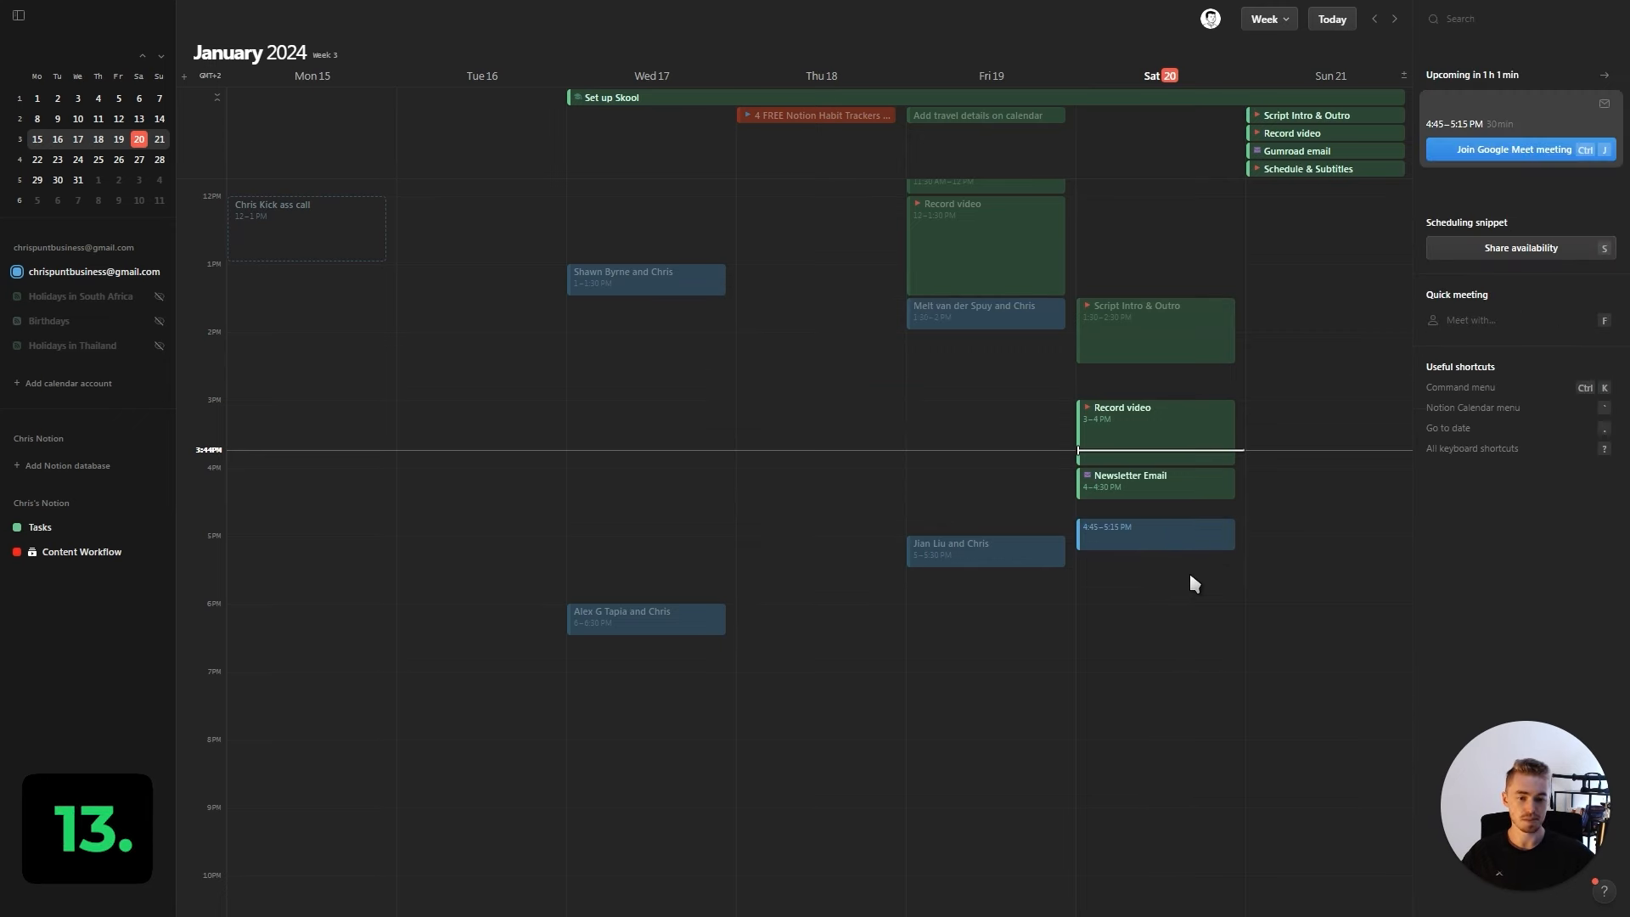
Step: Cancel and restore the new meeting, then move it to 5–5:30 PM so the guest gets an update
{"action": "key", "text": "ctrl+backspace"}
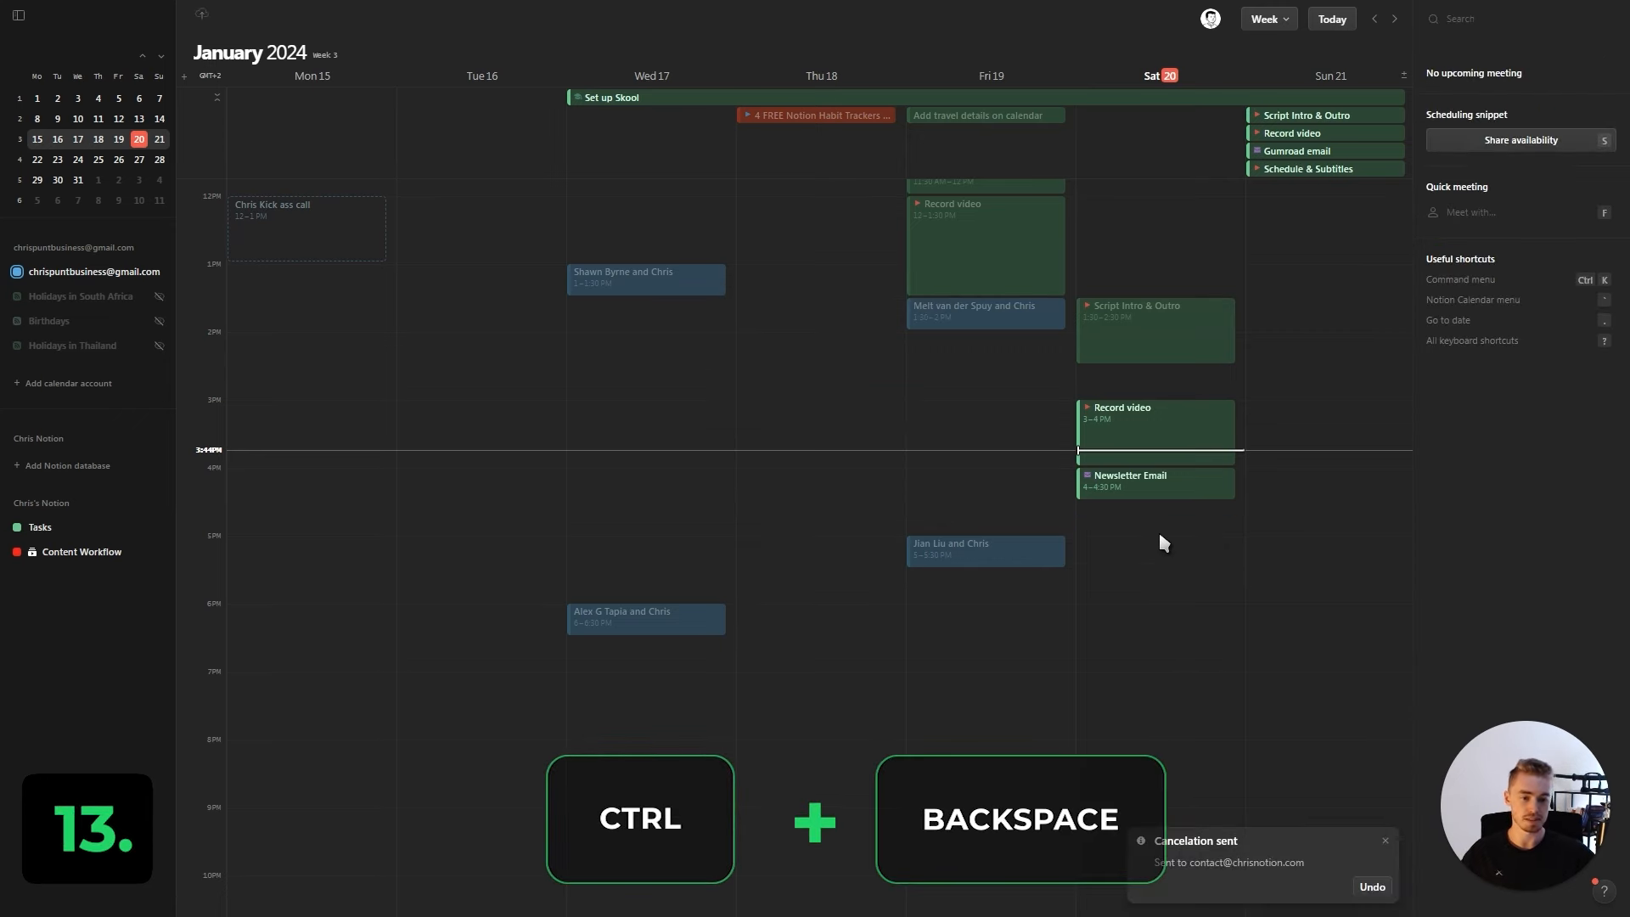
{"action": "key", "text": "ctrl+backspace"}
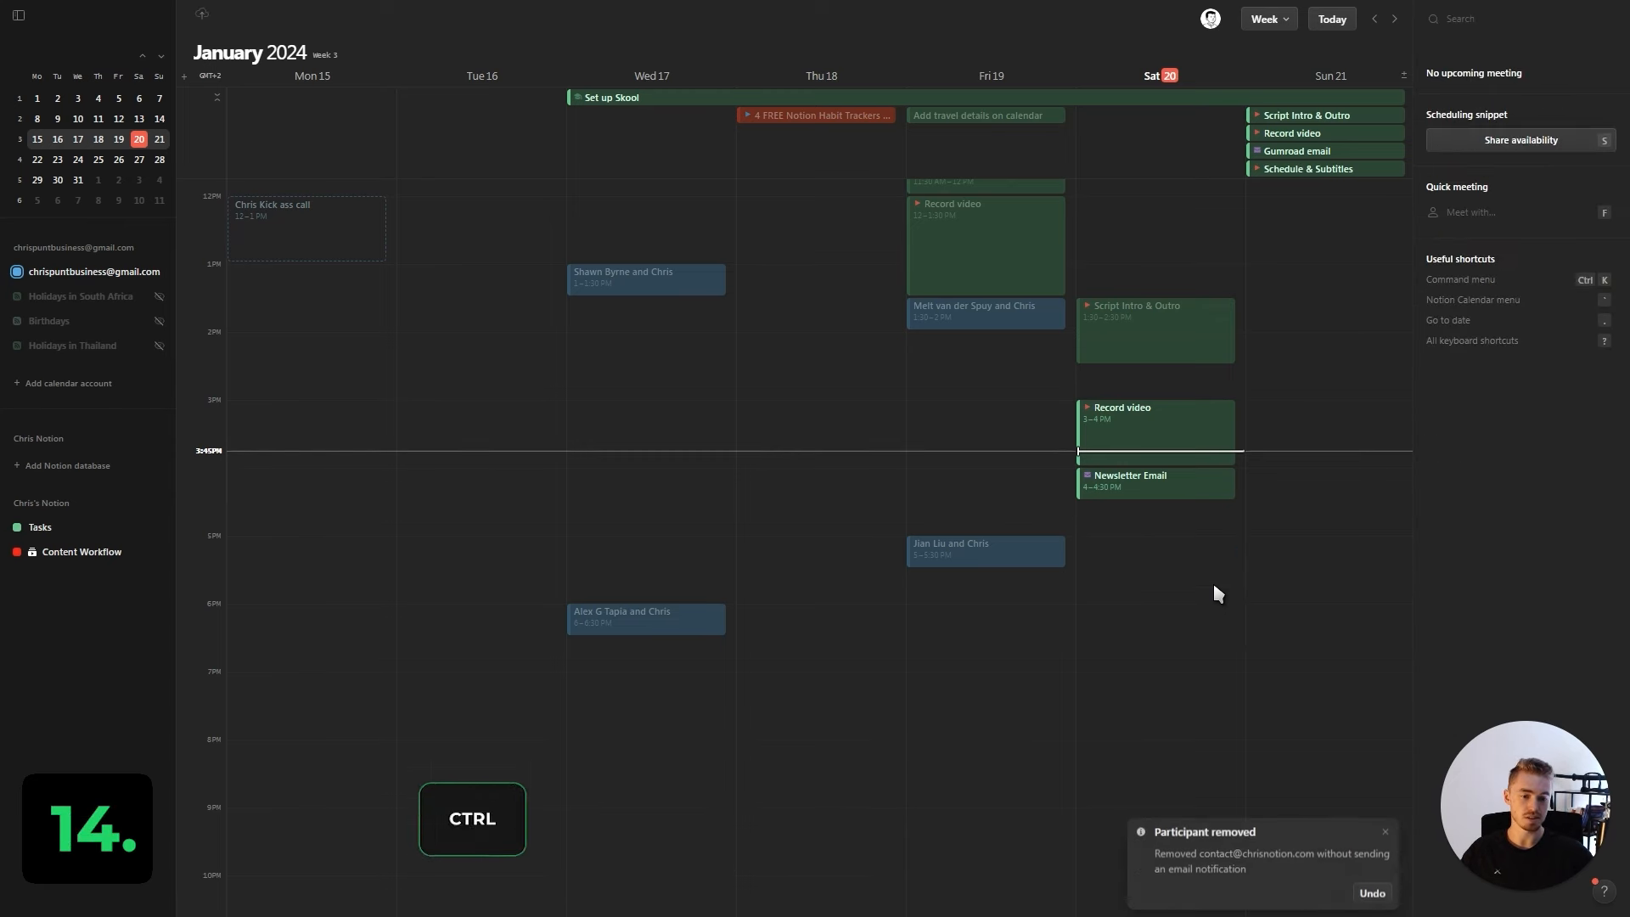
{"action": "left_click", "coordinate": [1155, 533]}
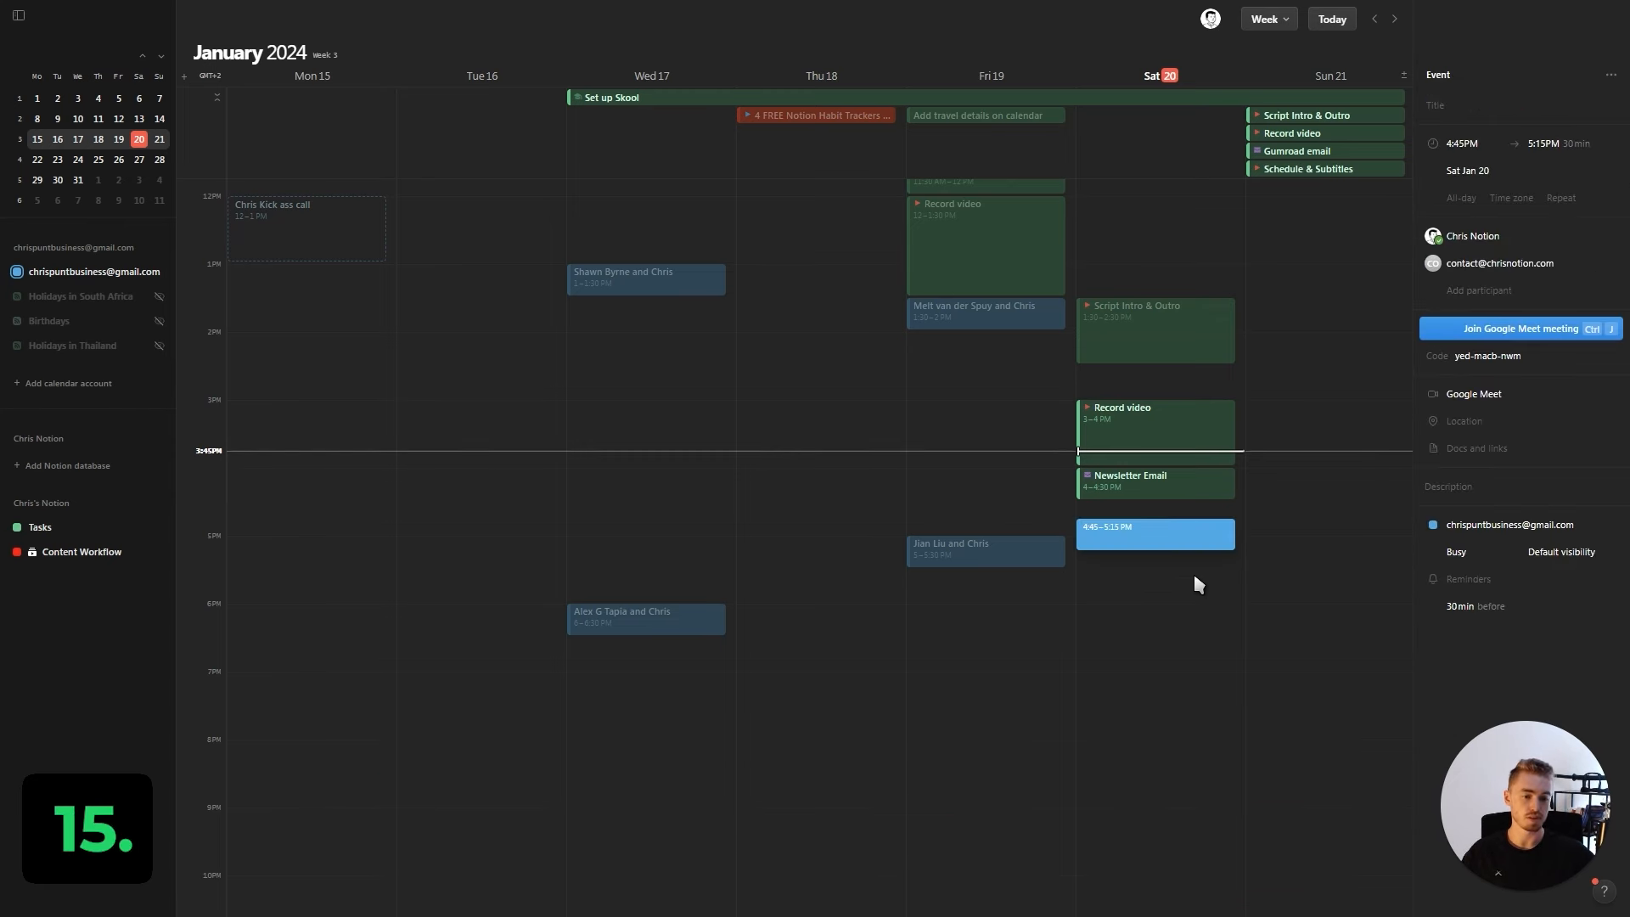
{"action": "key", "text": "ctrl+shift+enter"}
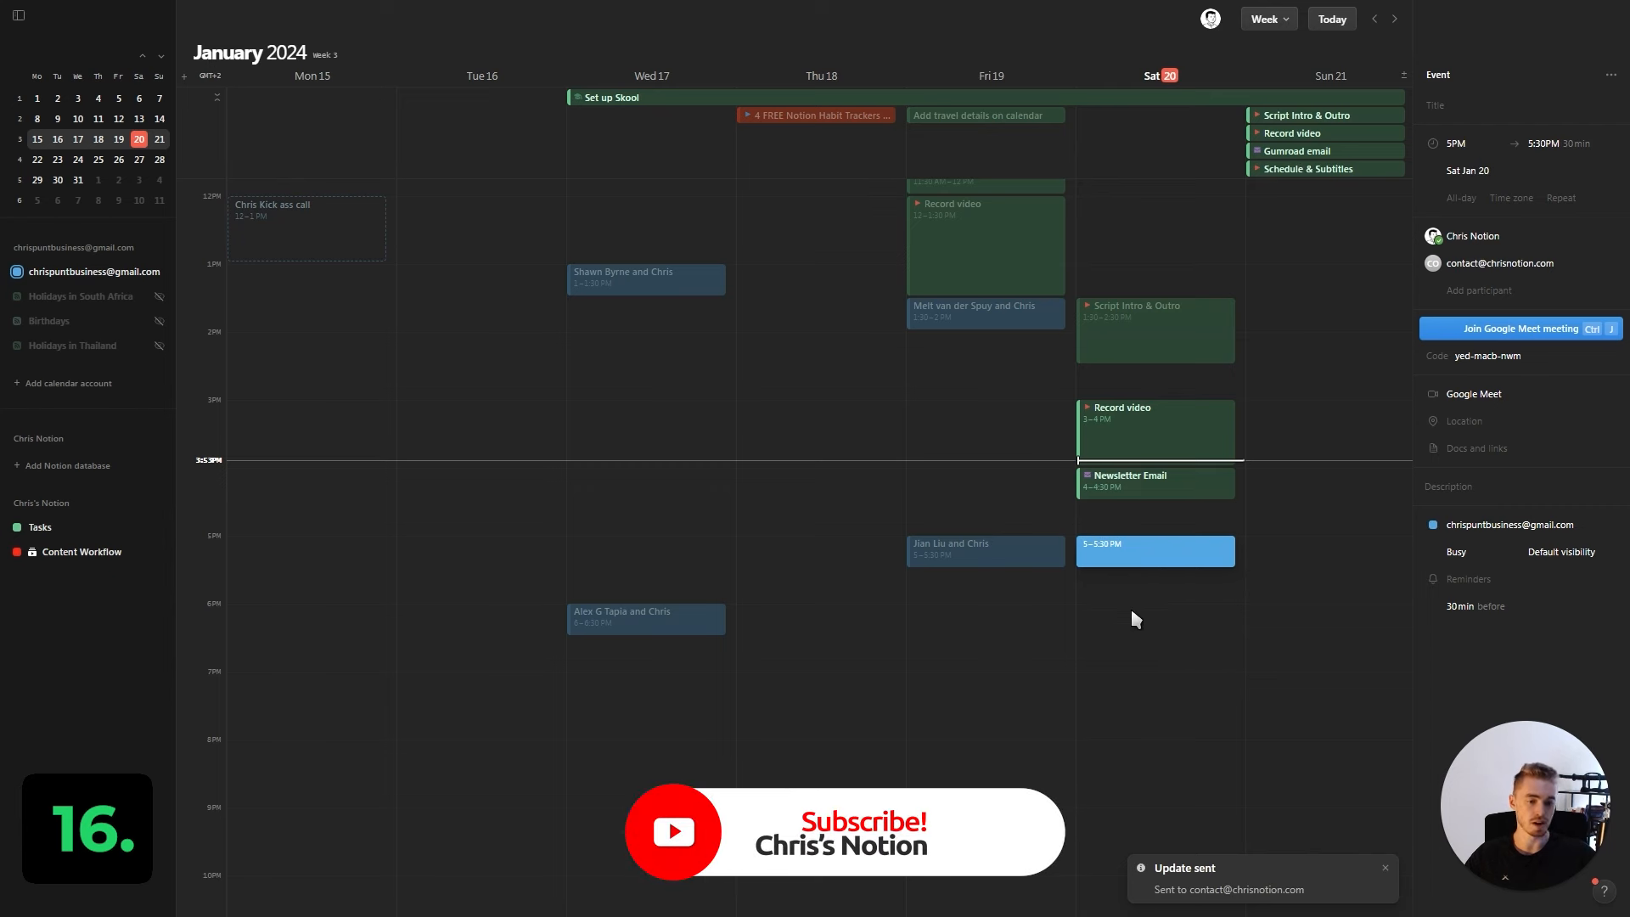
{"action": "mouse_move", "coordinate": [1170, 589]}
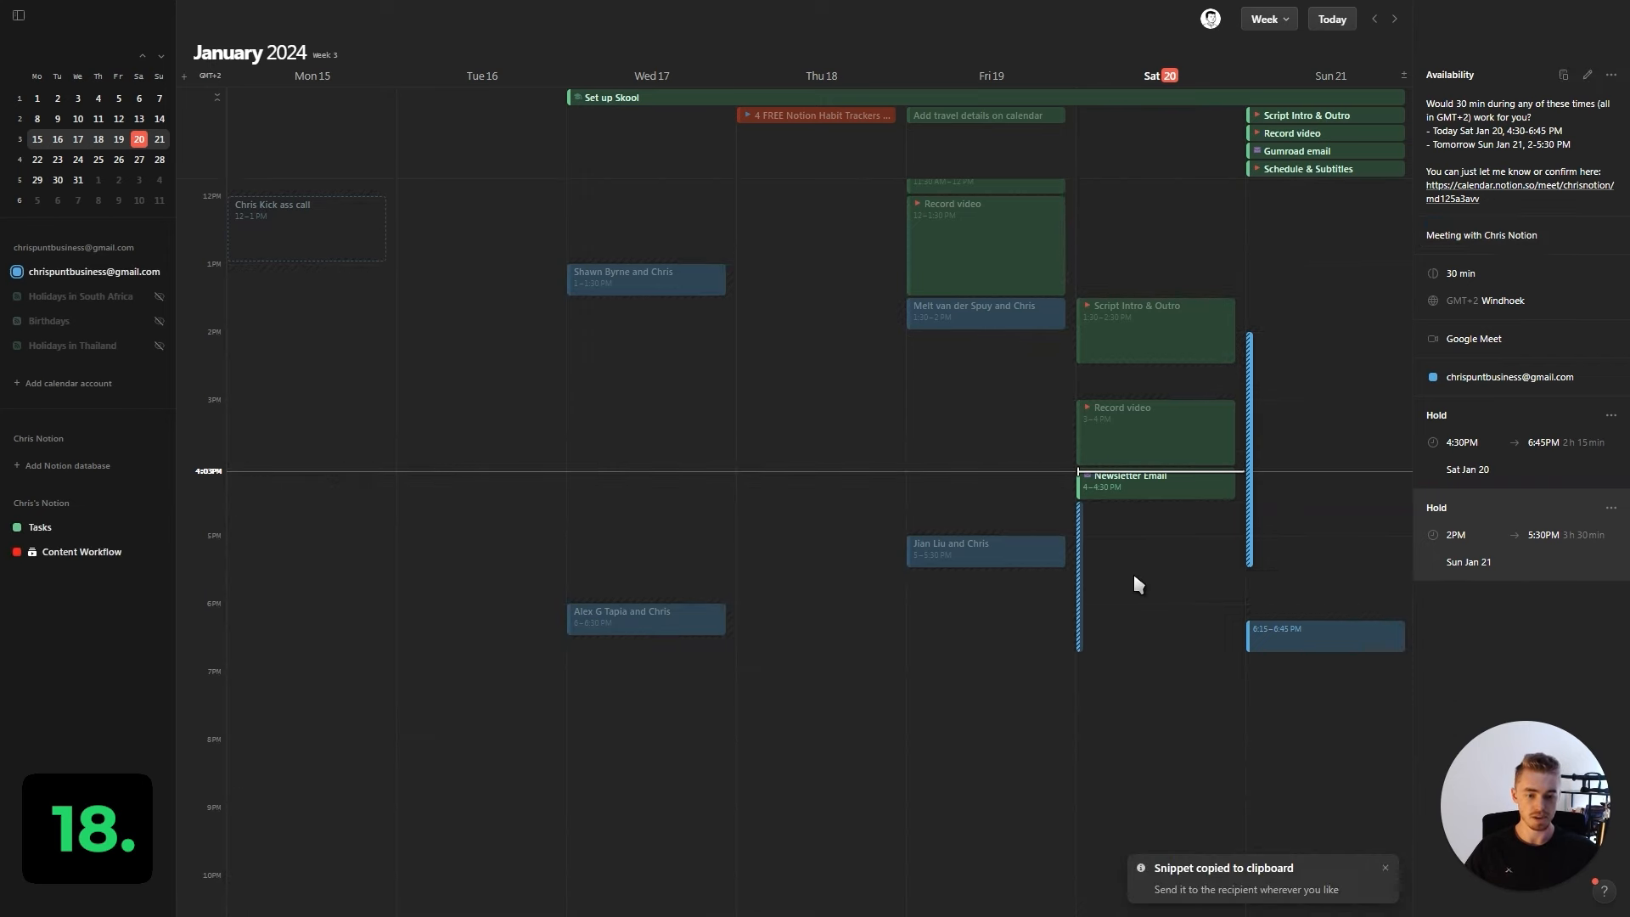
Step: Copy the Jan 20–21 availability snippet, then clear the holds so Record video runs until 4:30 PM
{"action": "key", "text": "ctrl+shift+c"}
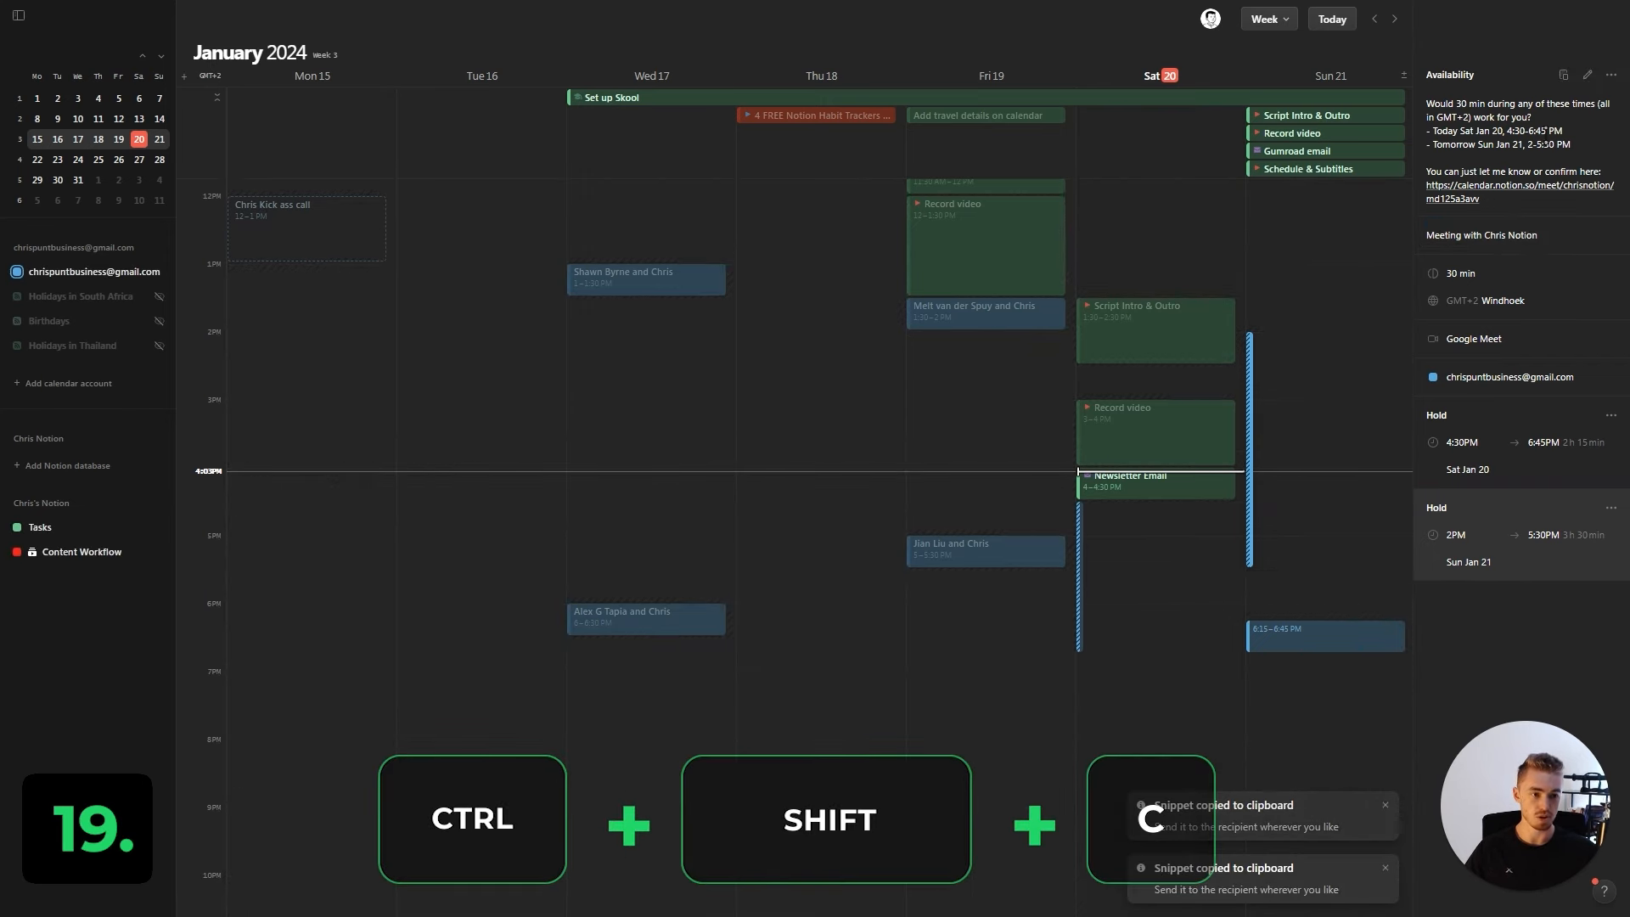
{"action": "key", "text": "ctrl+shift+c"}
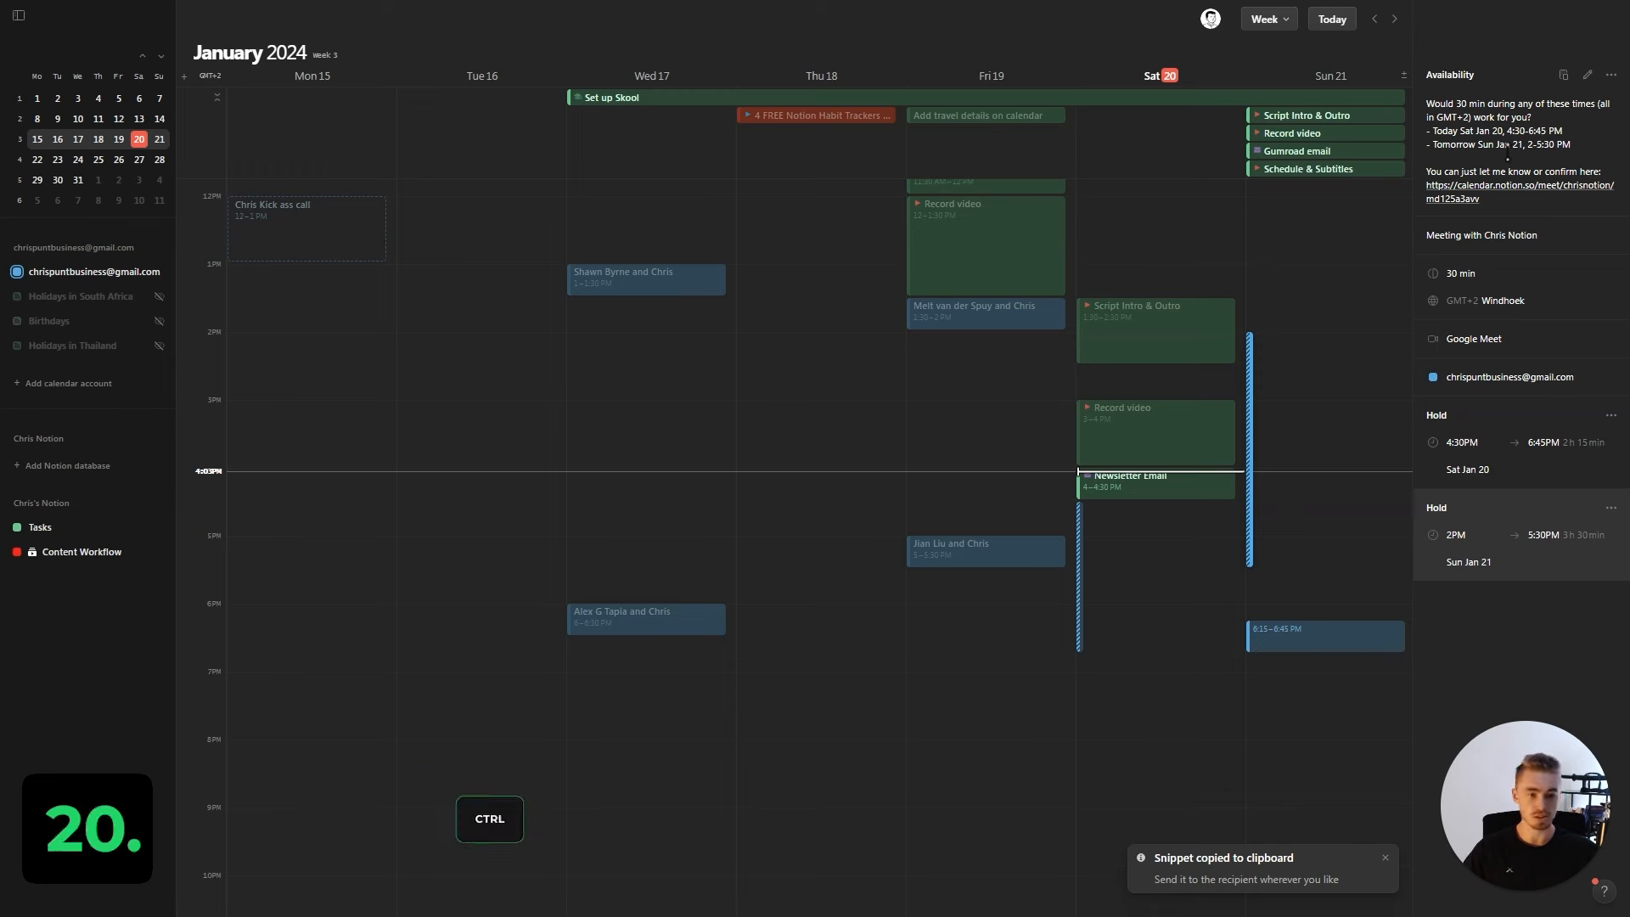
{"action": "key", "text": "ctrl+alt+c"}
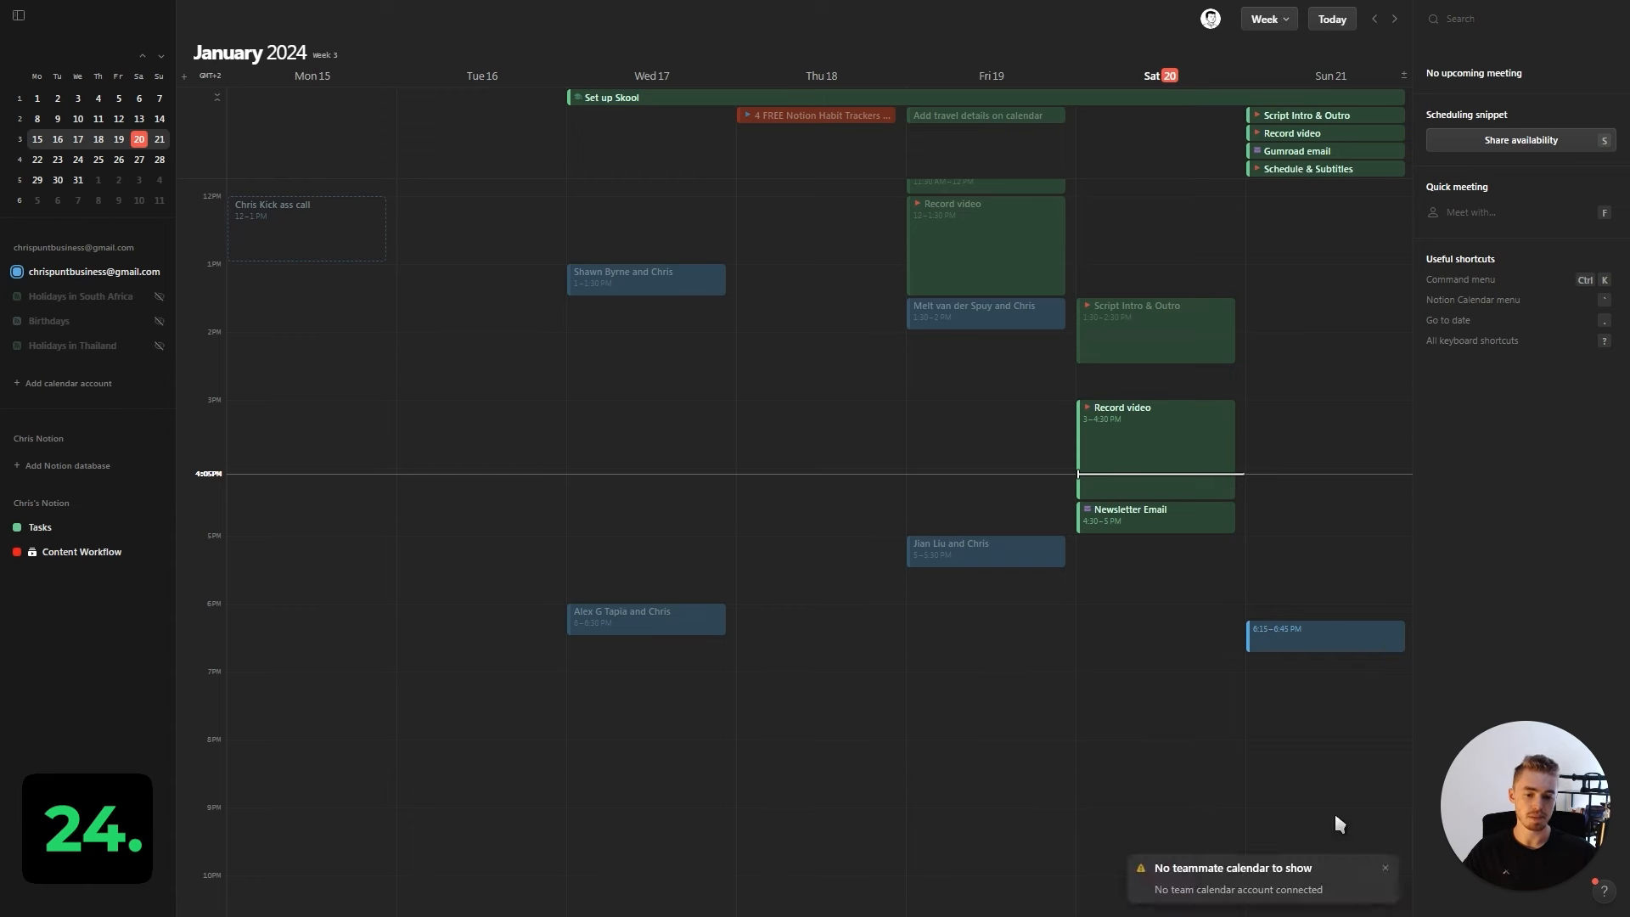
Step: Join the upcoming Google Meet meeting and jump to the next event with Ctrl+J
{"action": "key", "text": "Escape"}
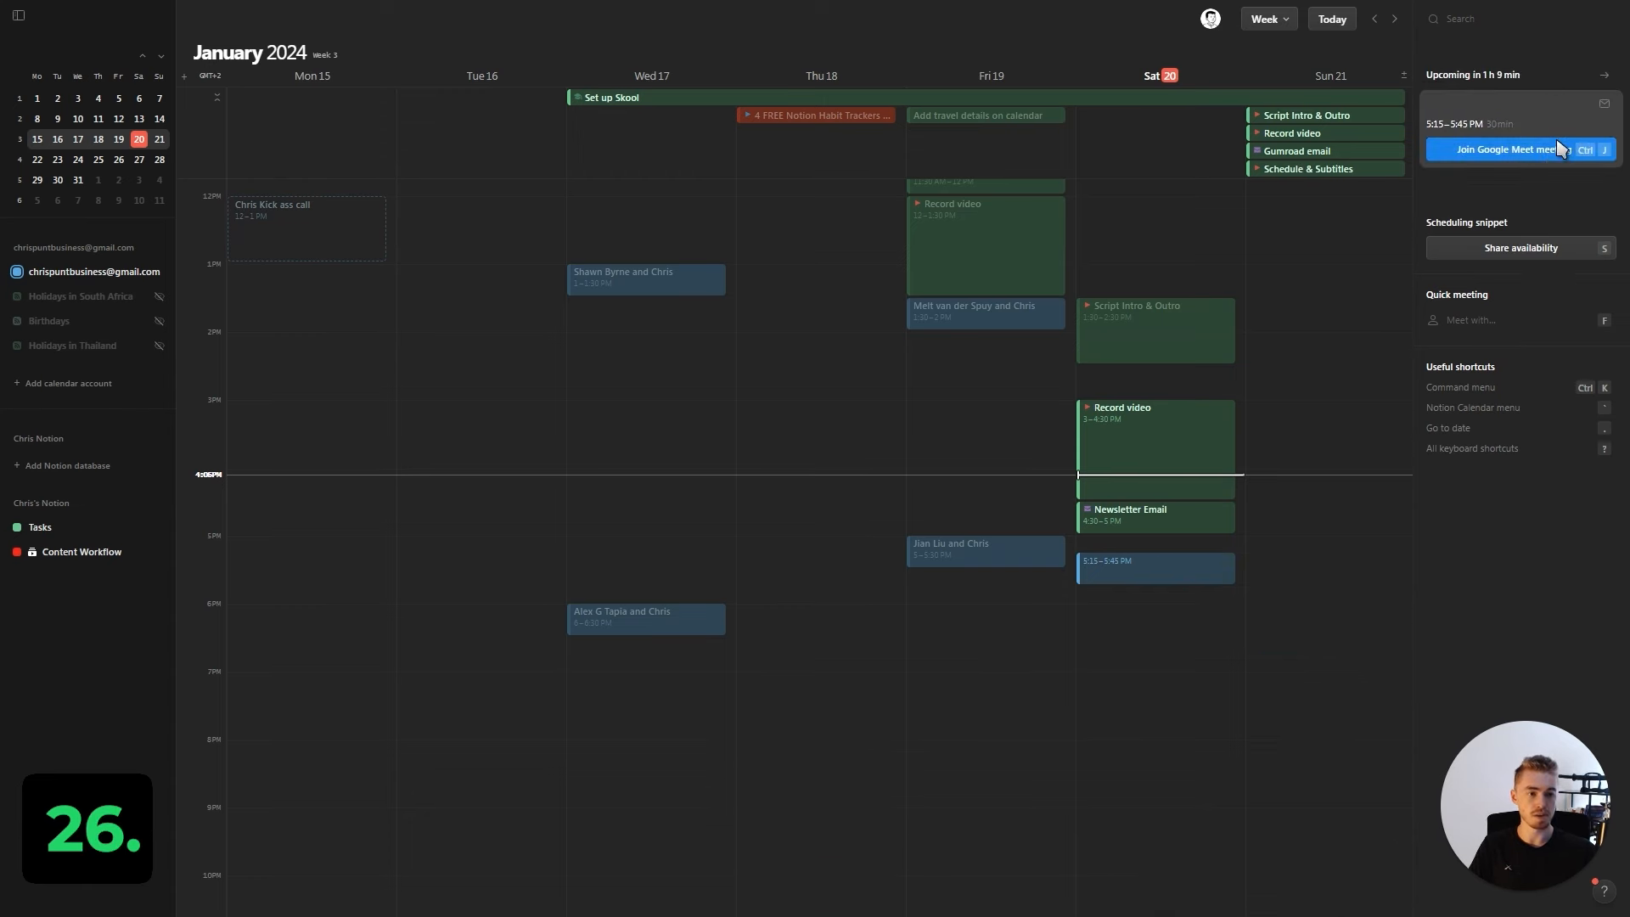
{"action": "left_click", "coordinate": [1497, 150]}
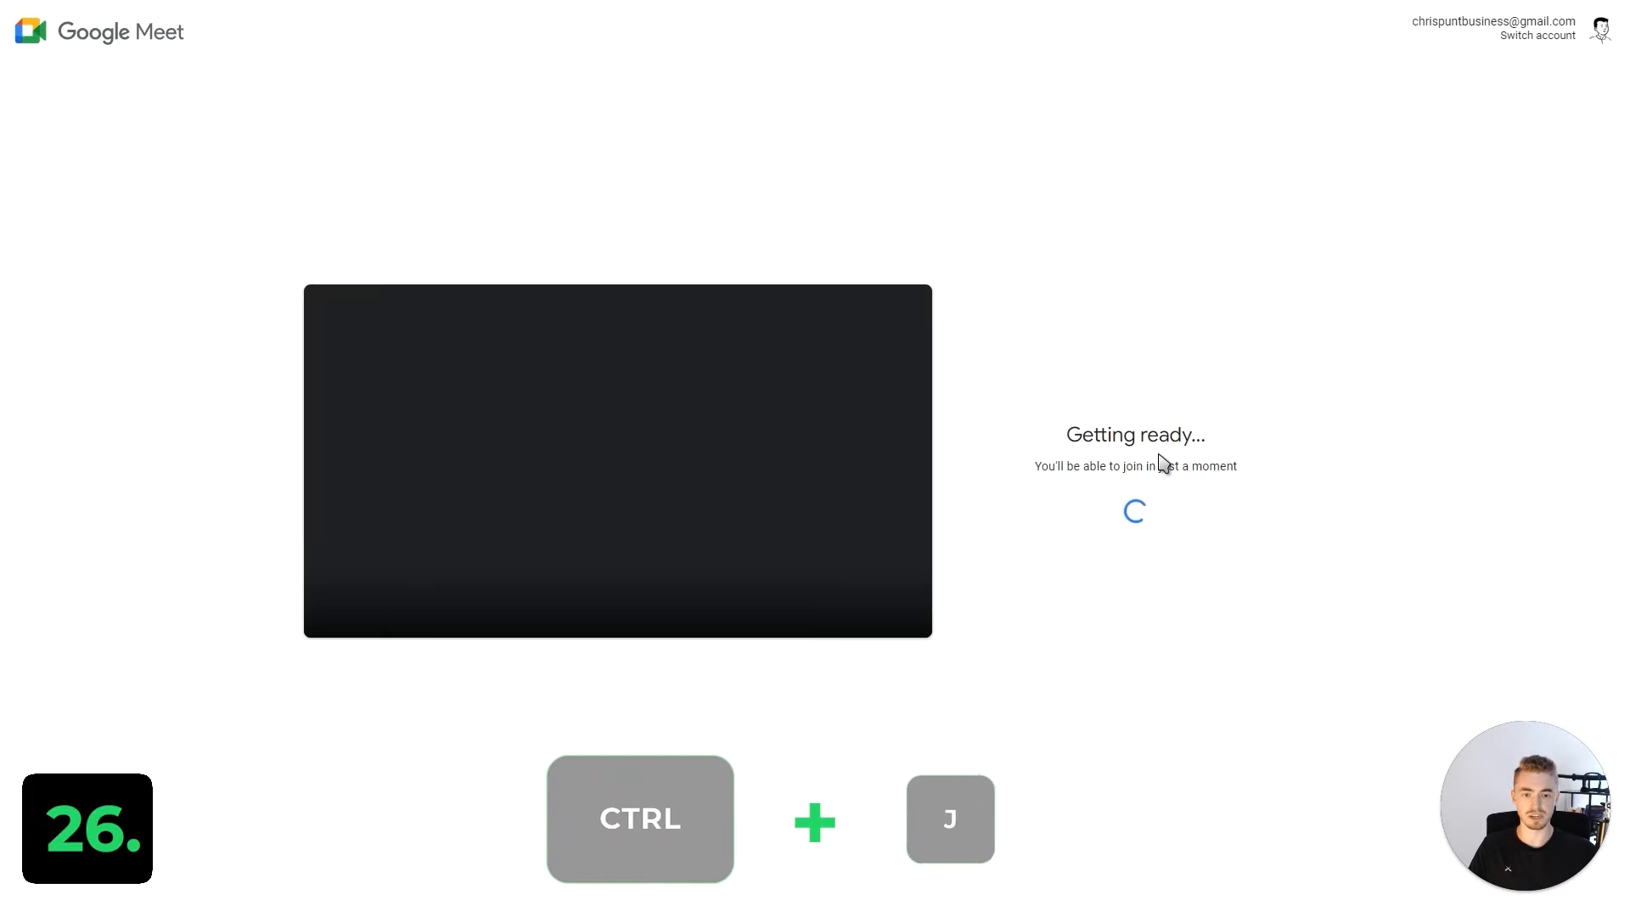
{"action": "key", "text": "ctrl+j"}
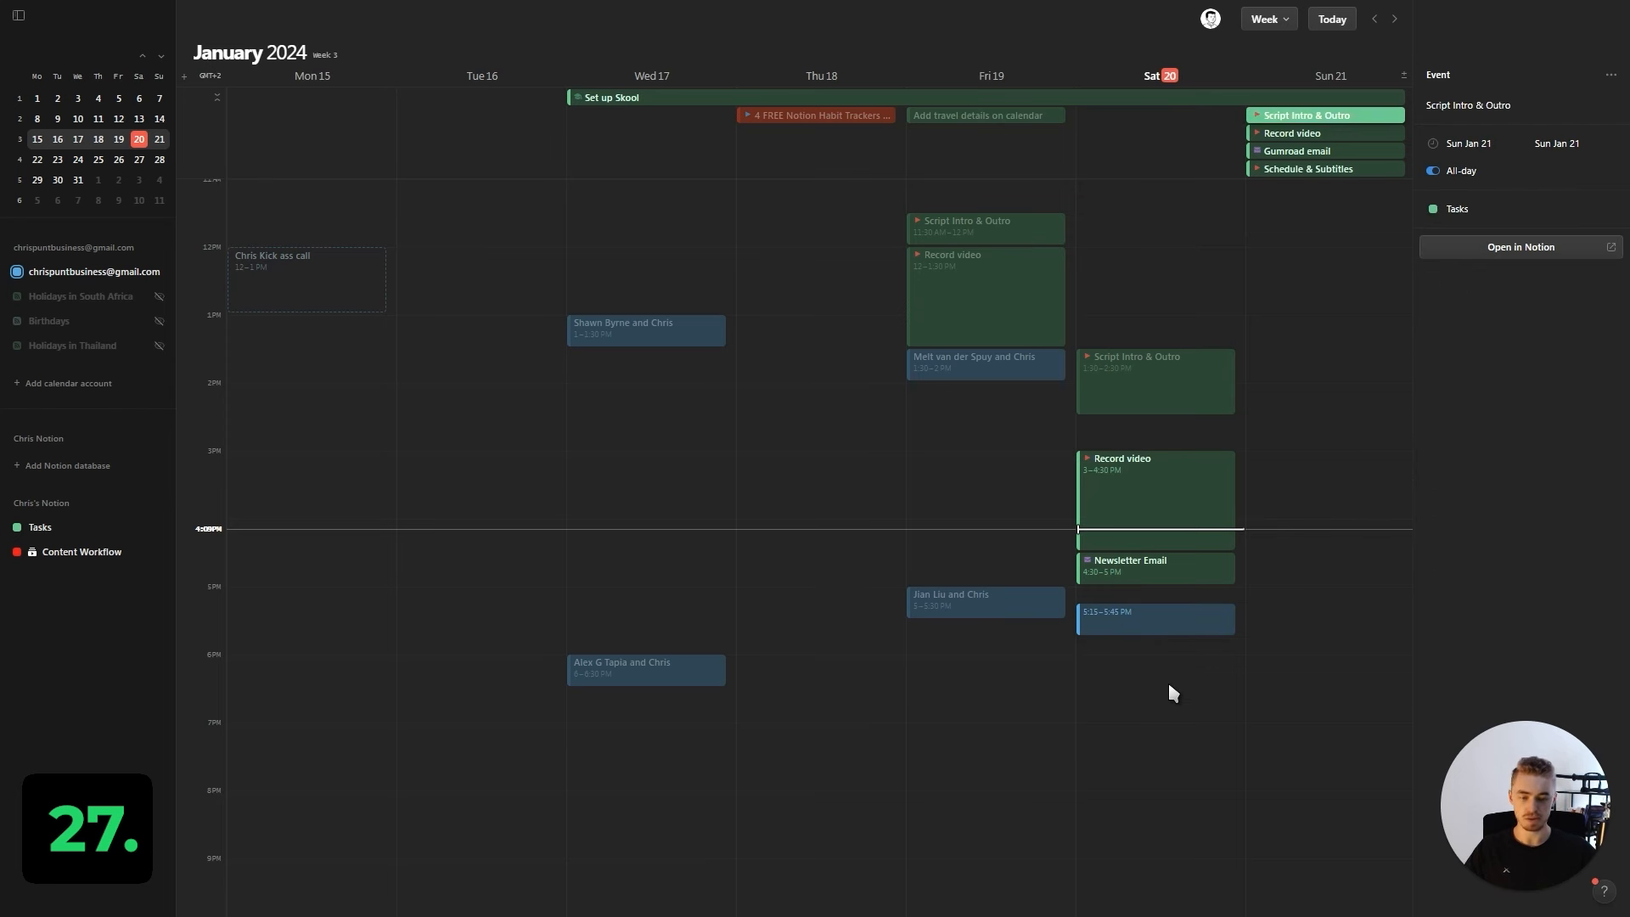
Step: Step through Saturday's events, leaving the Google Meet call at 5:15–5:45 PM as next upcoming
{"action": "left_click", "coordinate": [1155, 499]}
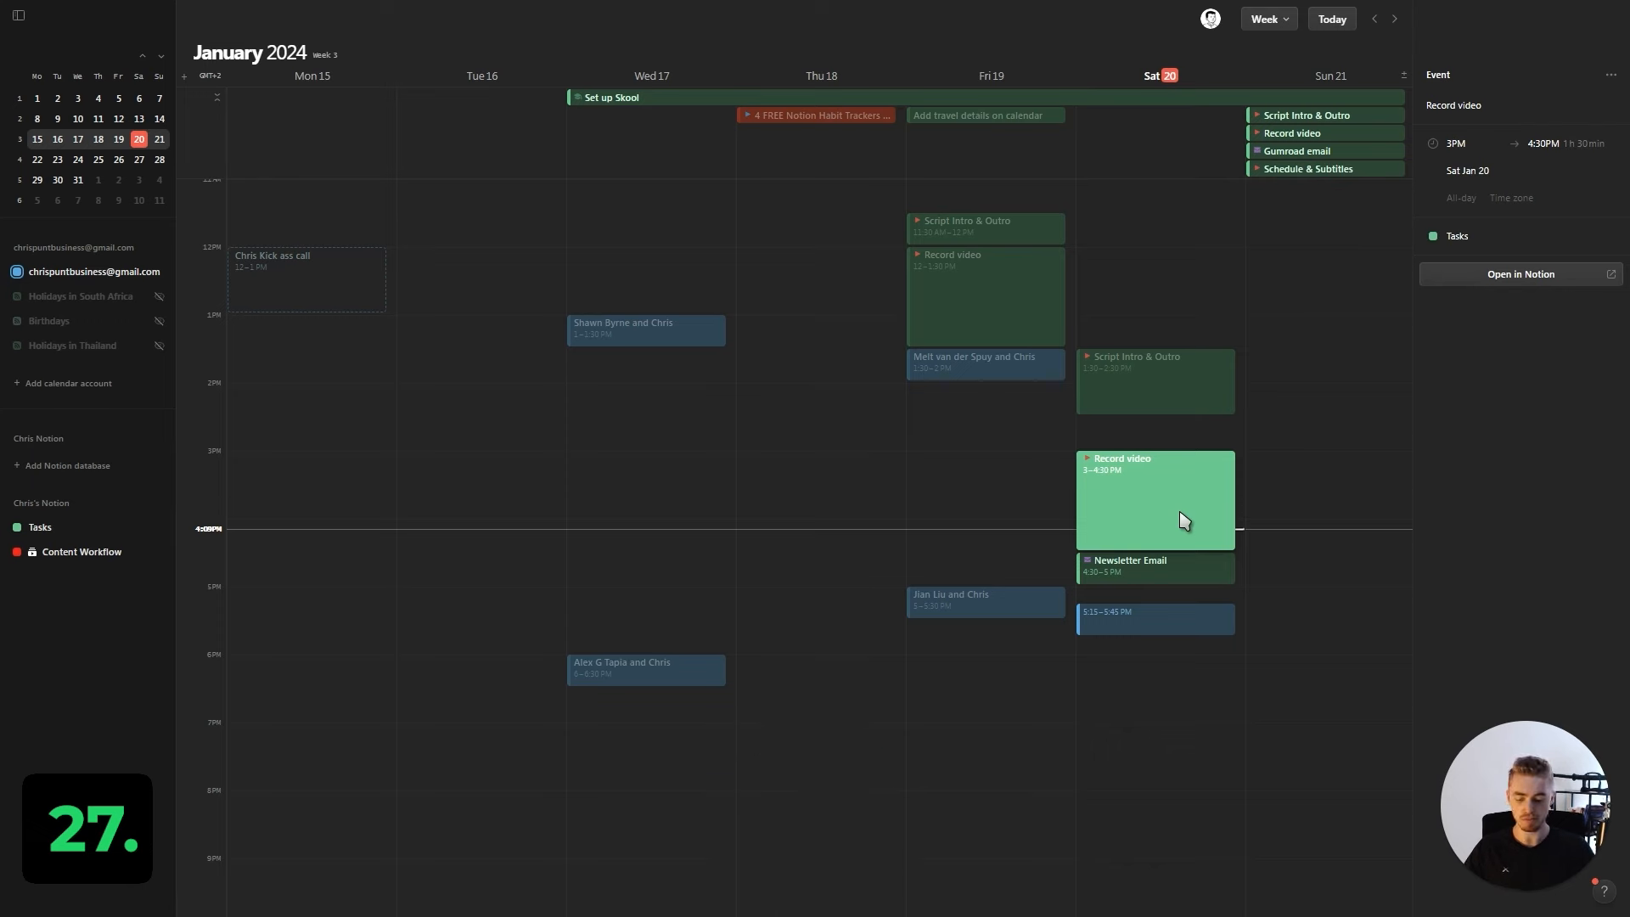
{"action": "left_click", "coordinate": [984, 226]}
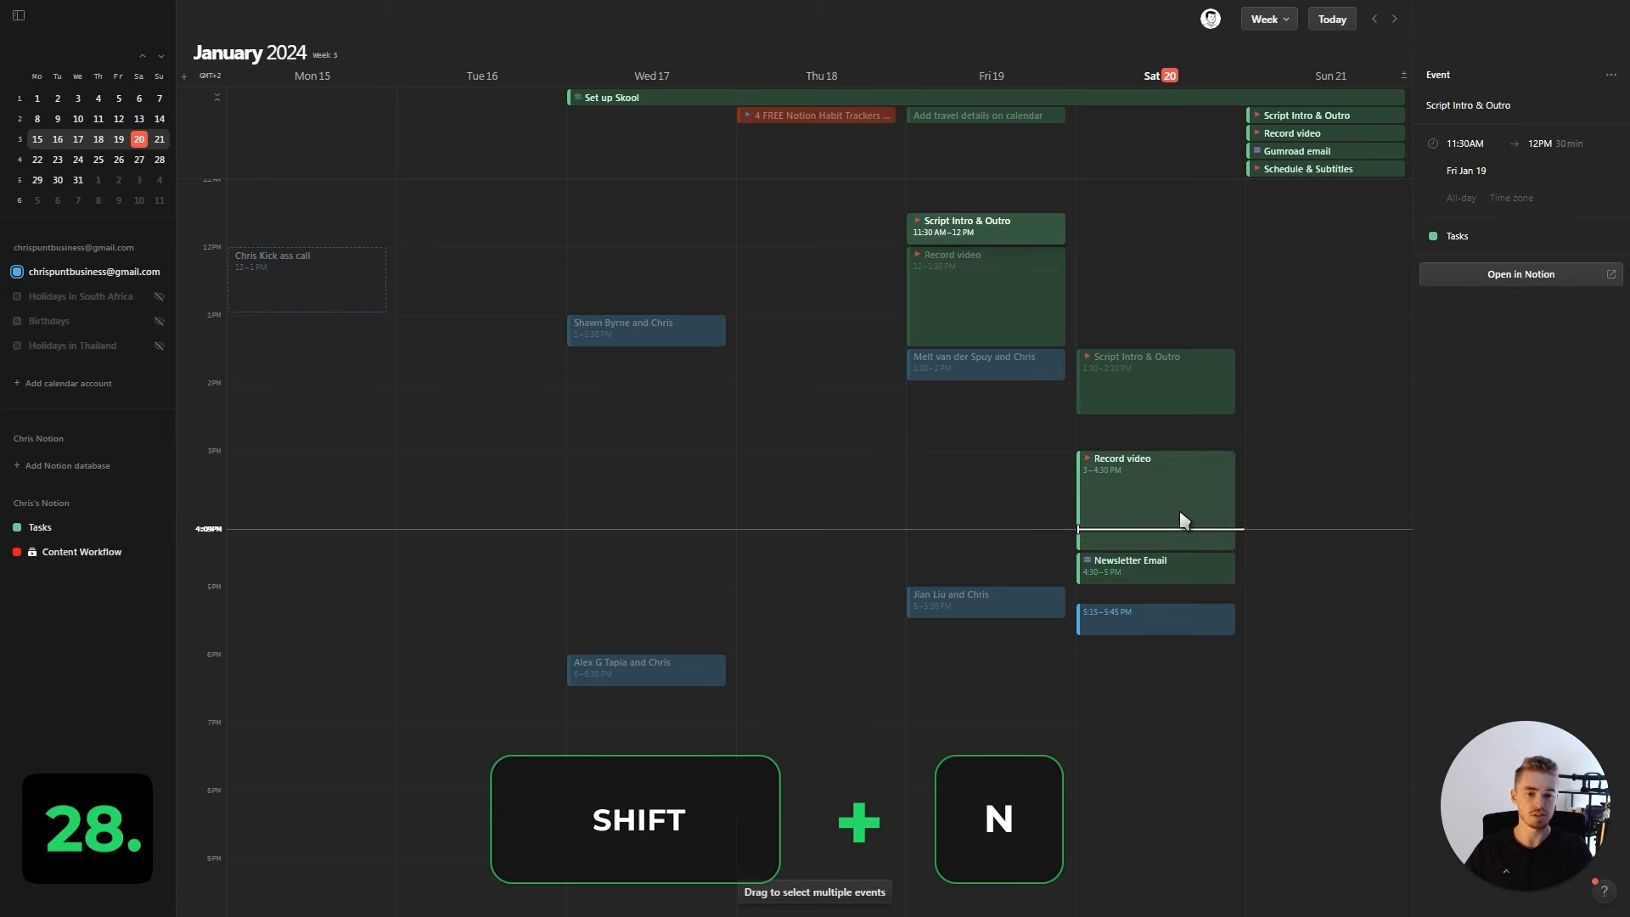
{"action": "key", "text": "/"}
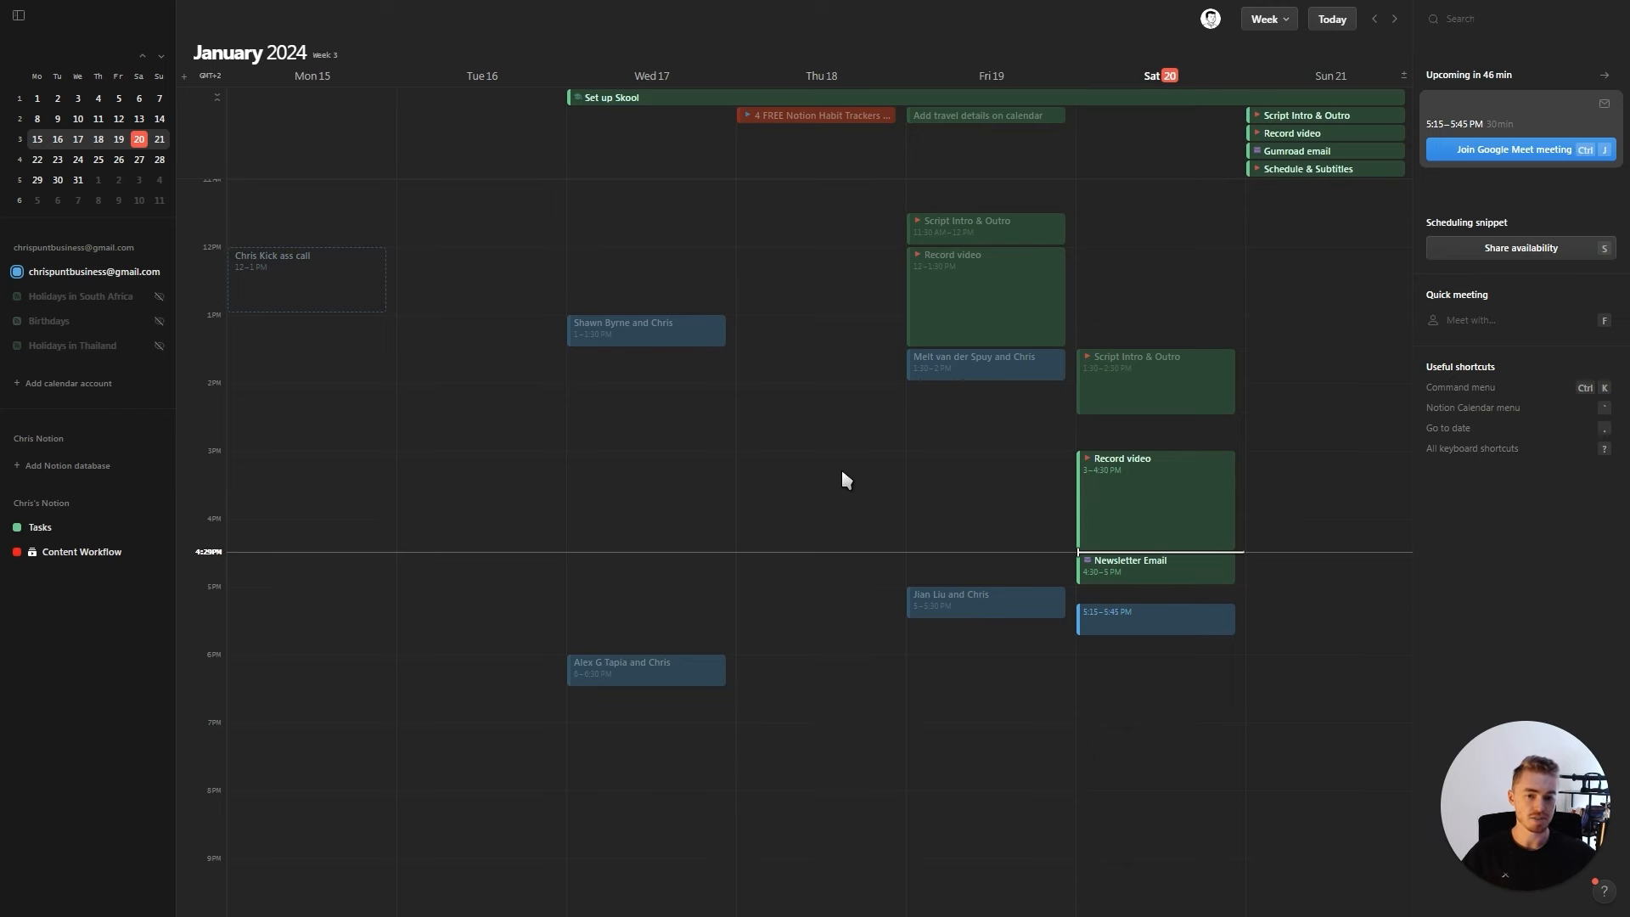
Step: Cycle the view through month, two days, four days and back to a full week
{"action": "scroll", "scroll_direction": "down", "scroll_amount": 3}
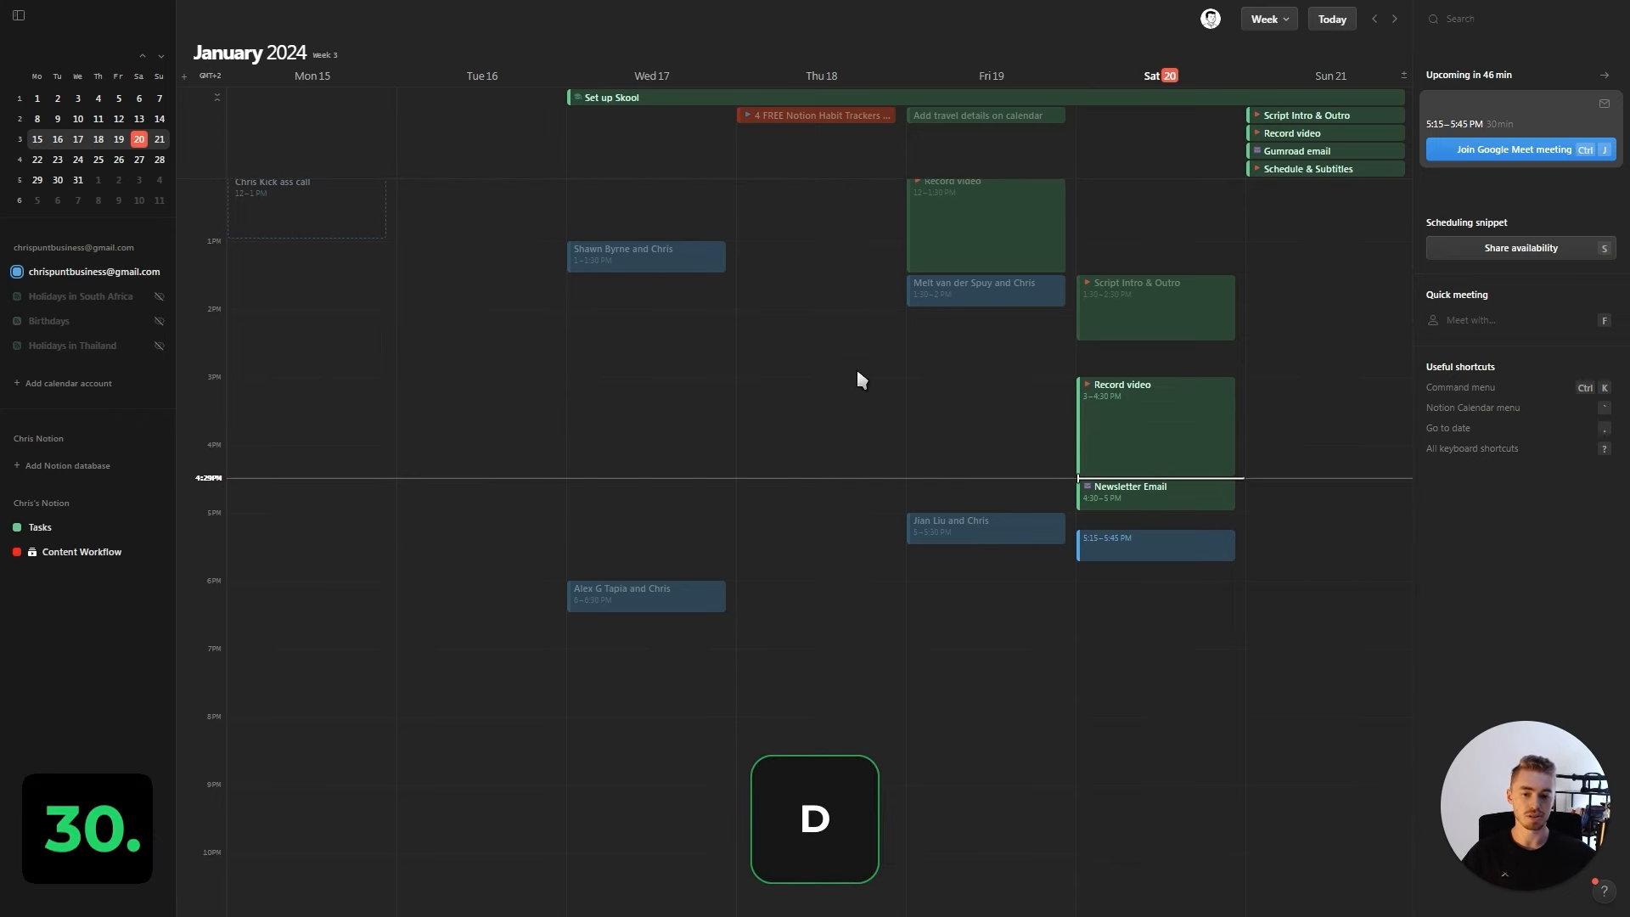
{"action": "key", "text": "w"}
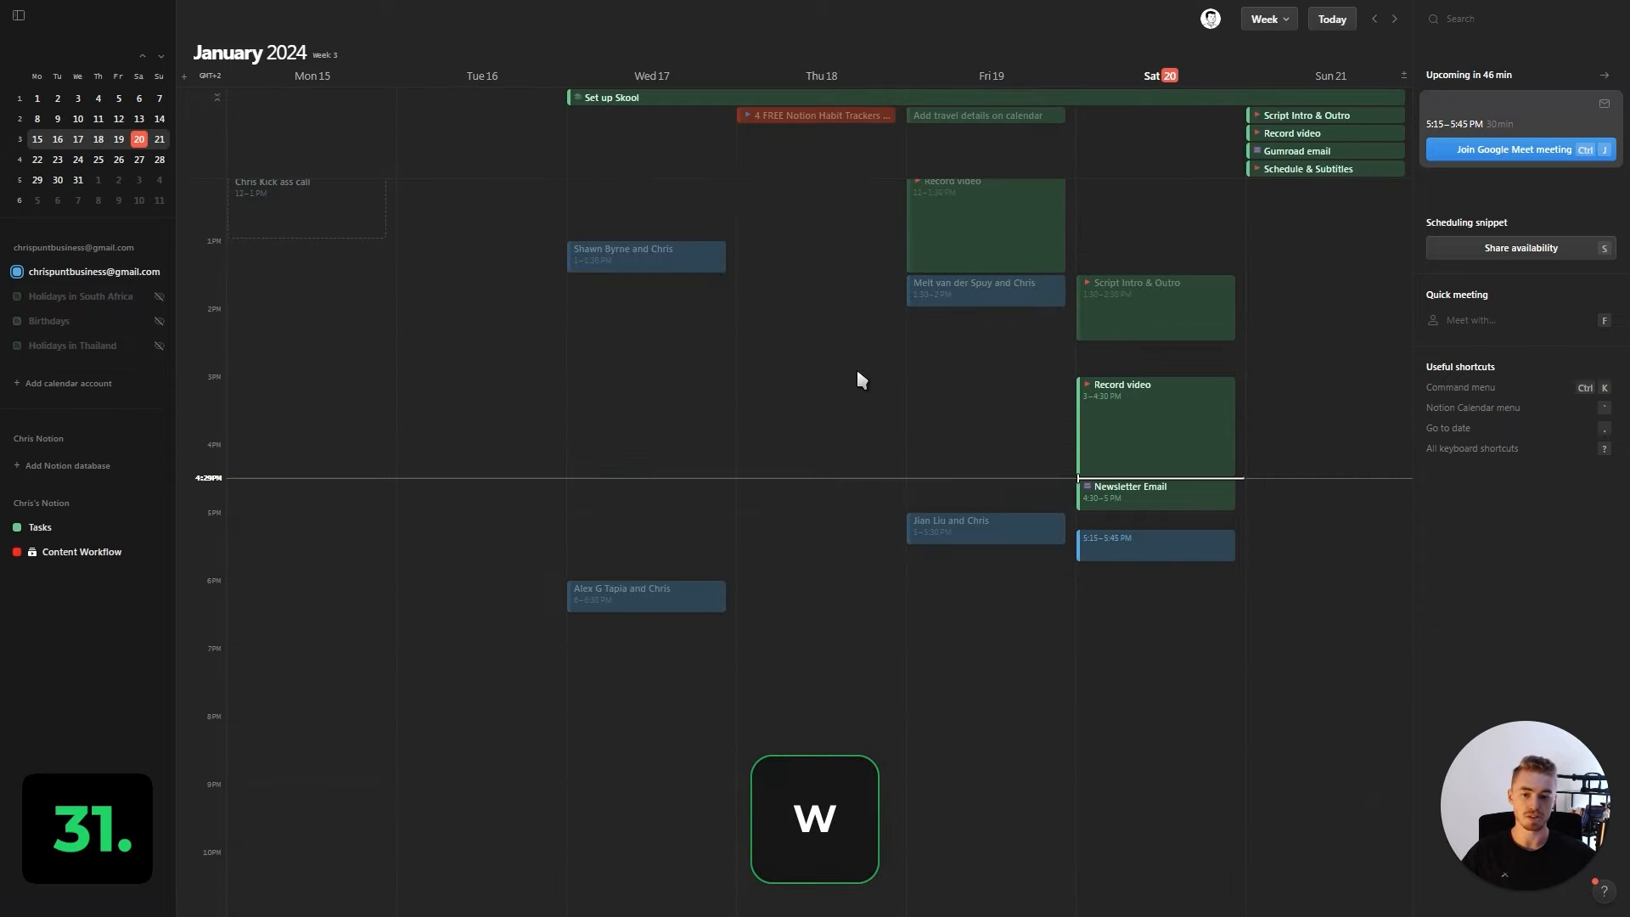
{"action": "left_click", "coordinate": [1264, 17]}
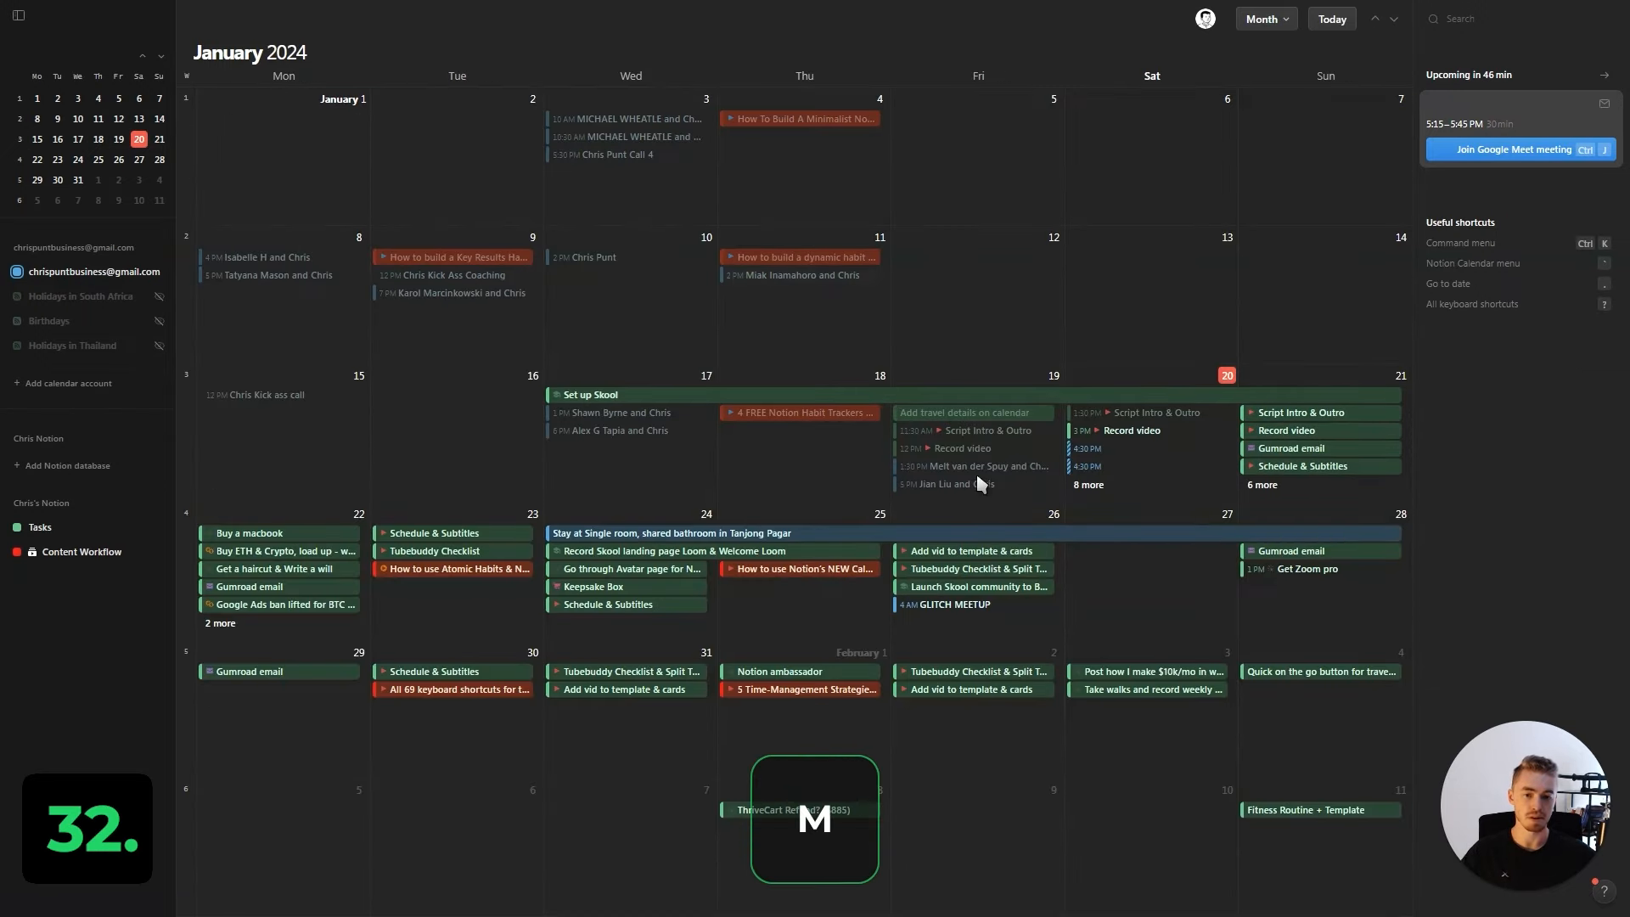
{"action": "left_click", "coordinate": [1263, 17]}
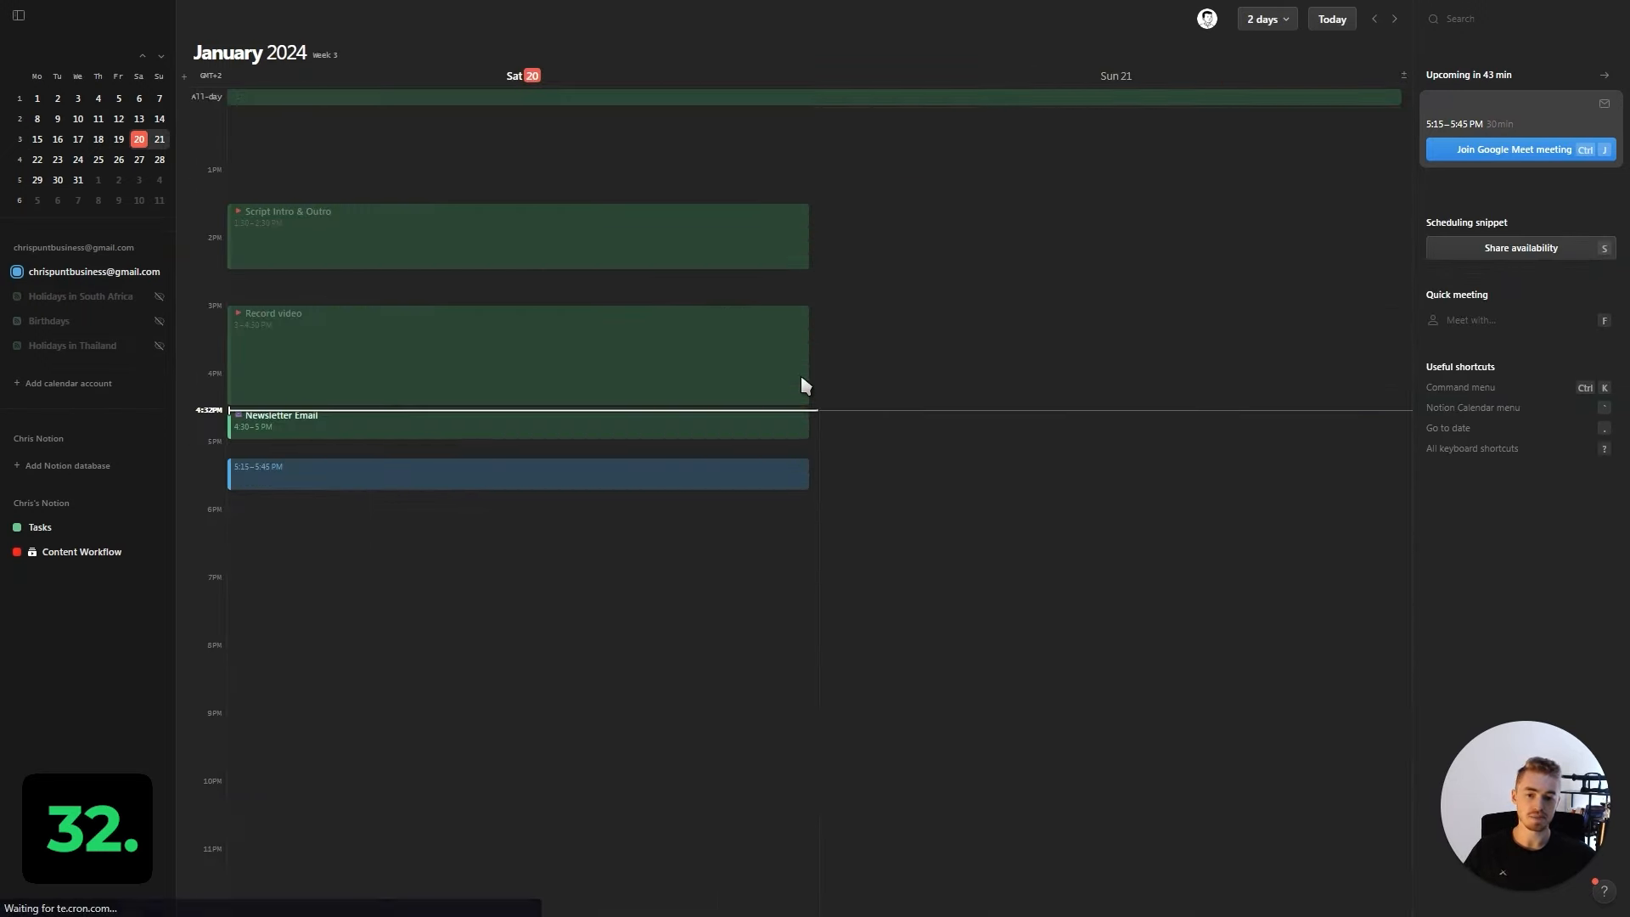
{"action": "left_click", "coordinate": [1265, 19]}
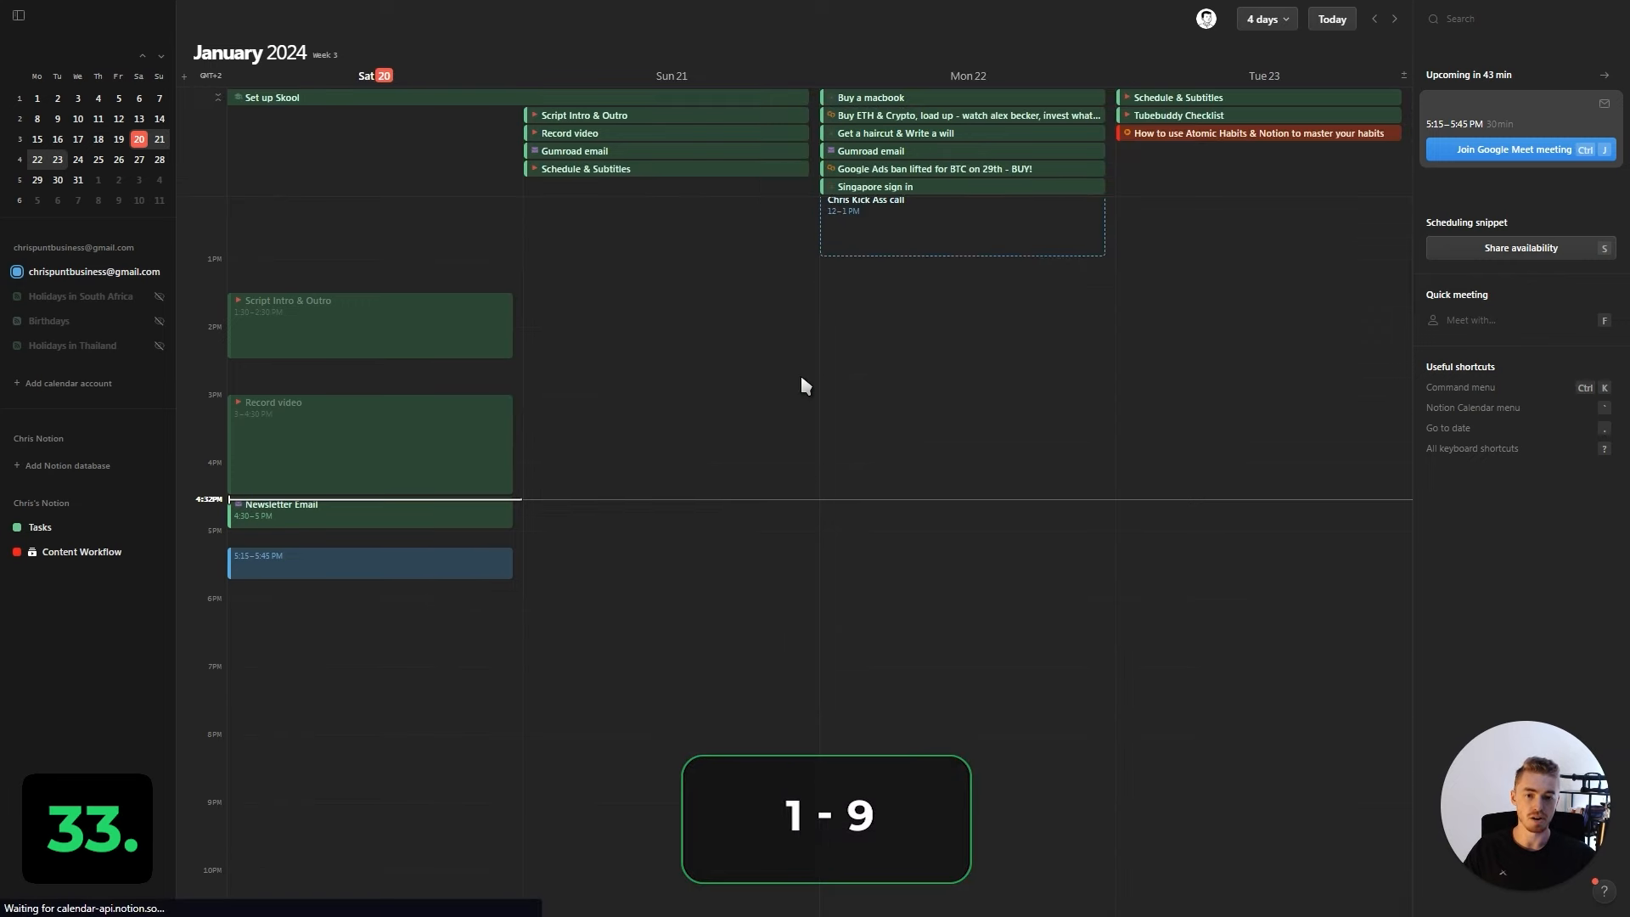
{"action": "left_click", "coordinate": [1265, 18]}
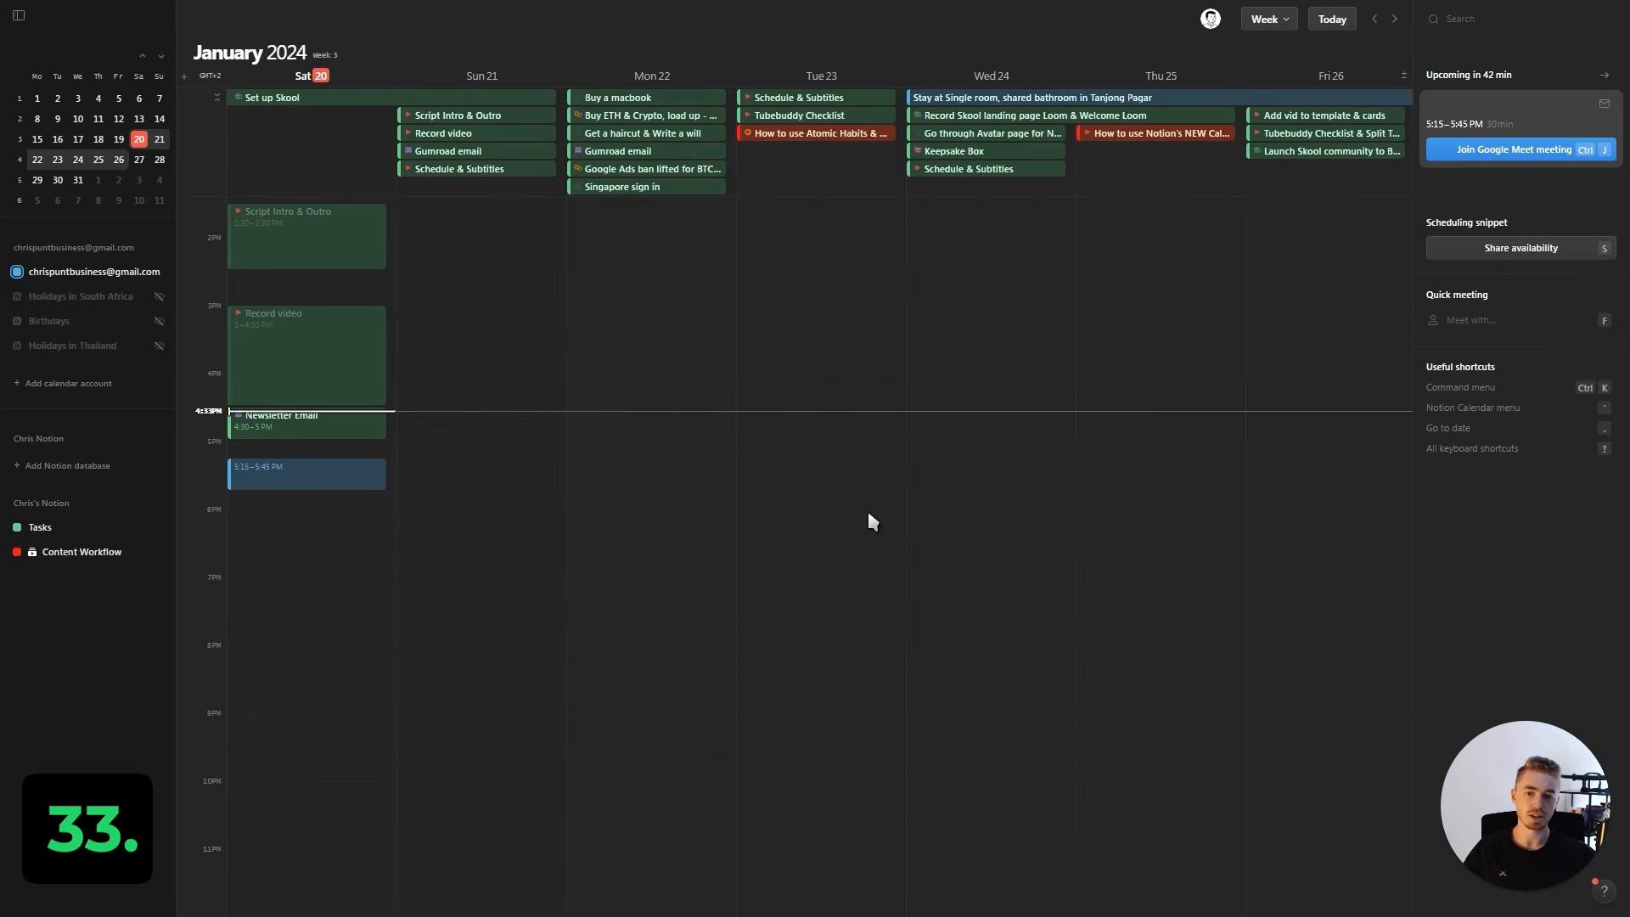
{"action": "key", "text": "ctrl+shift+e"}
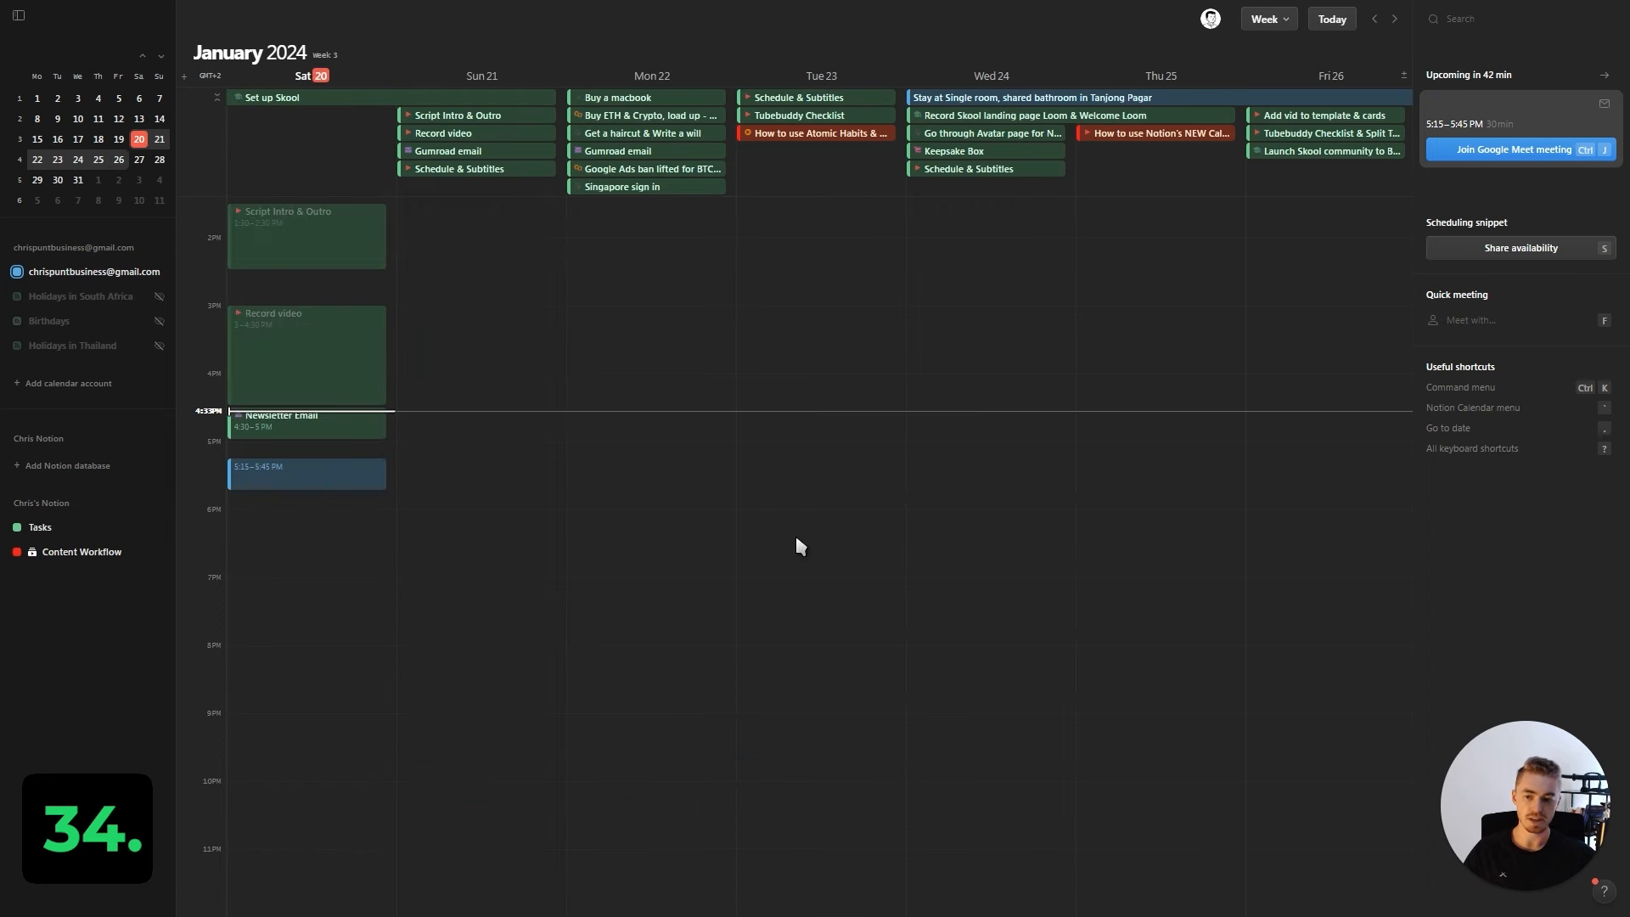
Step: Go to the date 'mar 1', step through next/previous weeks and return to January 15–21
{"action": "left_click", "coordinate": [645, 367]}
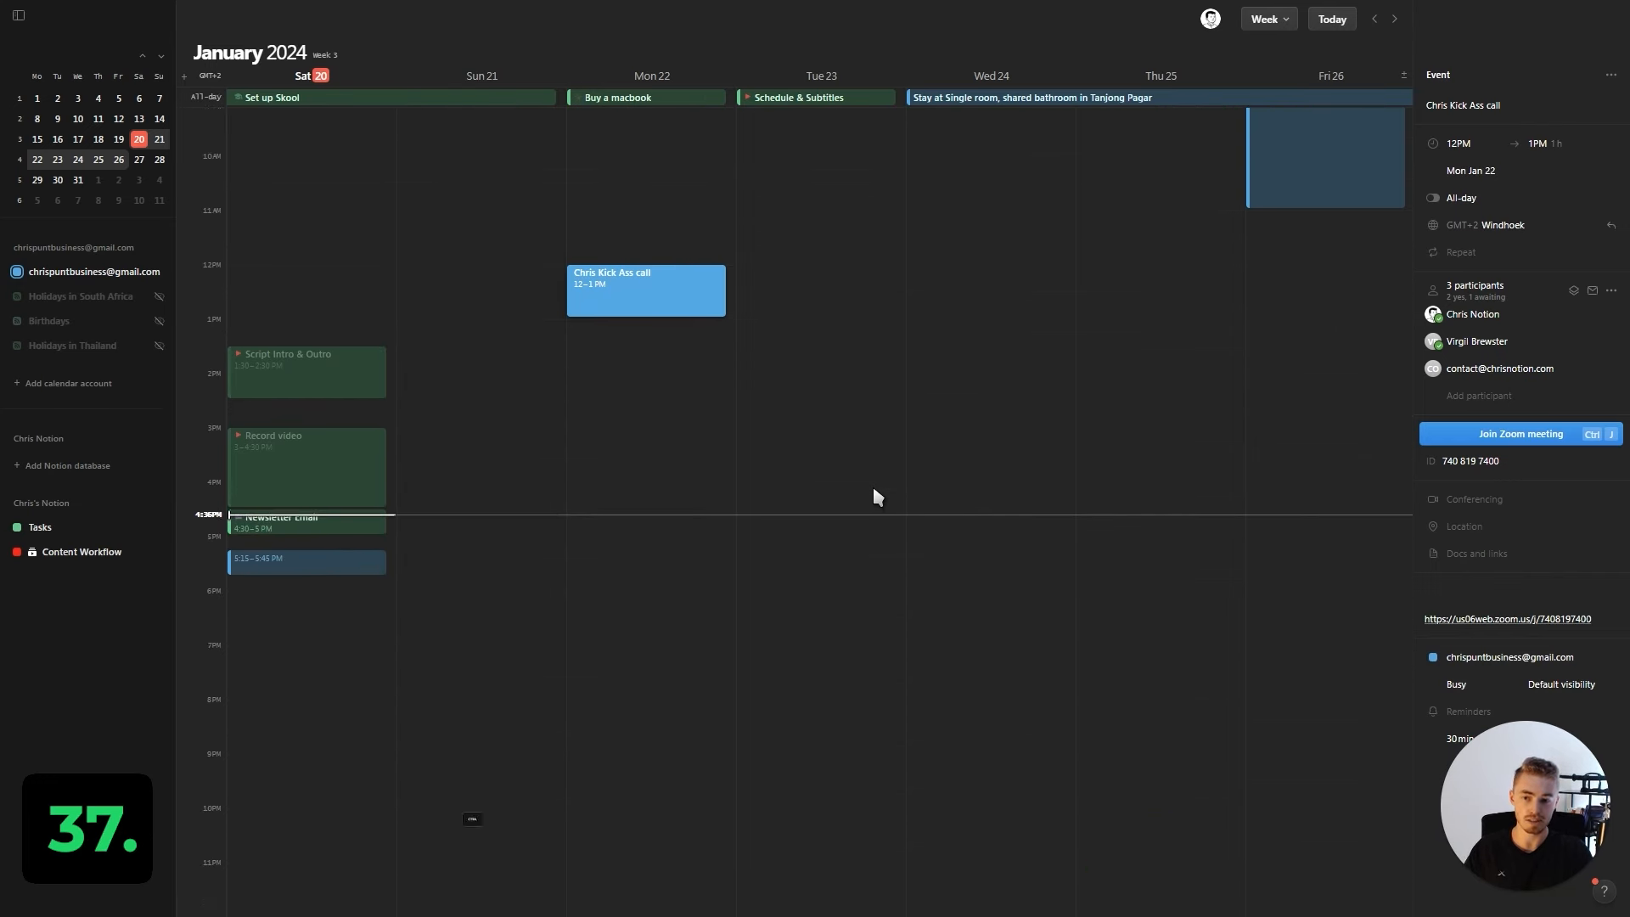
{"action": "scroll", "scroll_direction": "up", "scroll_amount": 3}
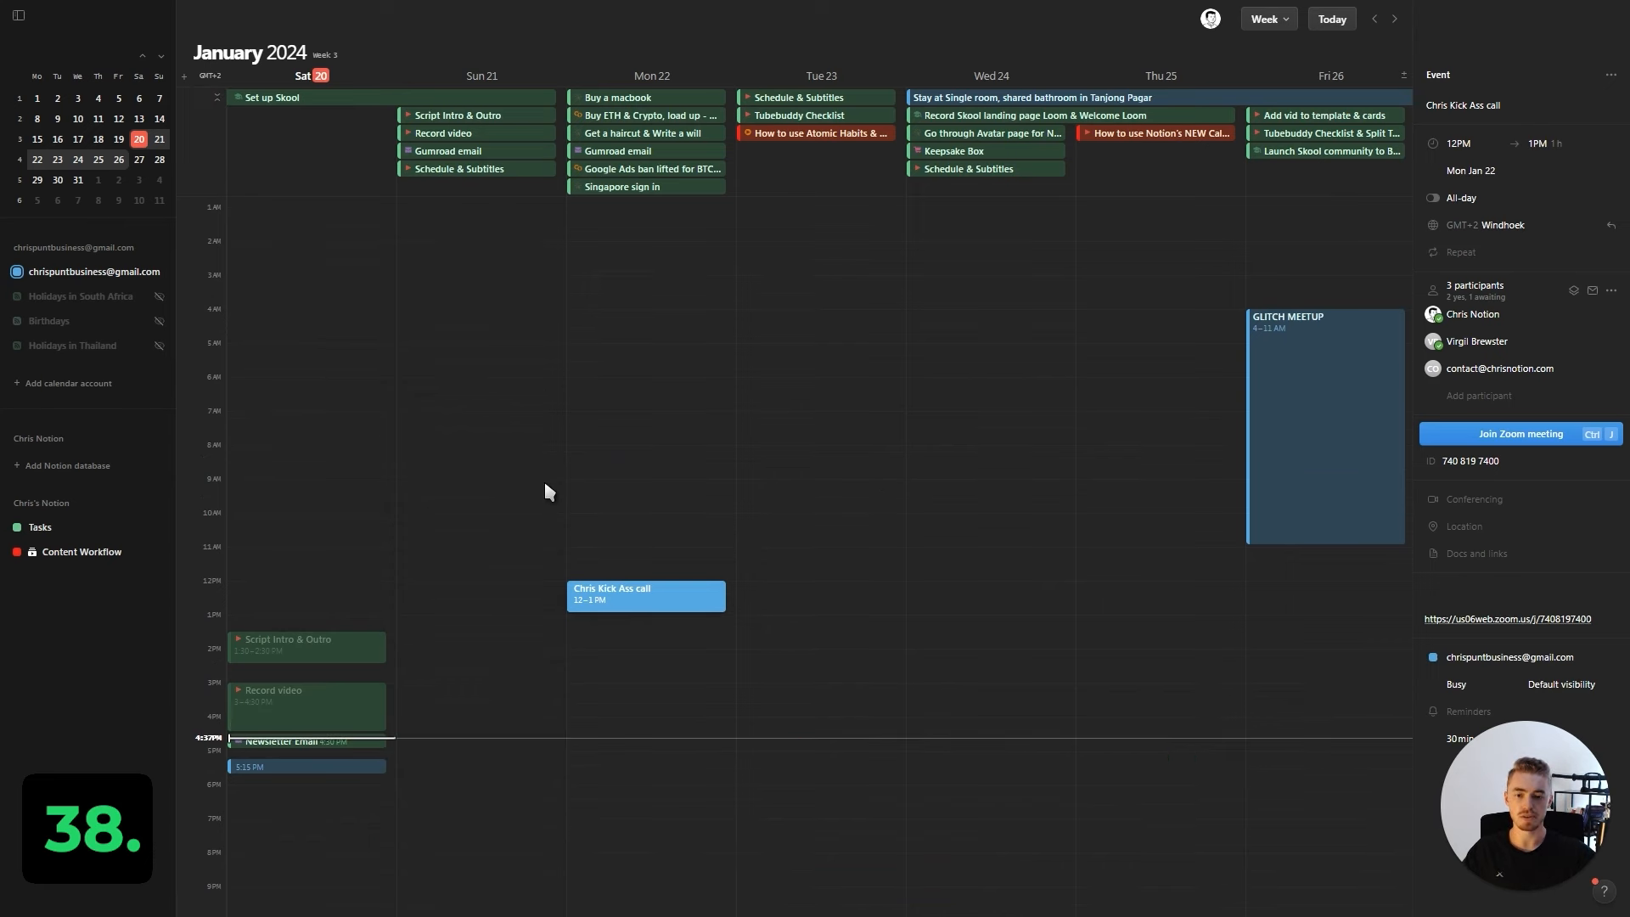
{"action": "type", "text": "mar 1"}
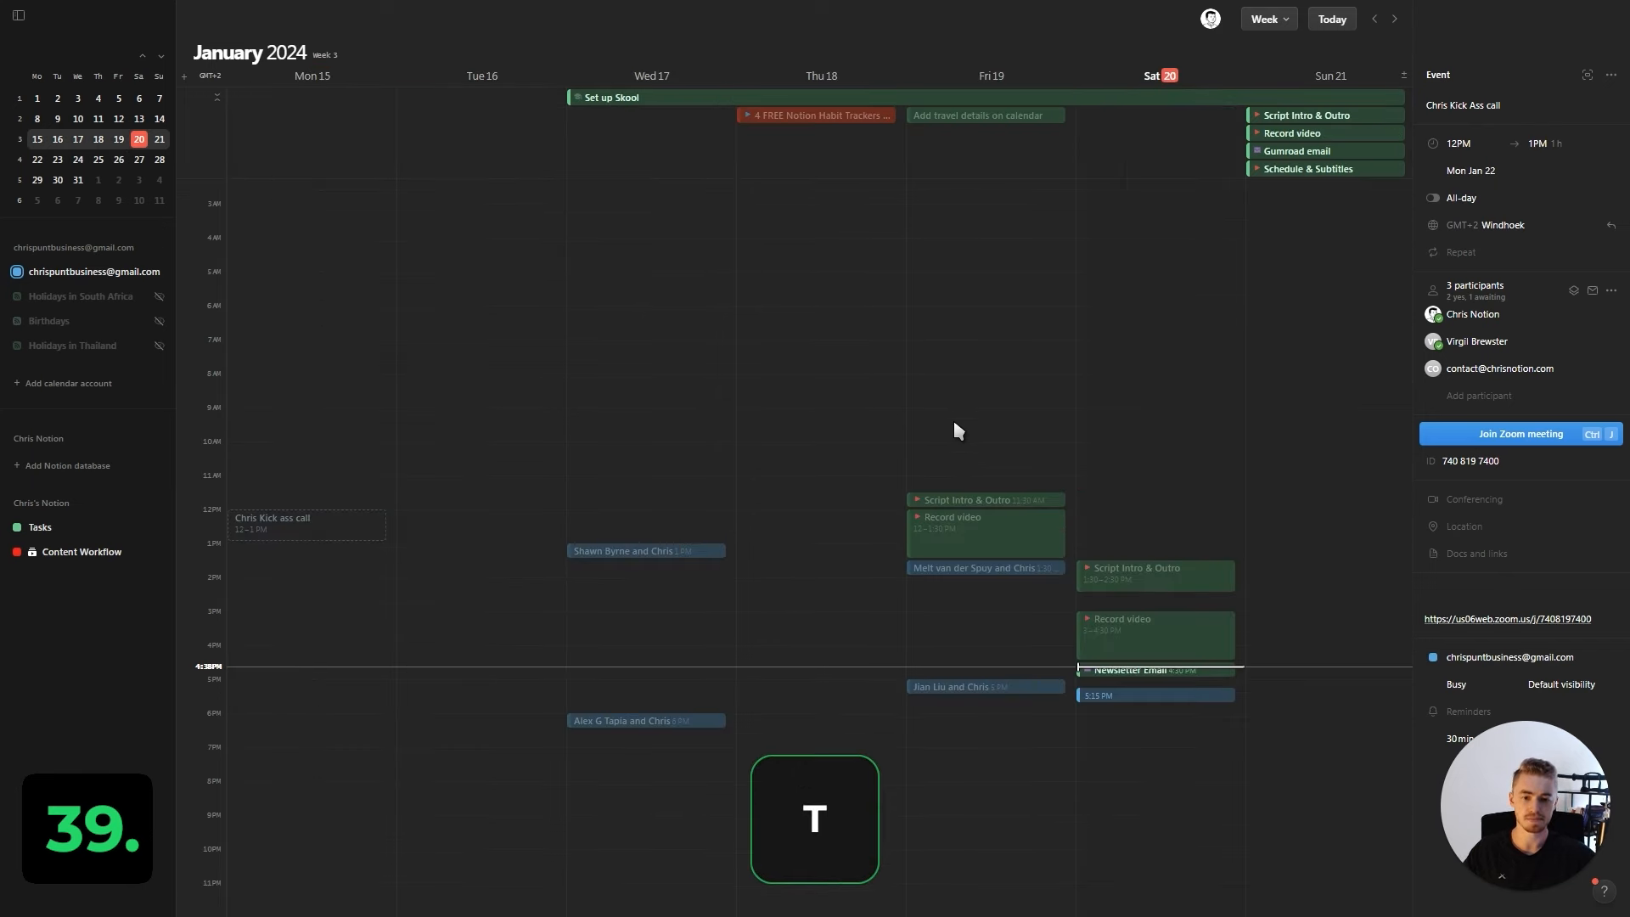
{"action": "left_click", "coordinate": [1392, 19]}
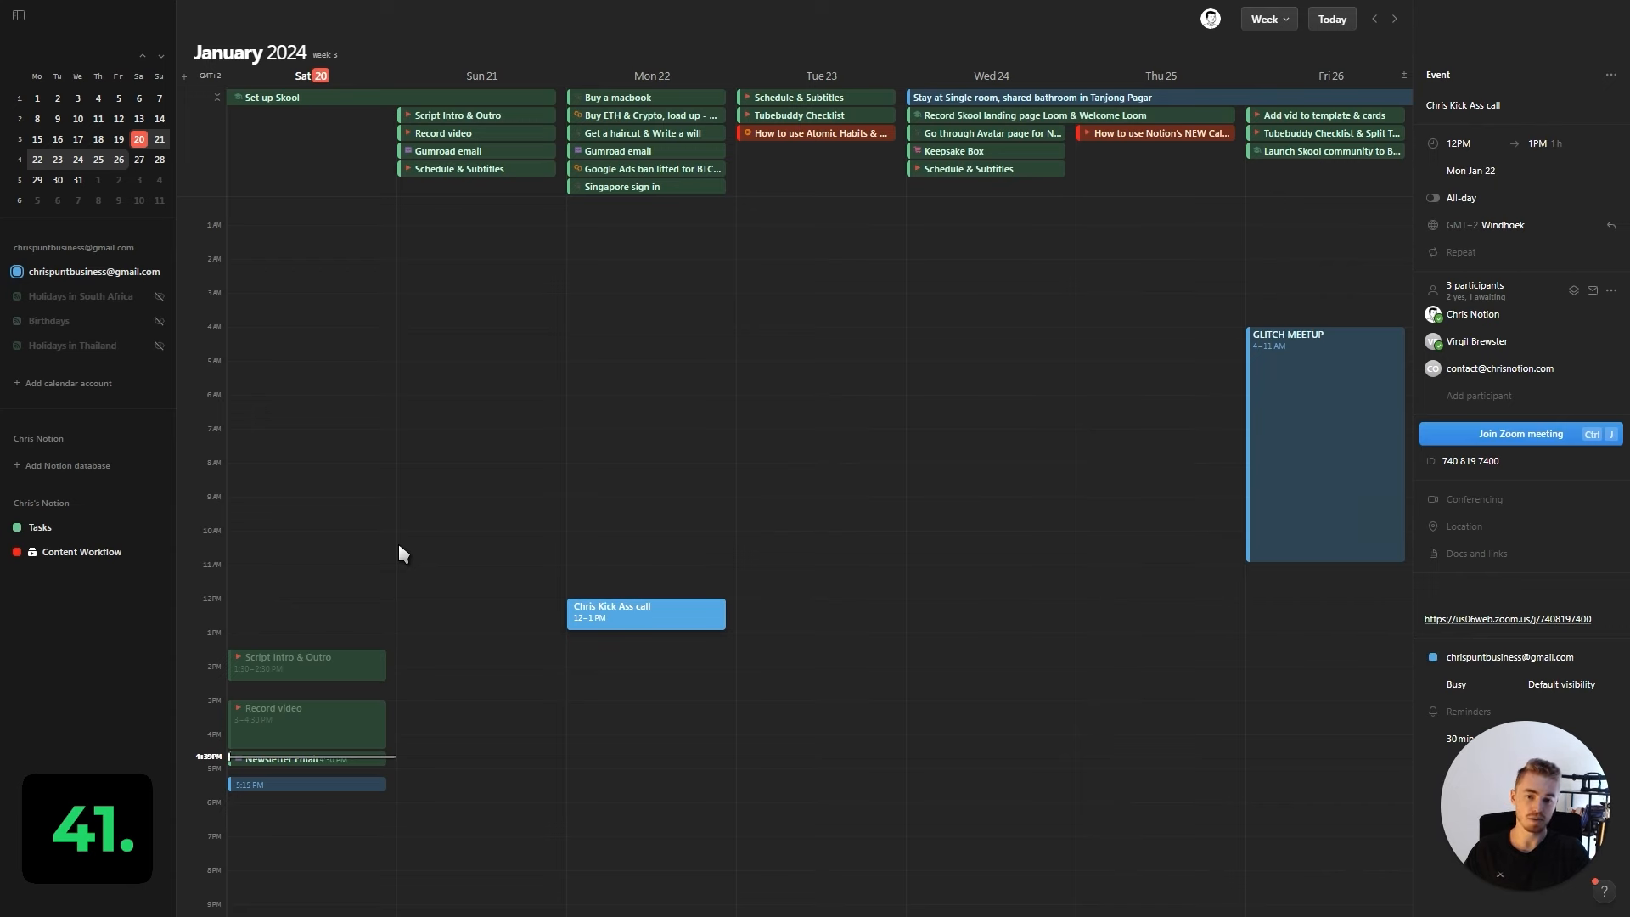
{"action": "left_click", "coordinate": [1395, 19]}
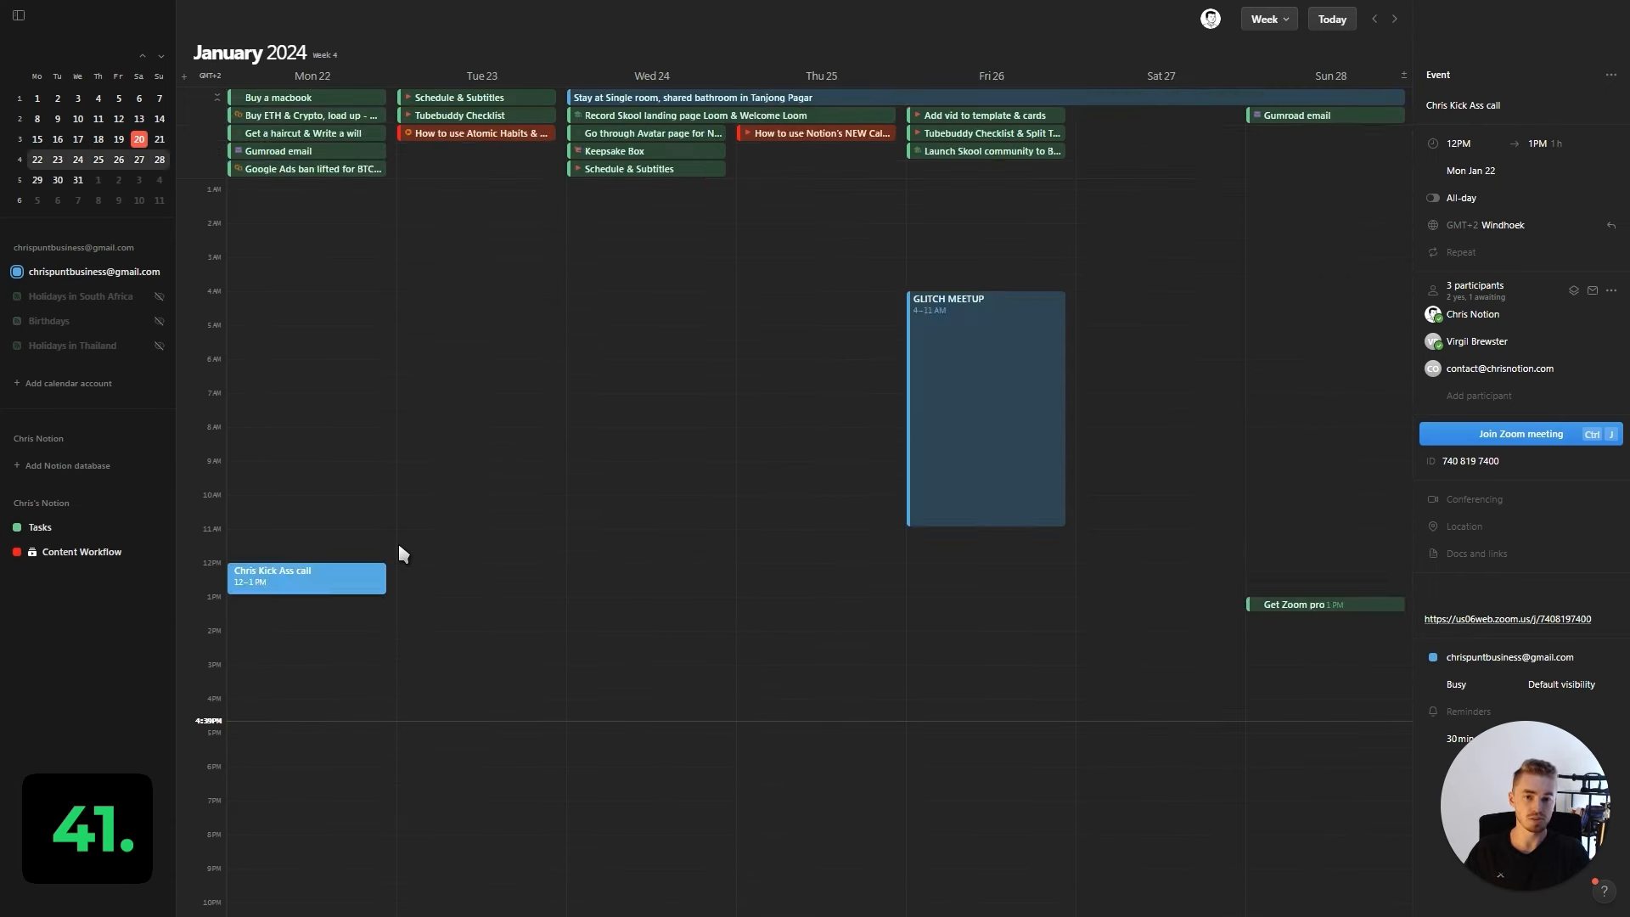
{"action": "left_click", "coordinate": [1374, 19]}
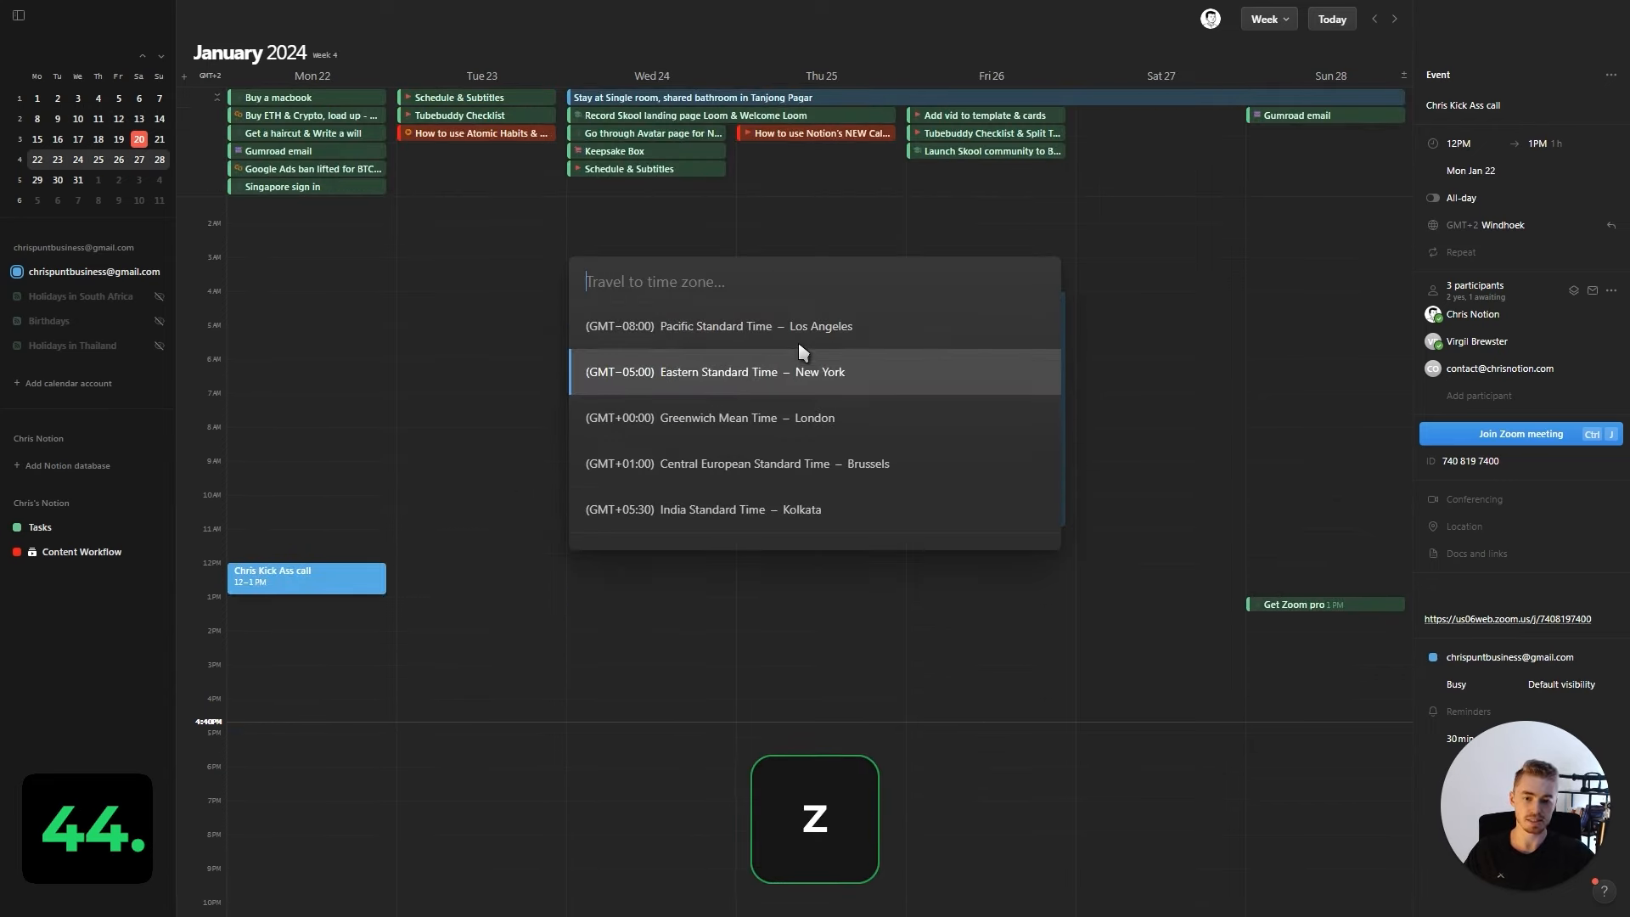
{"action": "left_click", "coordinate": [1373, 19]}
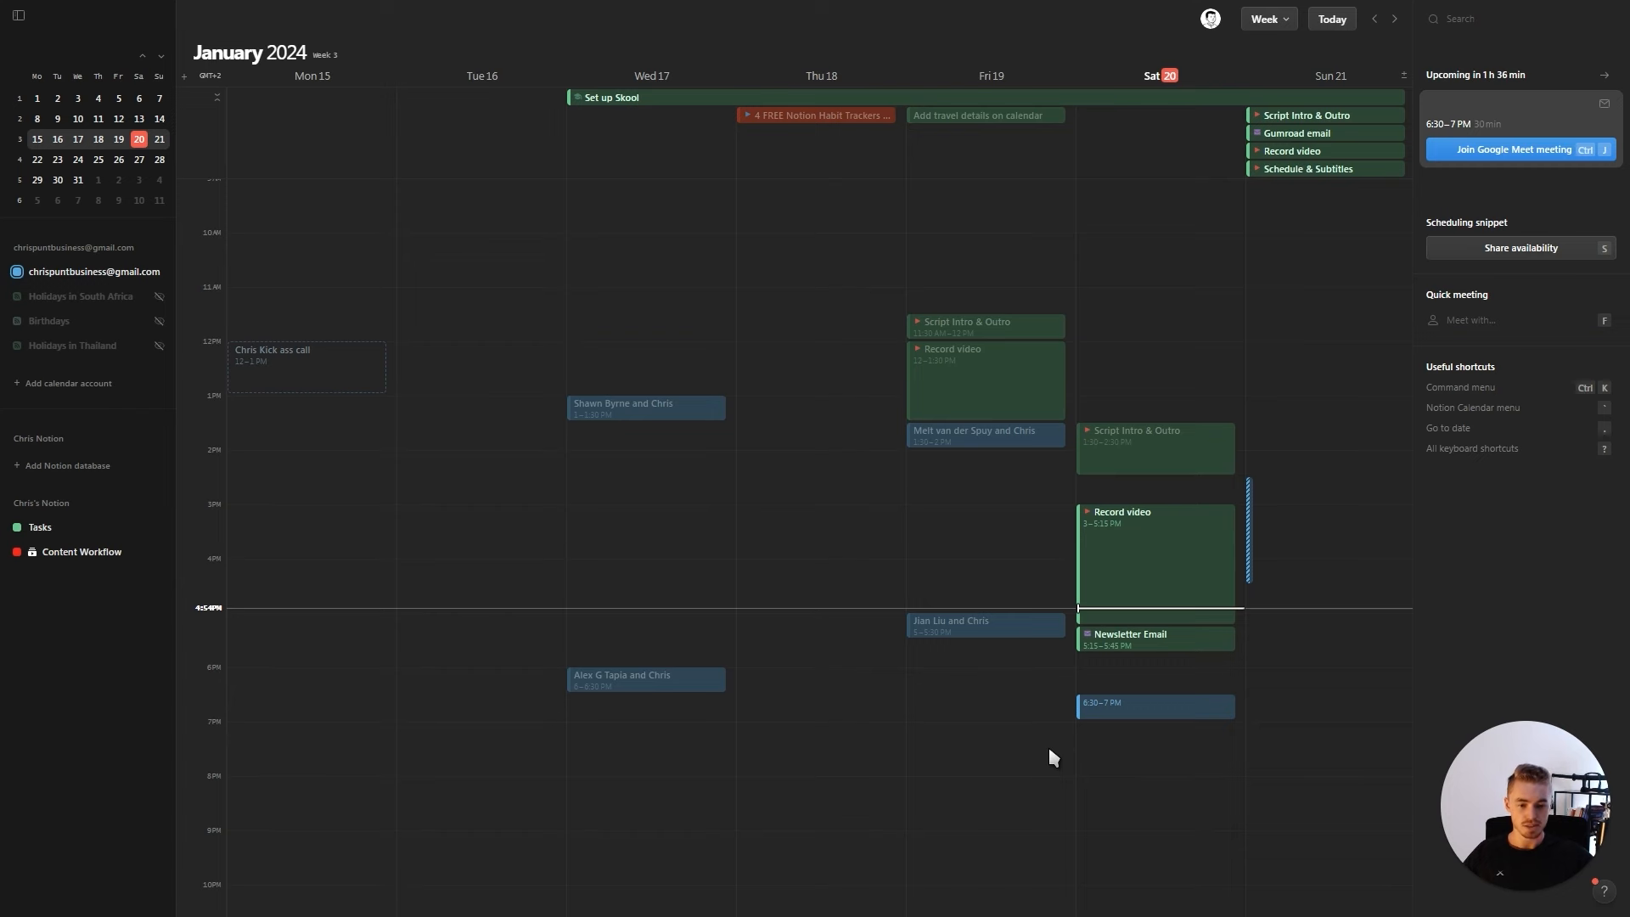
Step: View and dismiss the availability hold, then open the 6:30–7 PM Saturday meeting's details
{"action": "left_click", "coordinate": [1518, 248]}
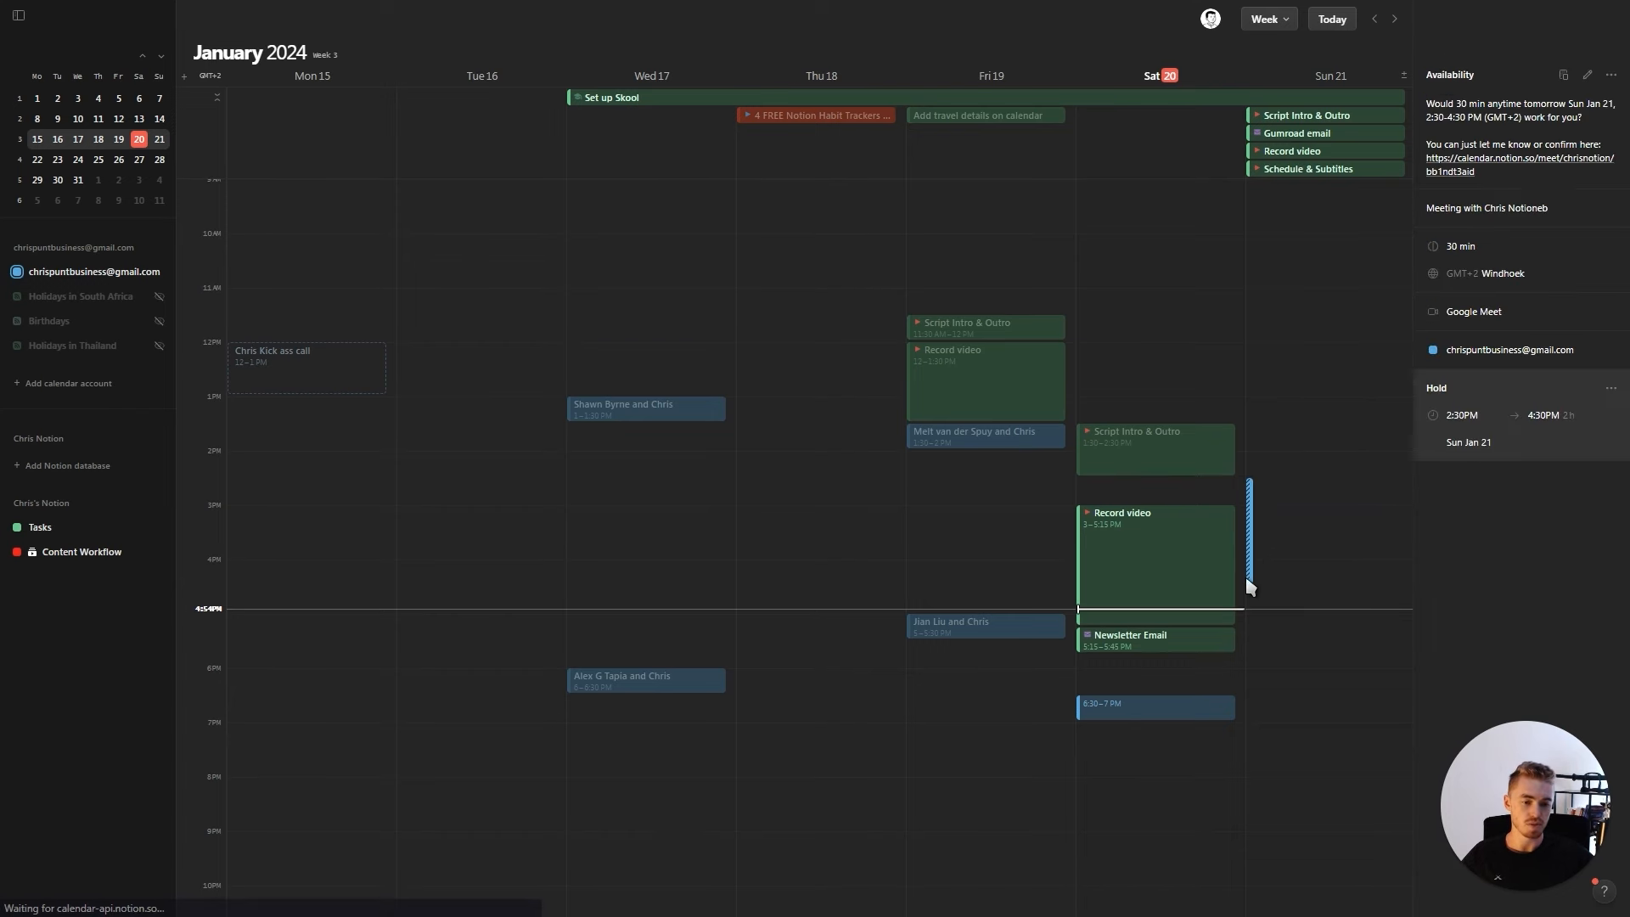
{"action": "left_click", "coordinate": [1155, 713]}
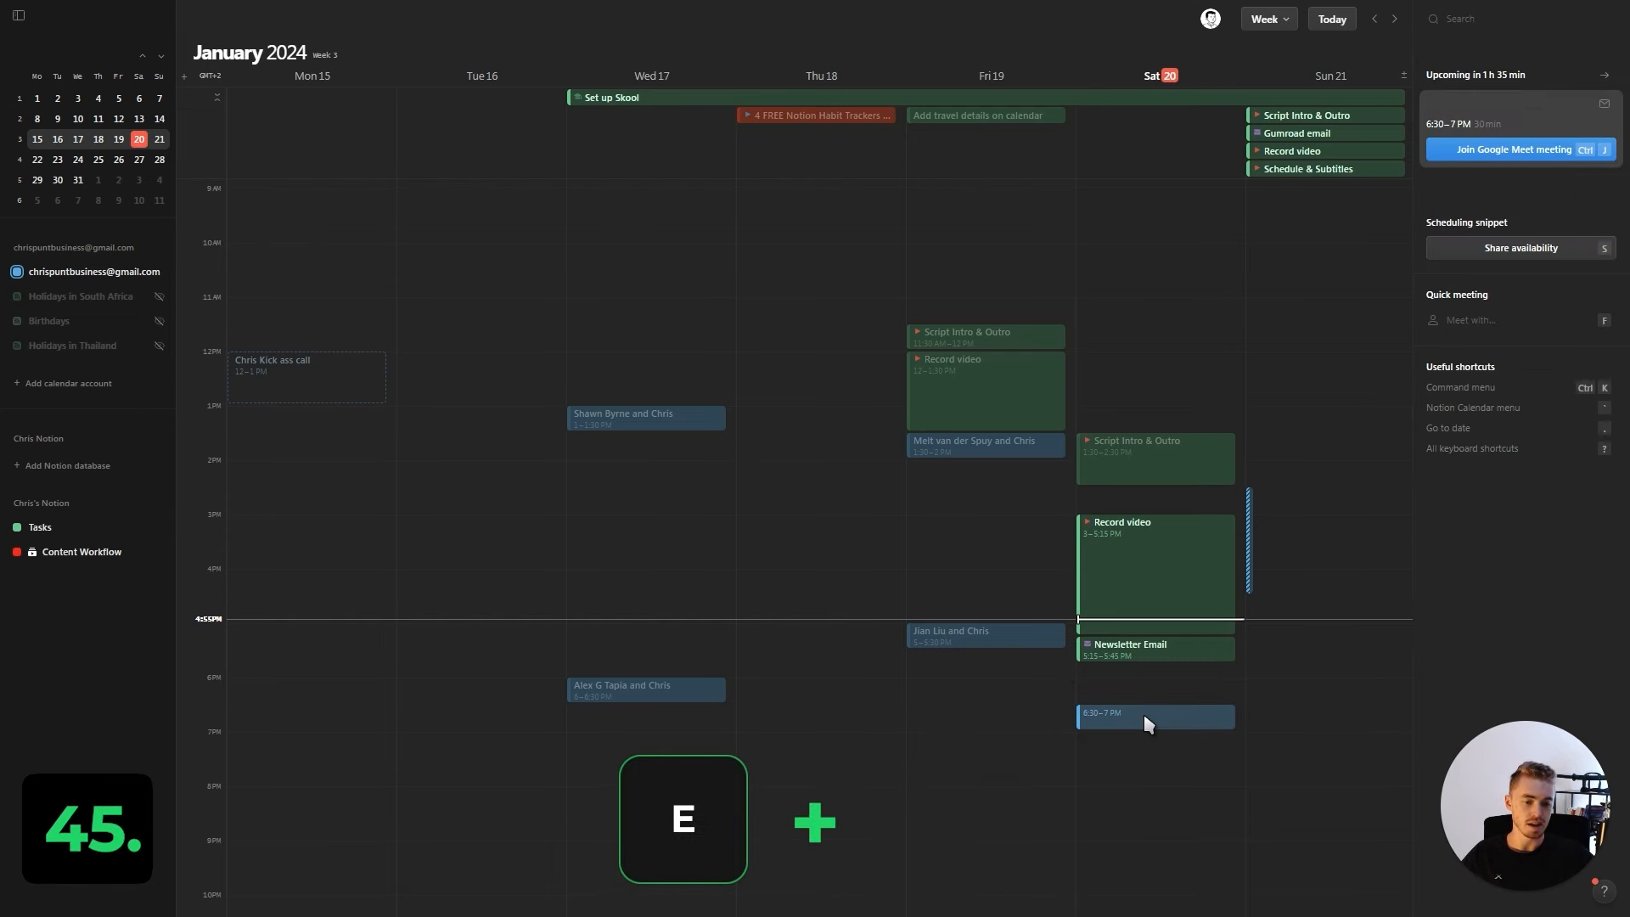
{"action": "left_click", "coordinate": [1153, 716]}
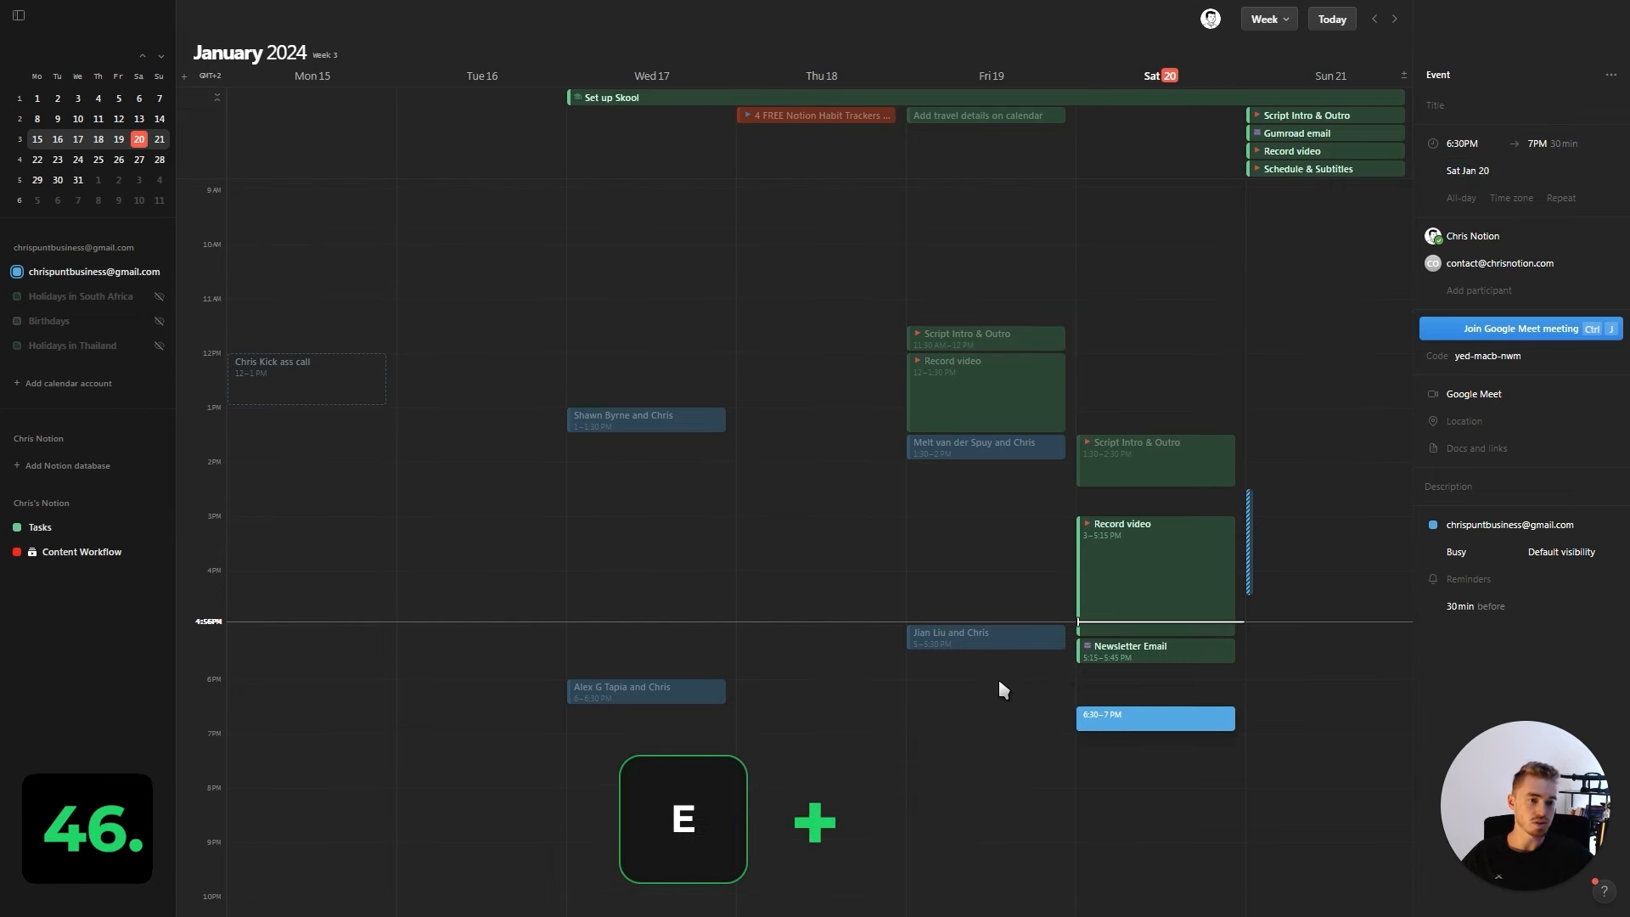
{"action": "mouse_move", "coordinate": [1035, 695]}
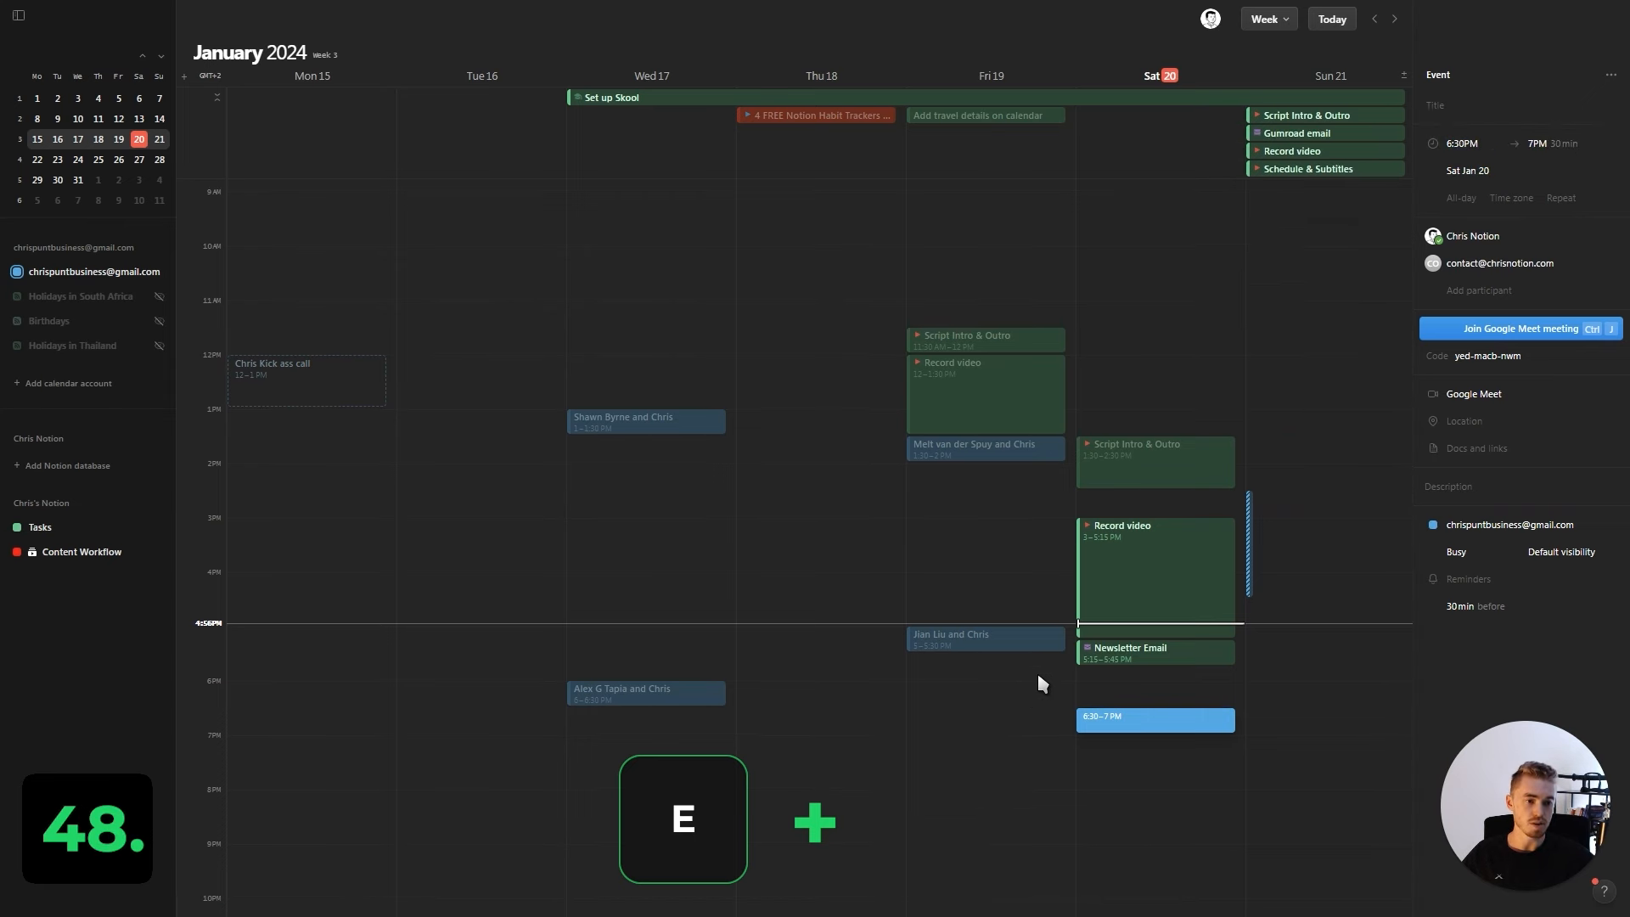
{"action": "scroll", "scroll_direction": "down", "scroll_amount": 3}
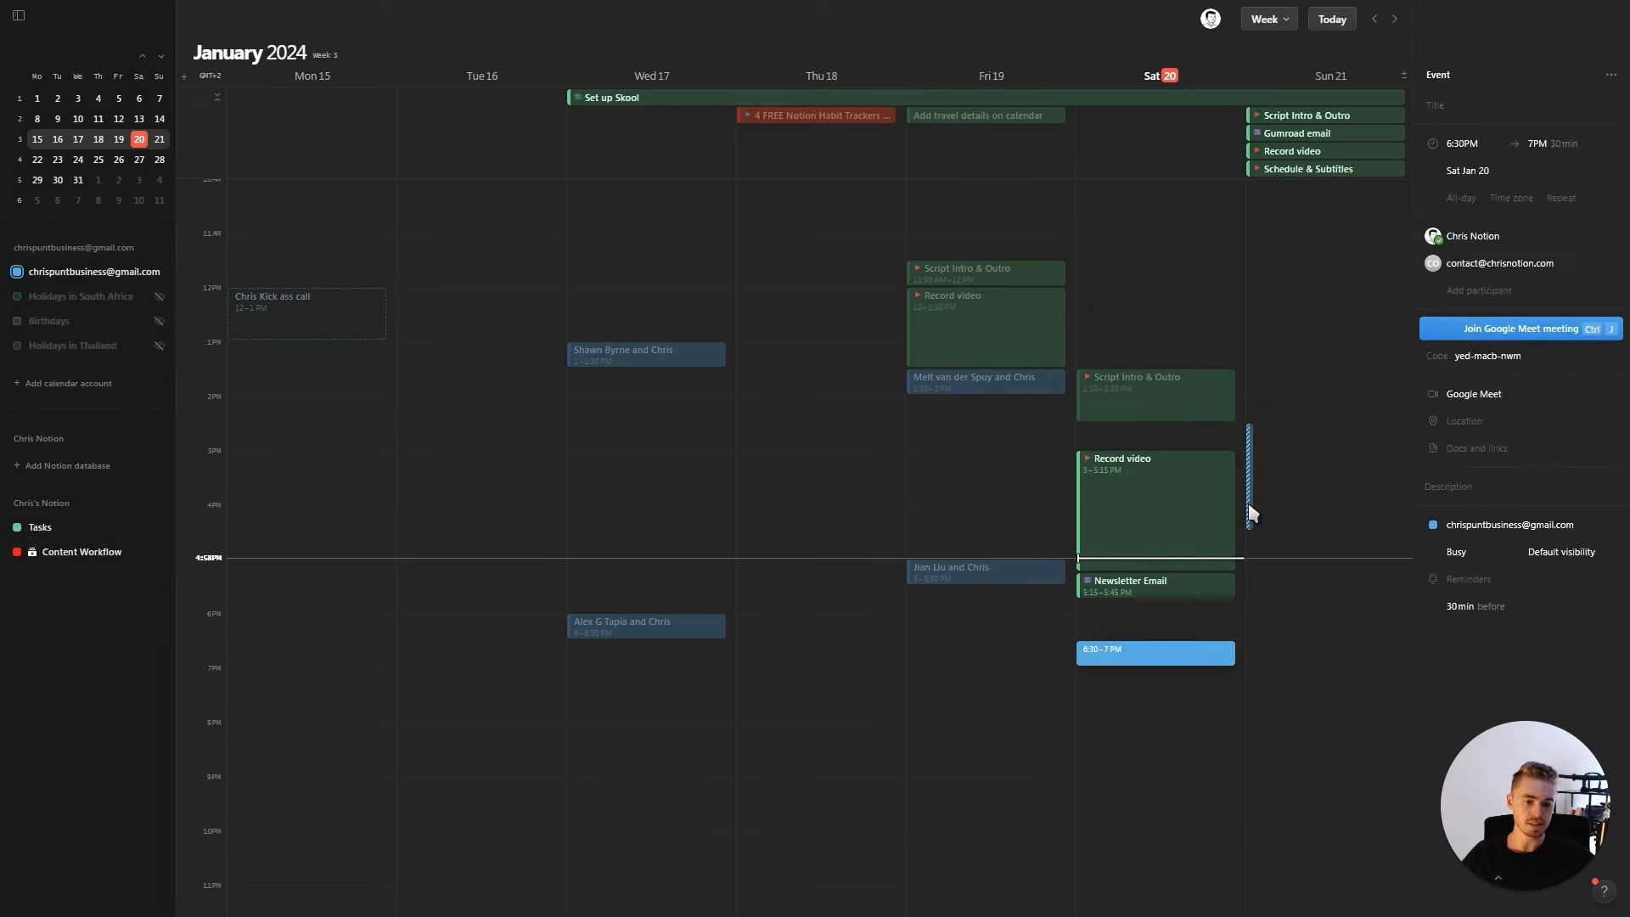
Step: Show the meeting's repeat options and start an availability snippet for Saturday 4:45–7:15 PM and Sunday 2:15–6 PM
{"action": "left_click", "coordinate": [1155, 586]}
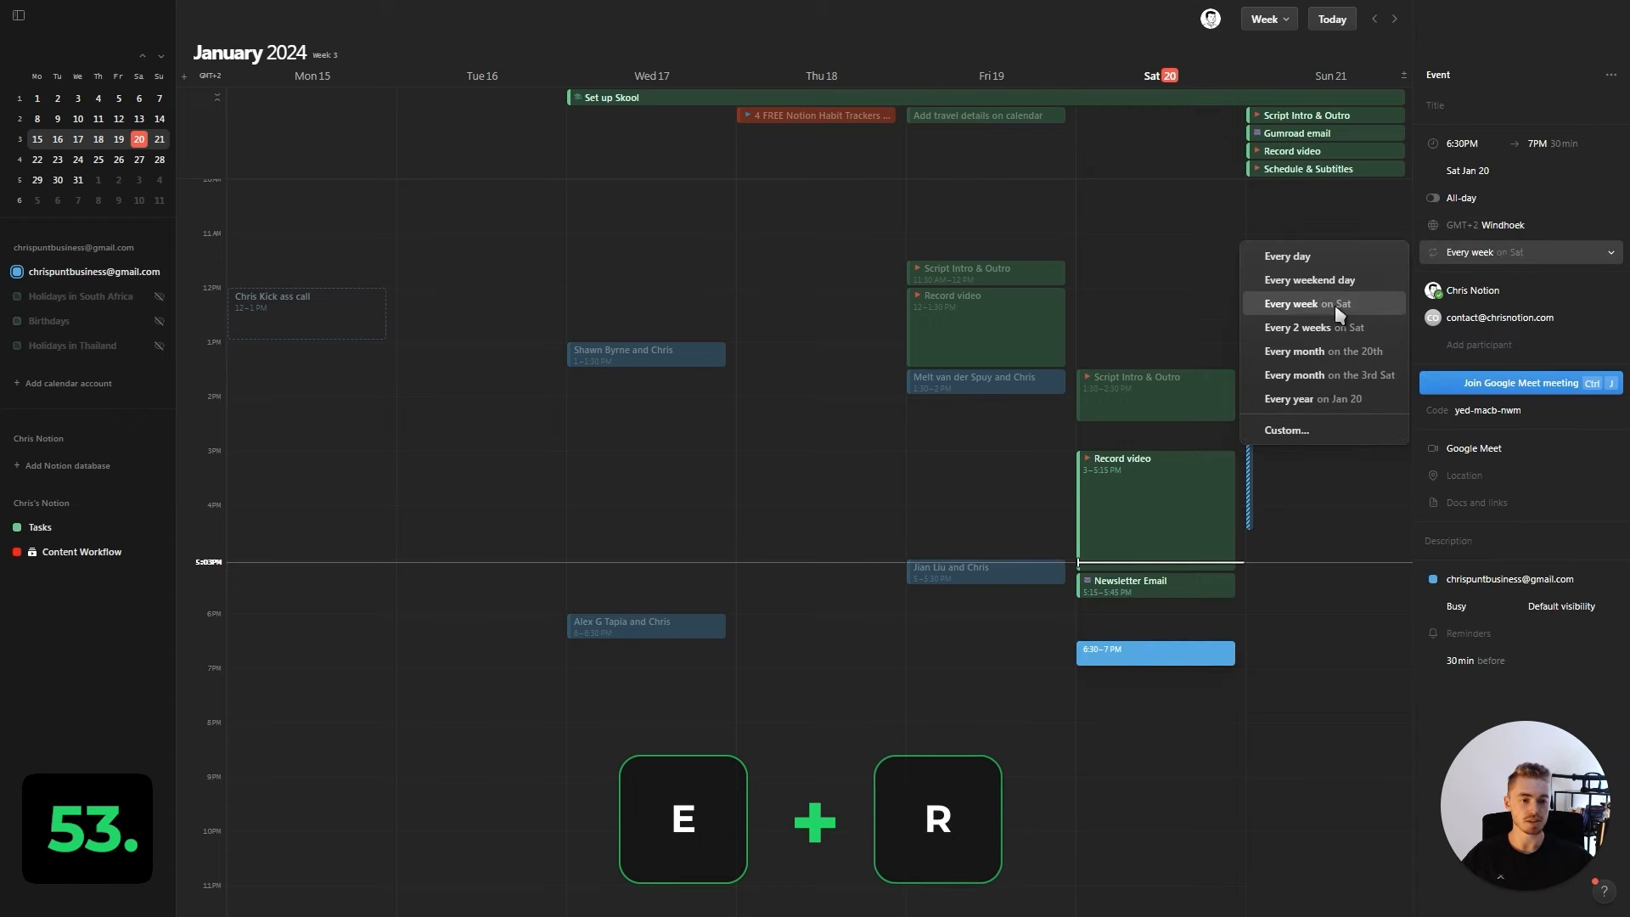
{"action": "left_click", "coordinate": [1314, 302]}
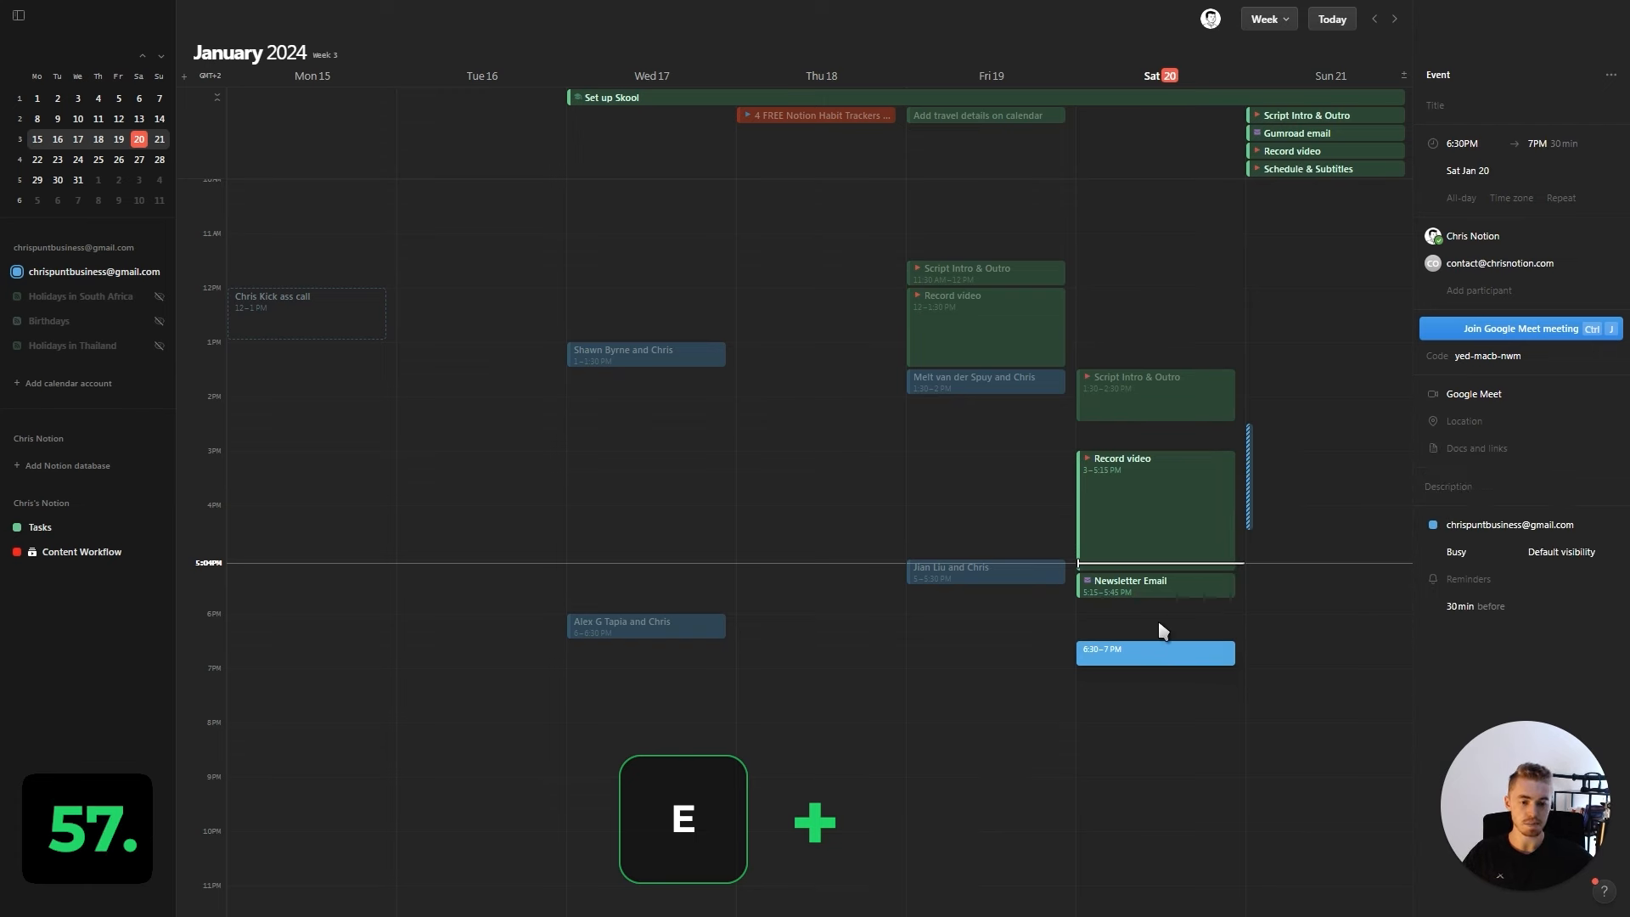
{"action": "left_click", "coordinate": [1476, 606]}
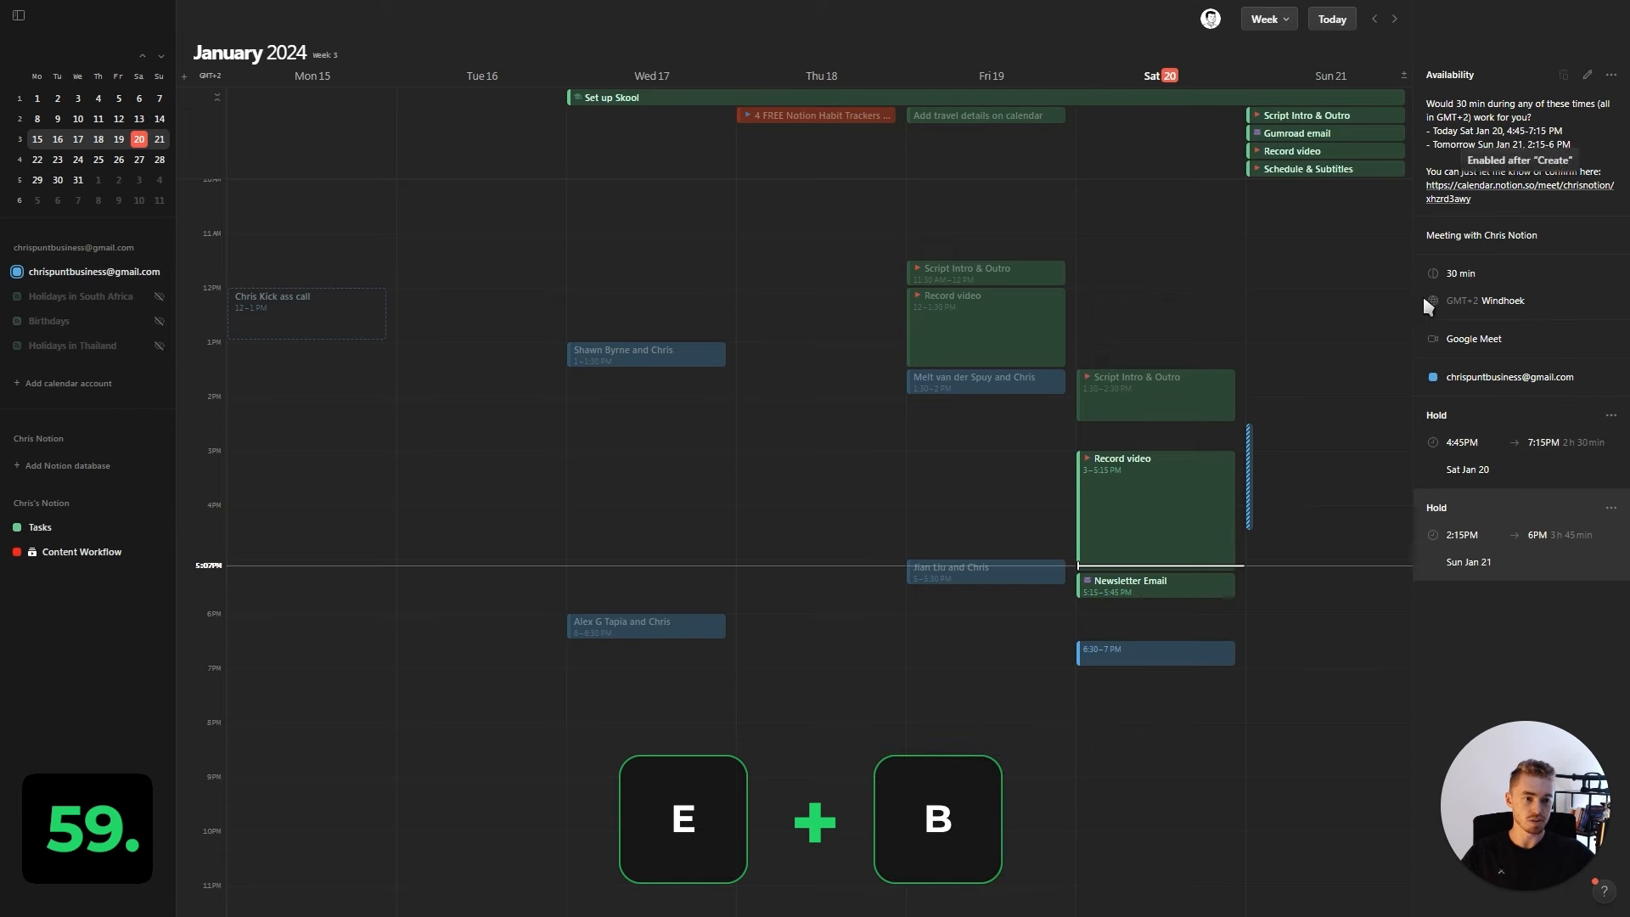
Step: Change the hold duration and move the Saturday meeting to 6:15–6:45 PM, then close its details
{"action": "left_click", "coordinate": [1460, 271]}
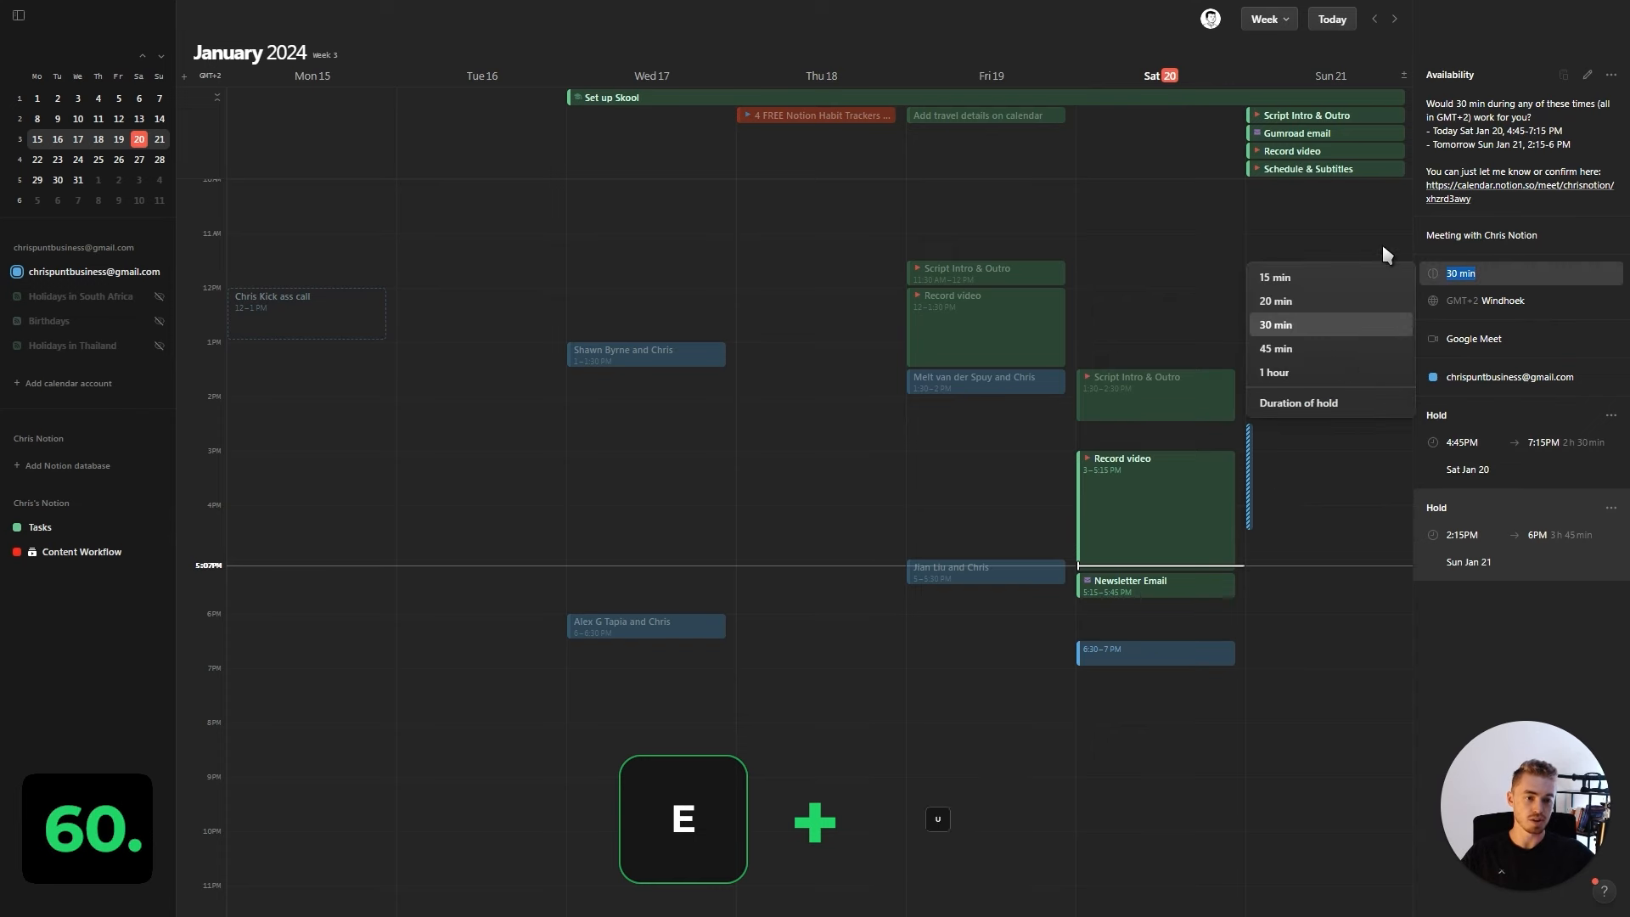
{"action": "left_click", "coordinate": [1155, 635]}
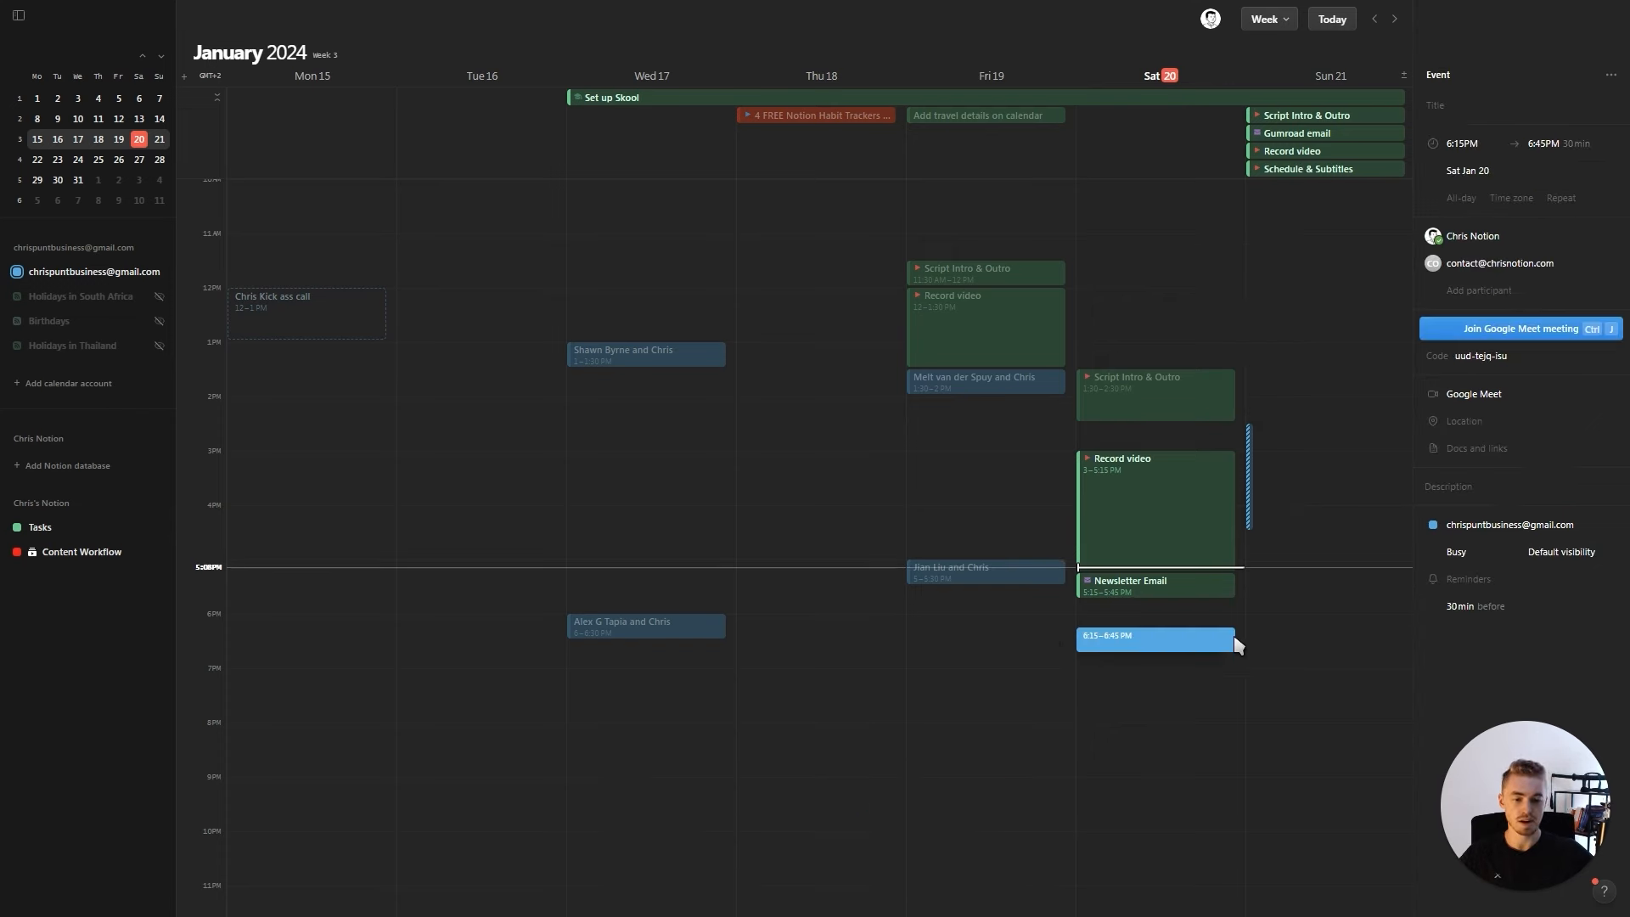
{"action": "mouse_move", "coordinate": [1175, 658]}
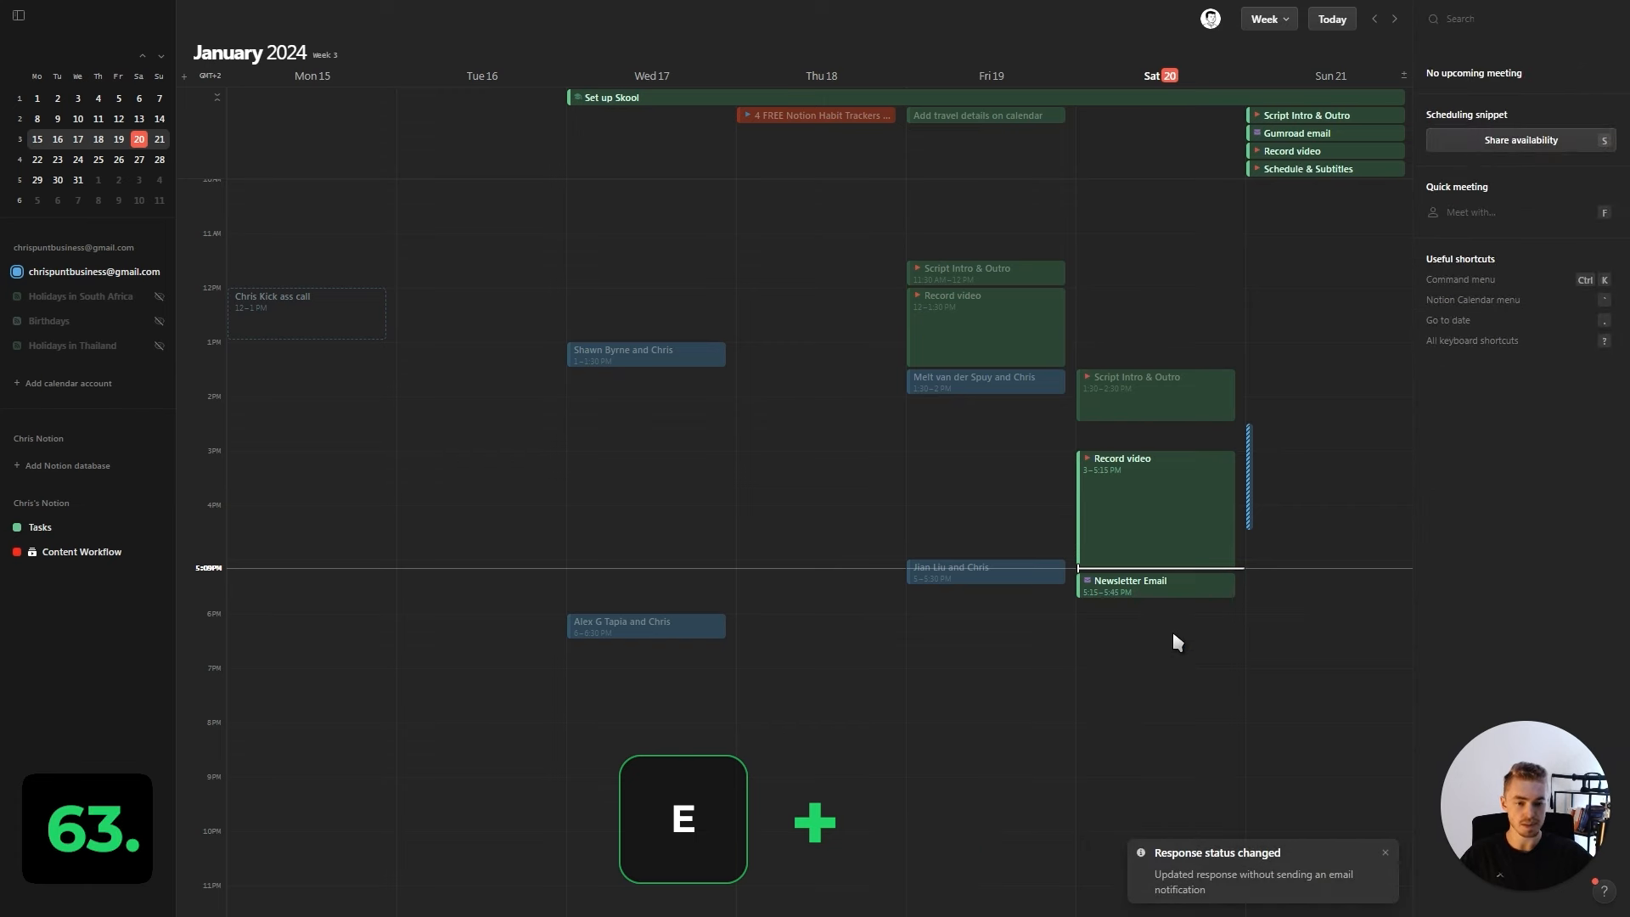
{"action": "left_click", "coordinate": [1155, 637]}
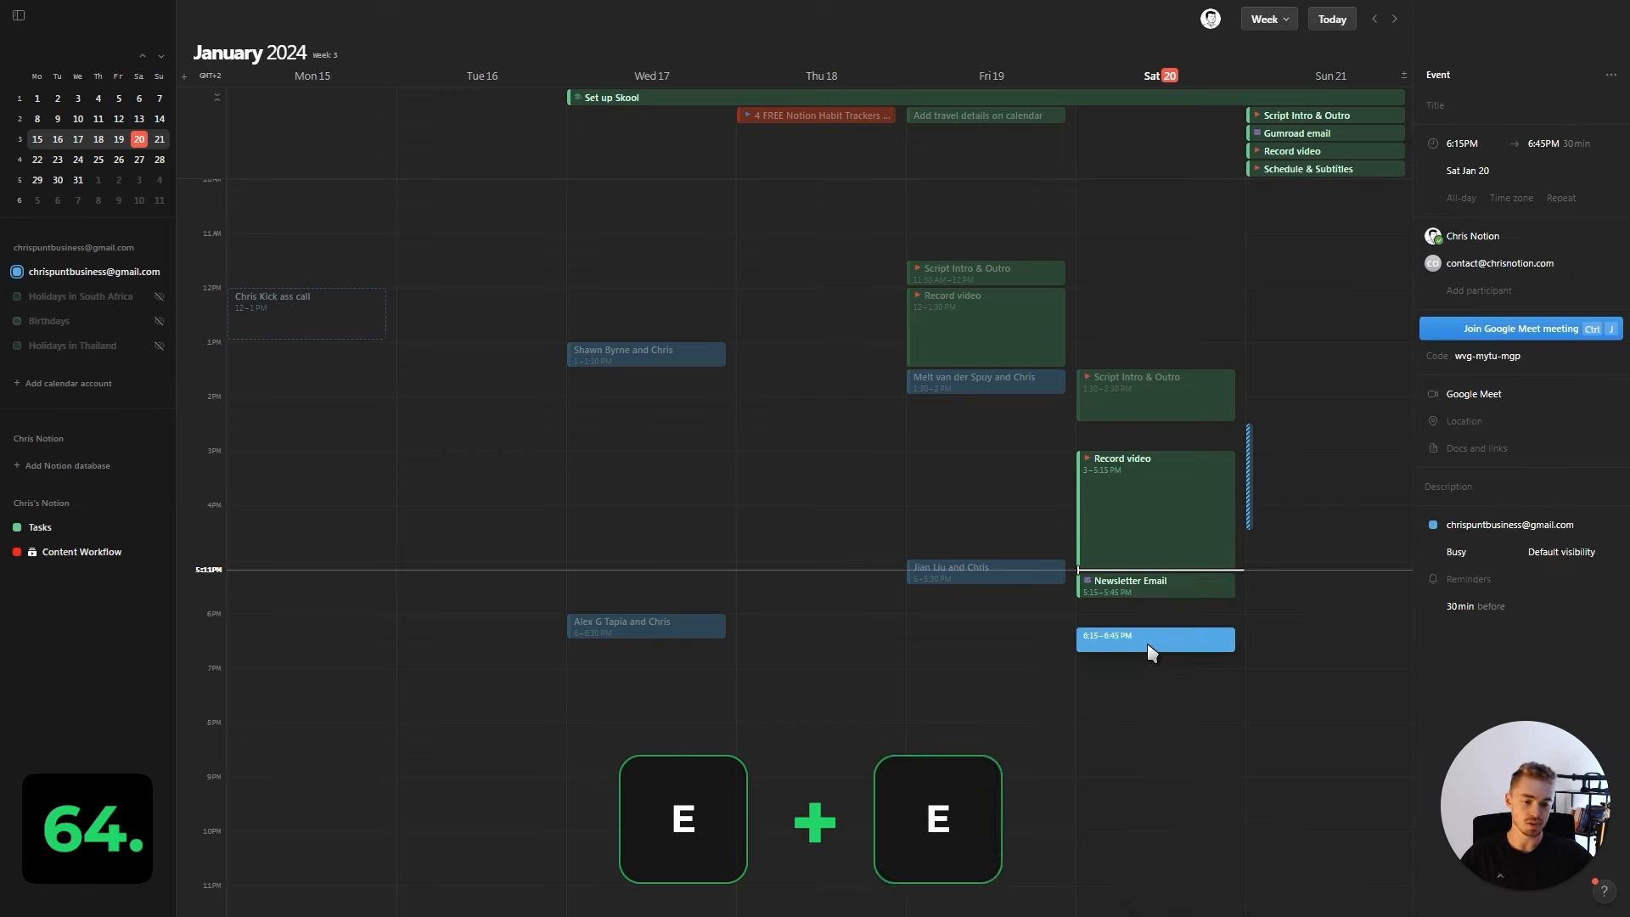
{"action": "mouse_move", "coordinate": [1192, 621]}
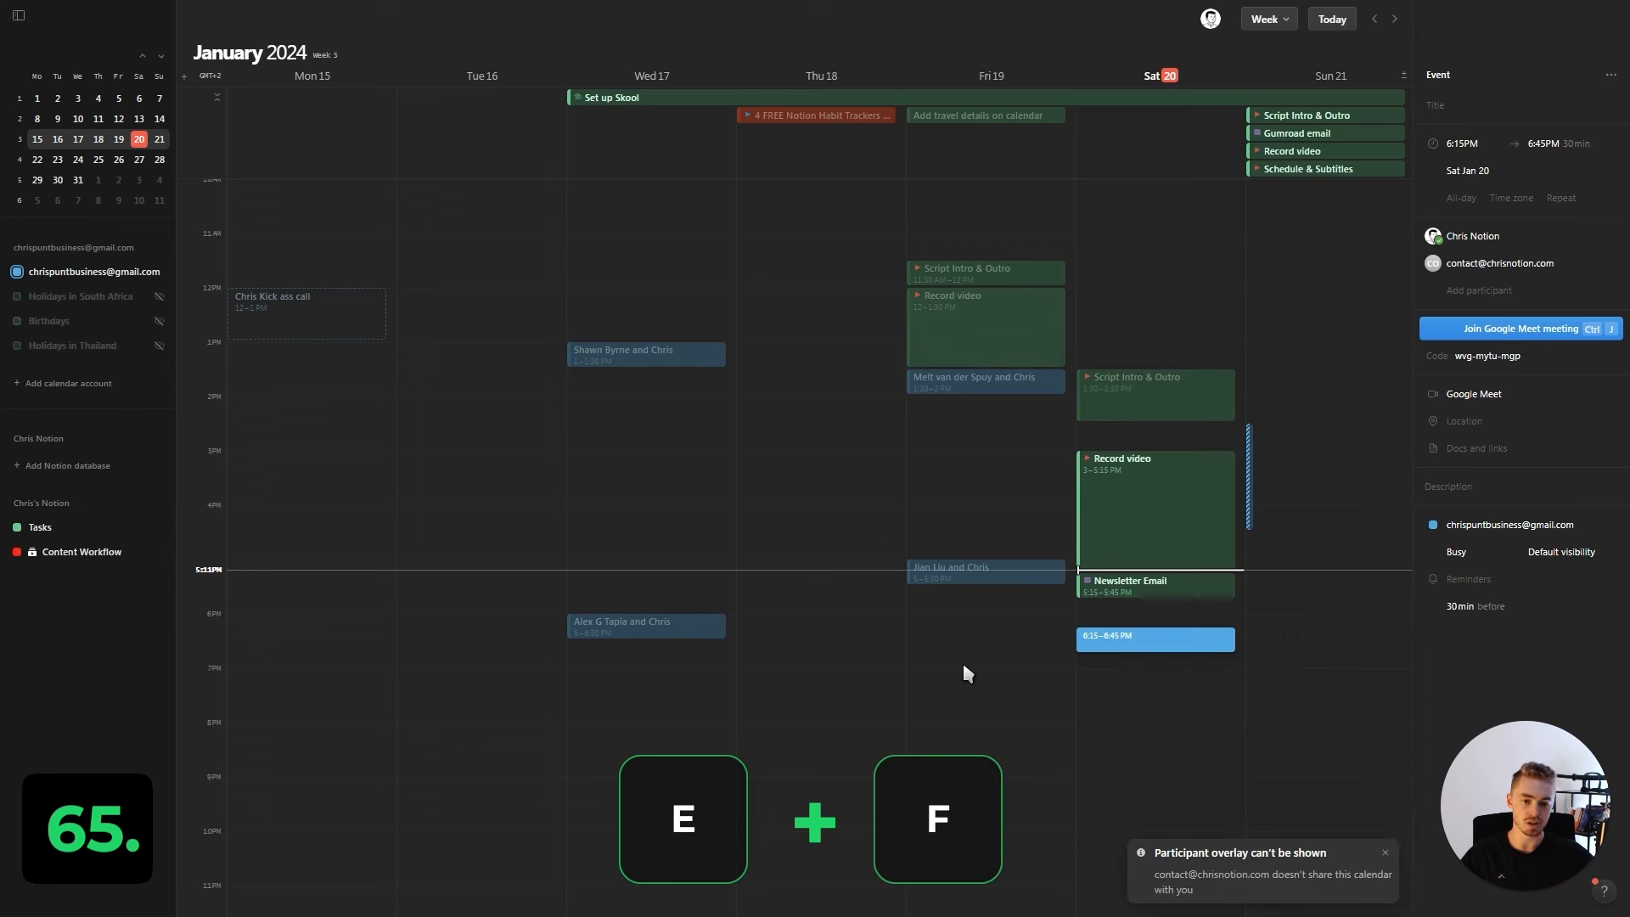
{"action": "key", "text": "Escape"}
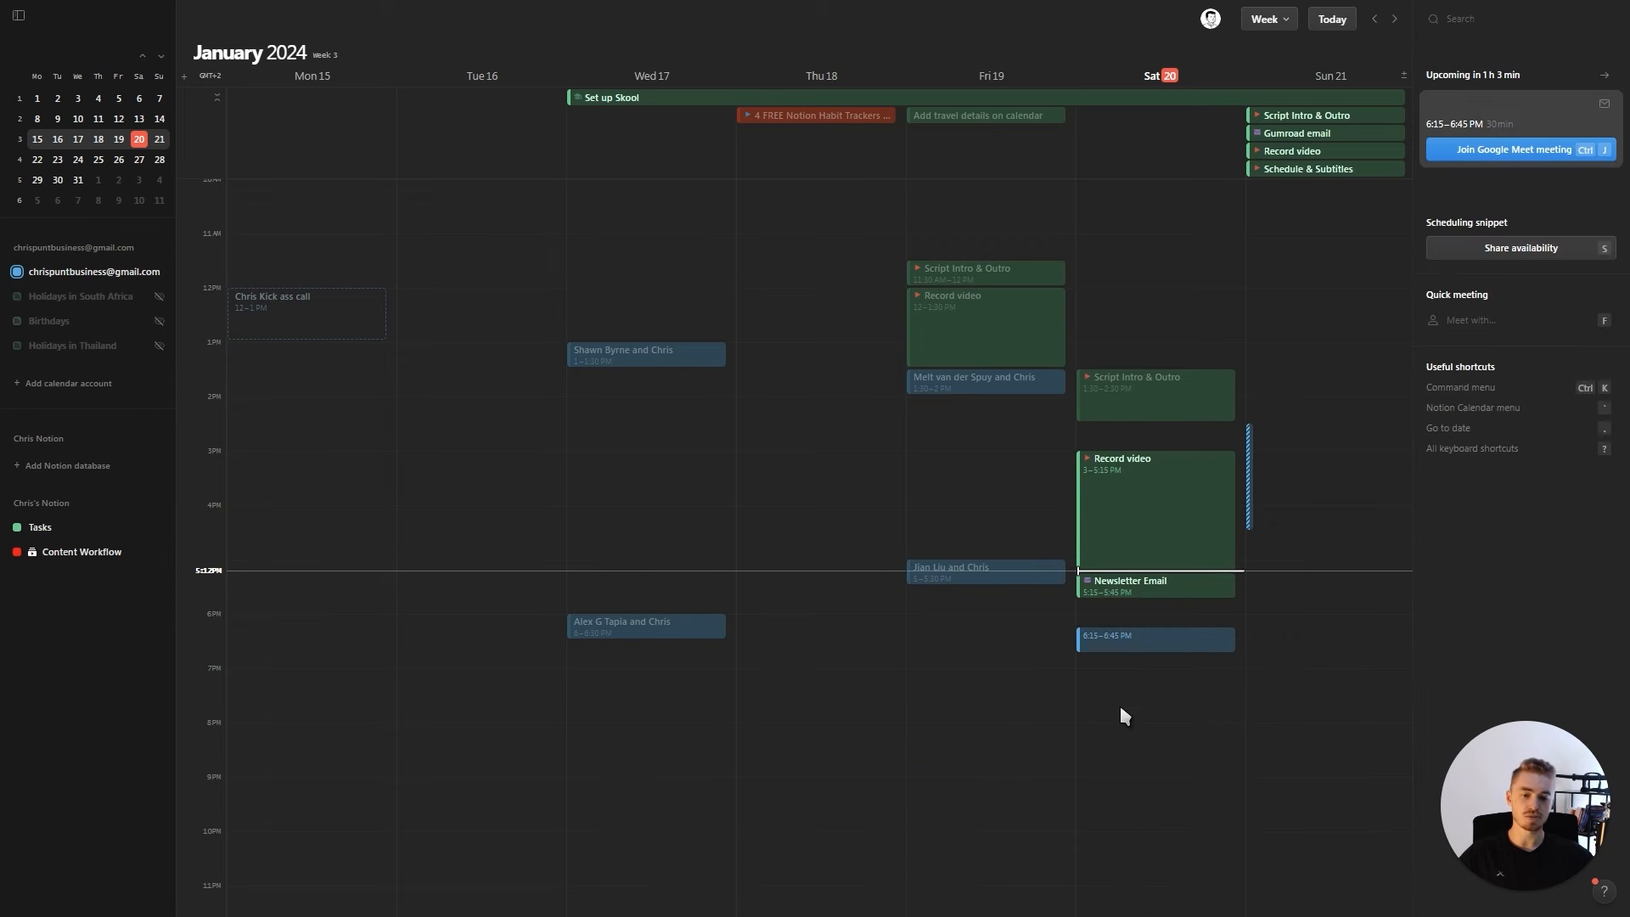
{"action": "mouse_move", "coordinate": [974, 630]}
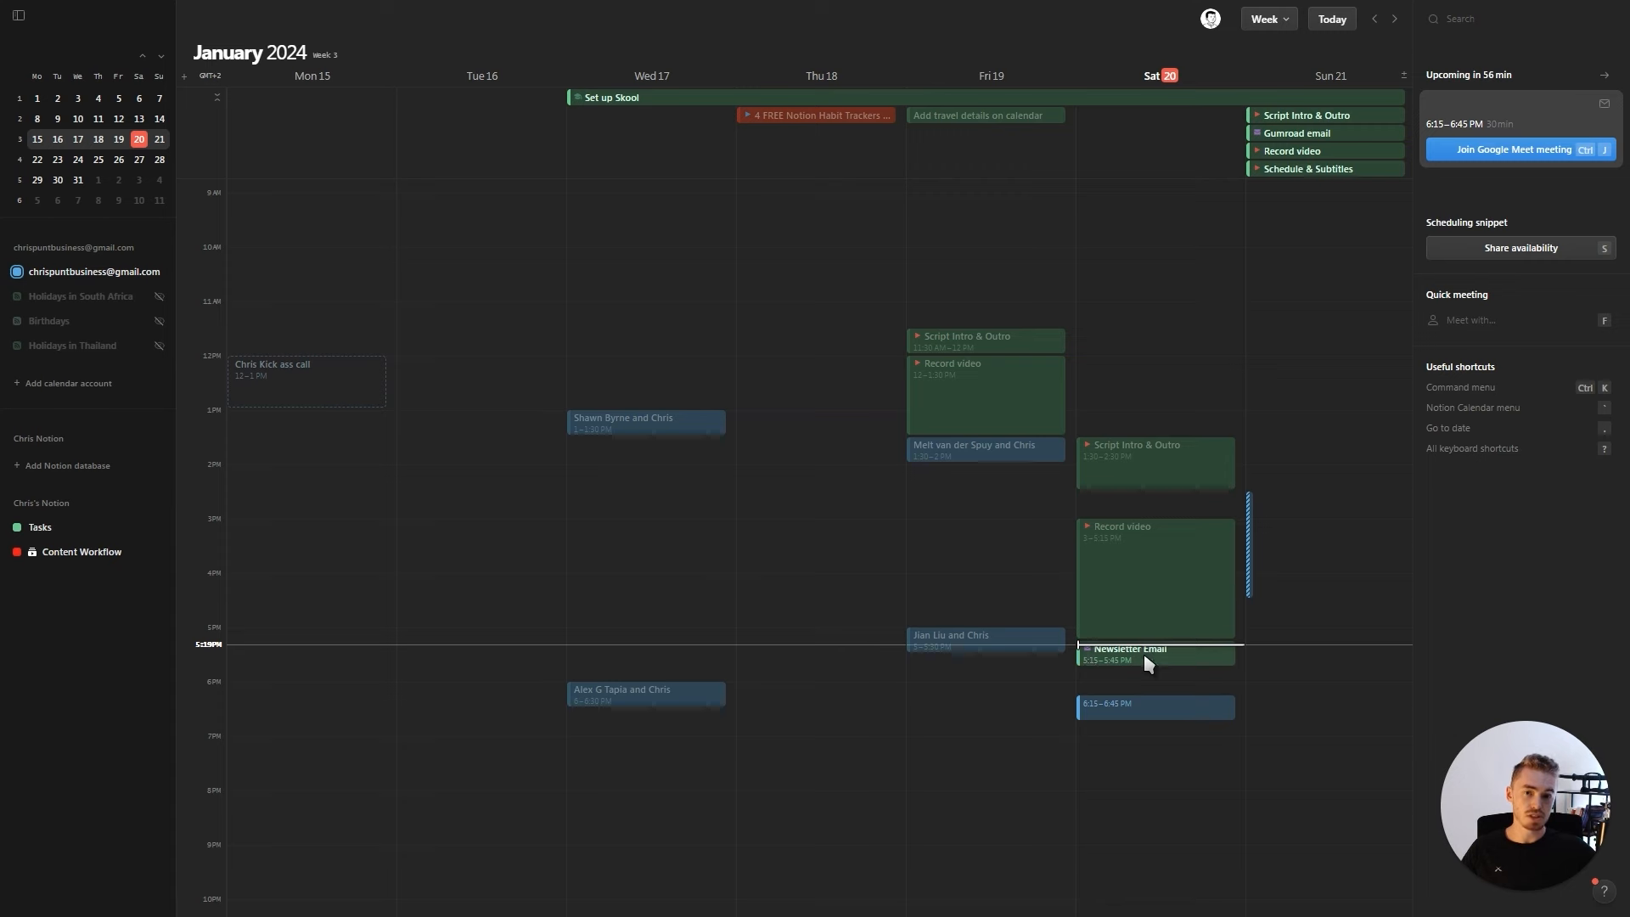
{"action": "mouse_move", "coordinate": [1162, 708]}
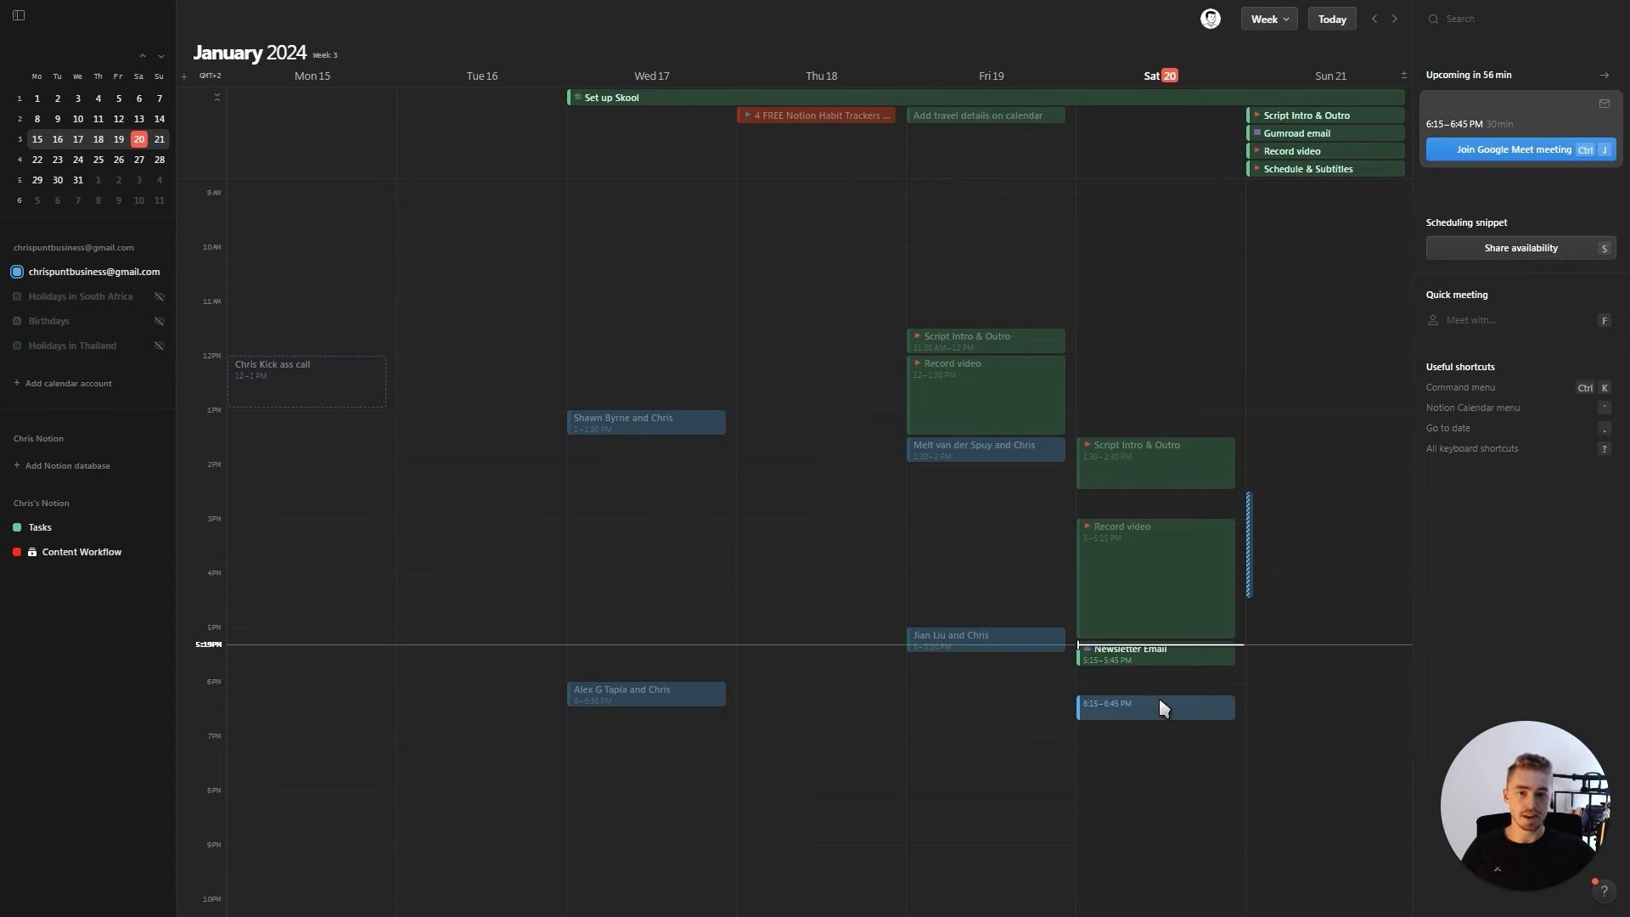
Step: Delete the 6:15–6:45 PM Saturday meeting and send a cancellation to its participant
{"action": "key", "text": "delete"}
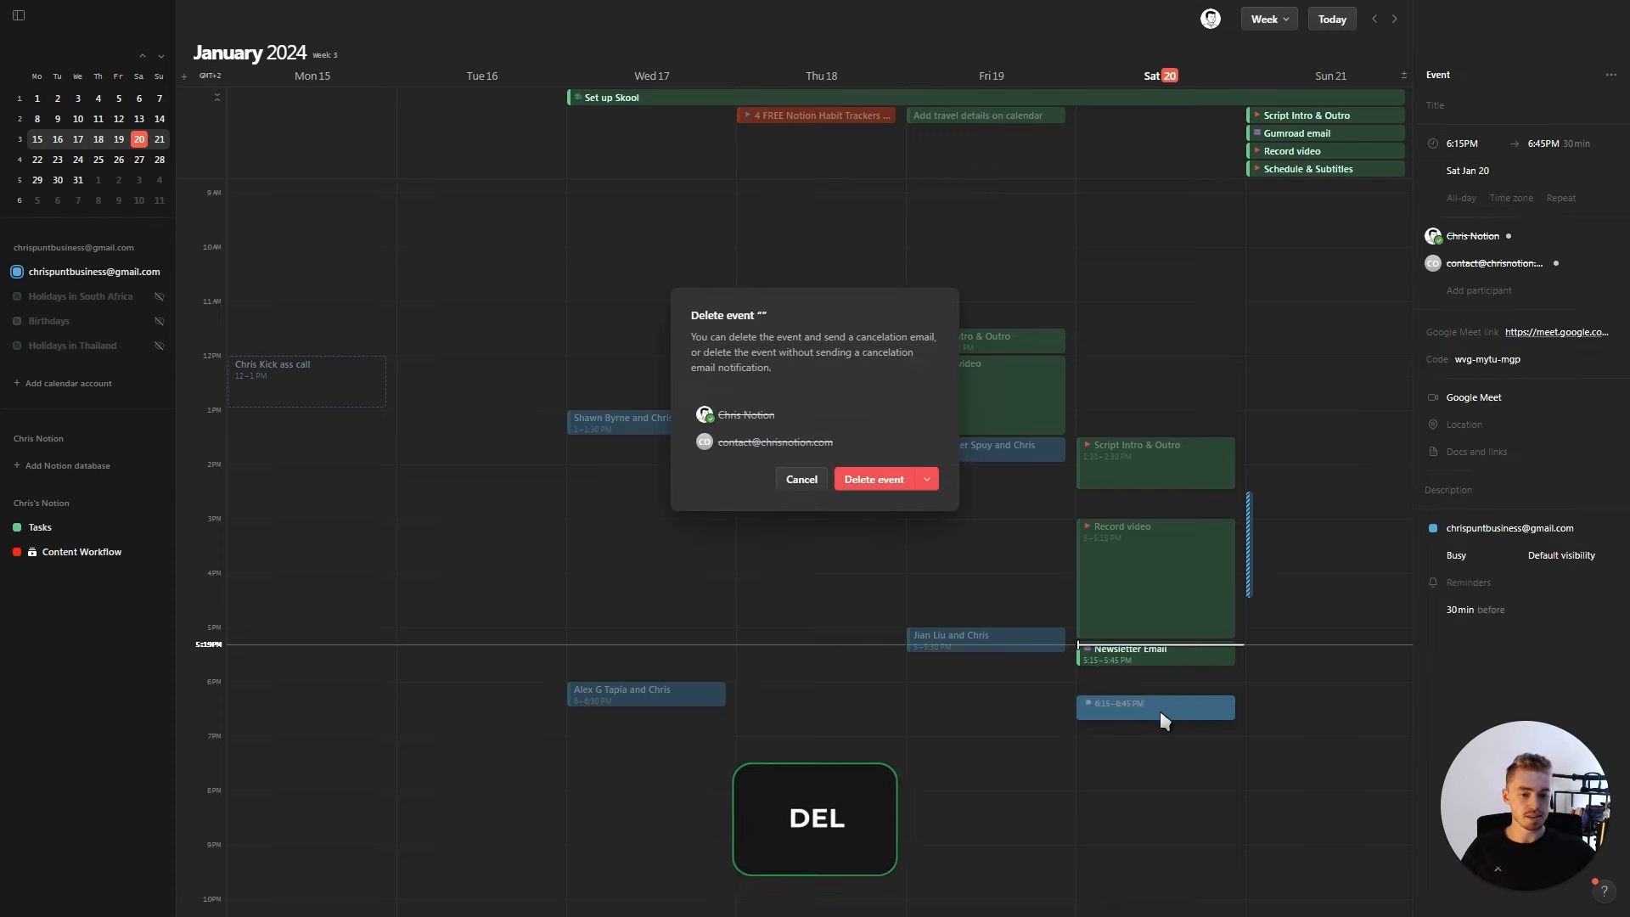
{"action": "left_click", "coordinate": [873, 478]}
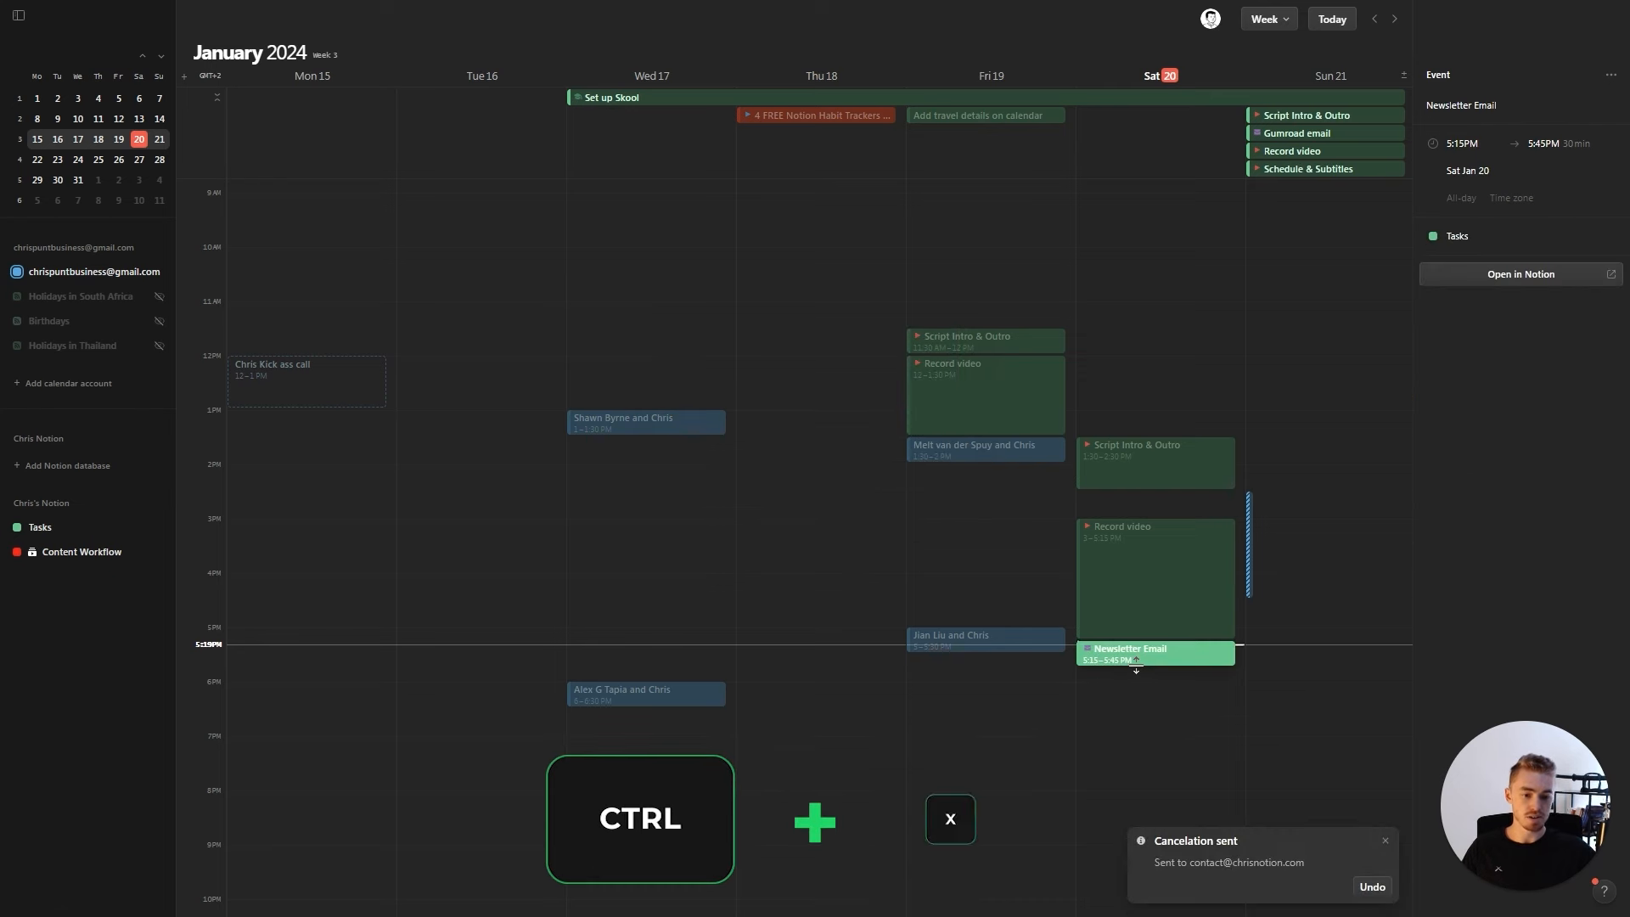
{"action": "key", "text": "ctrl+c"}
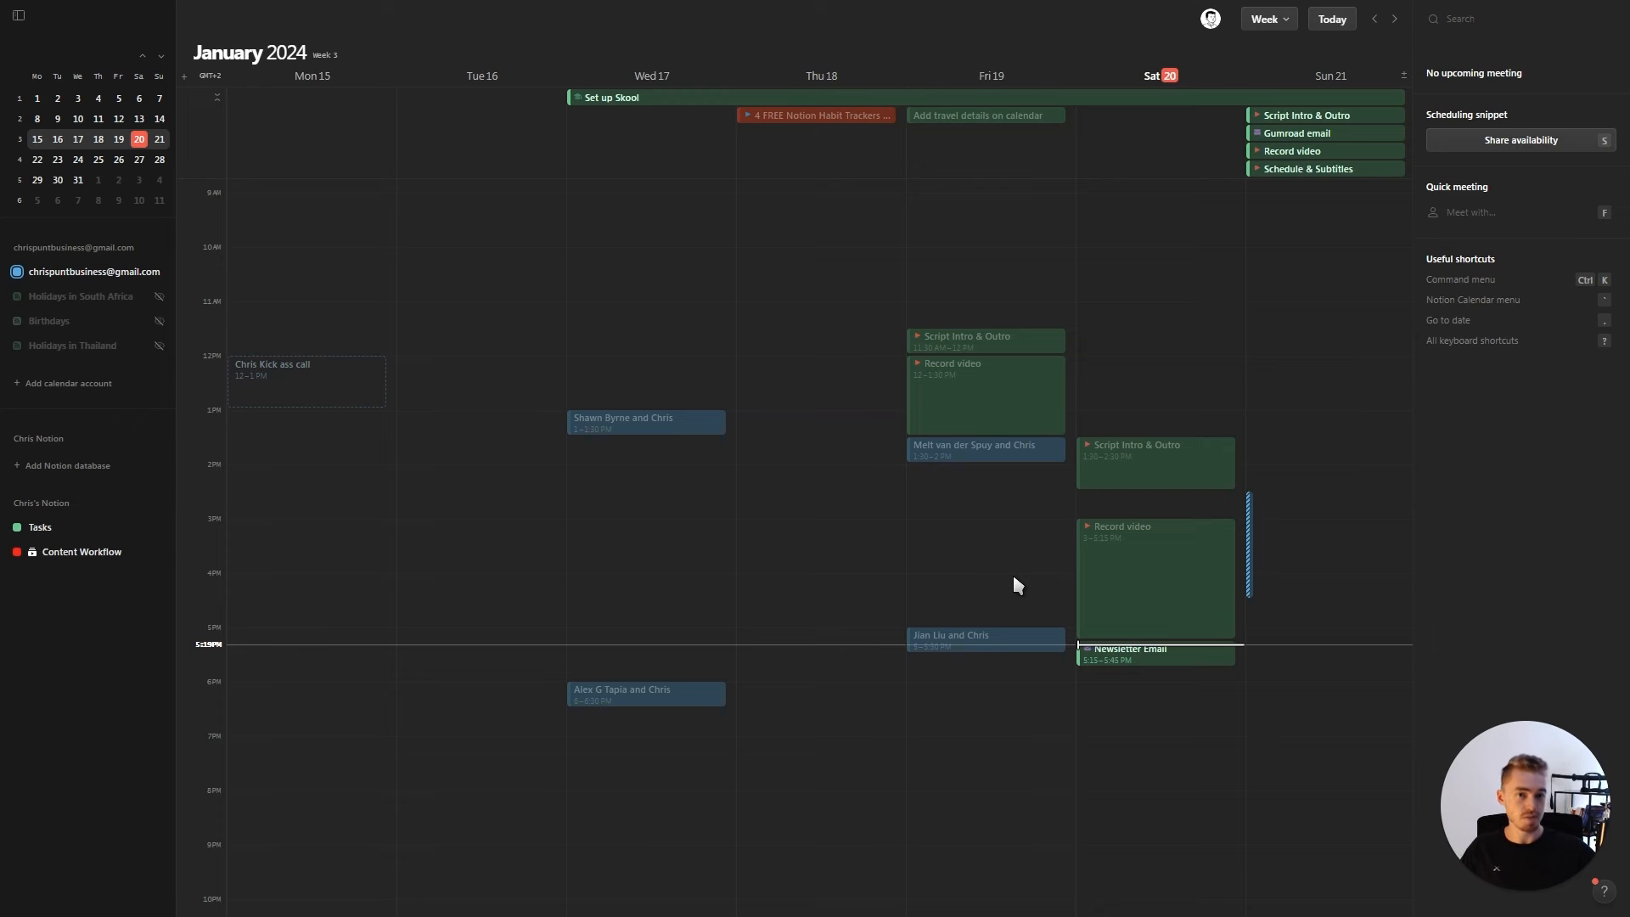
Step: Make Newsletter Email an all-day event on January 20 and switch to the January 2024 month view
{"action": "key", "text": "ctrl+k"}
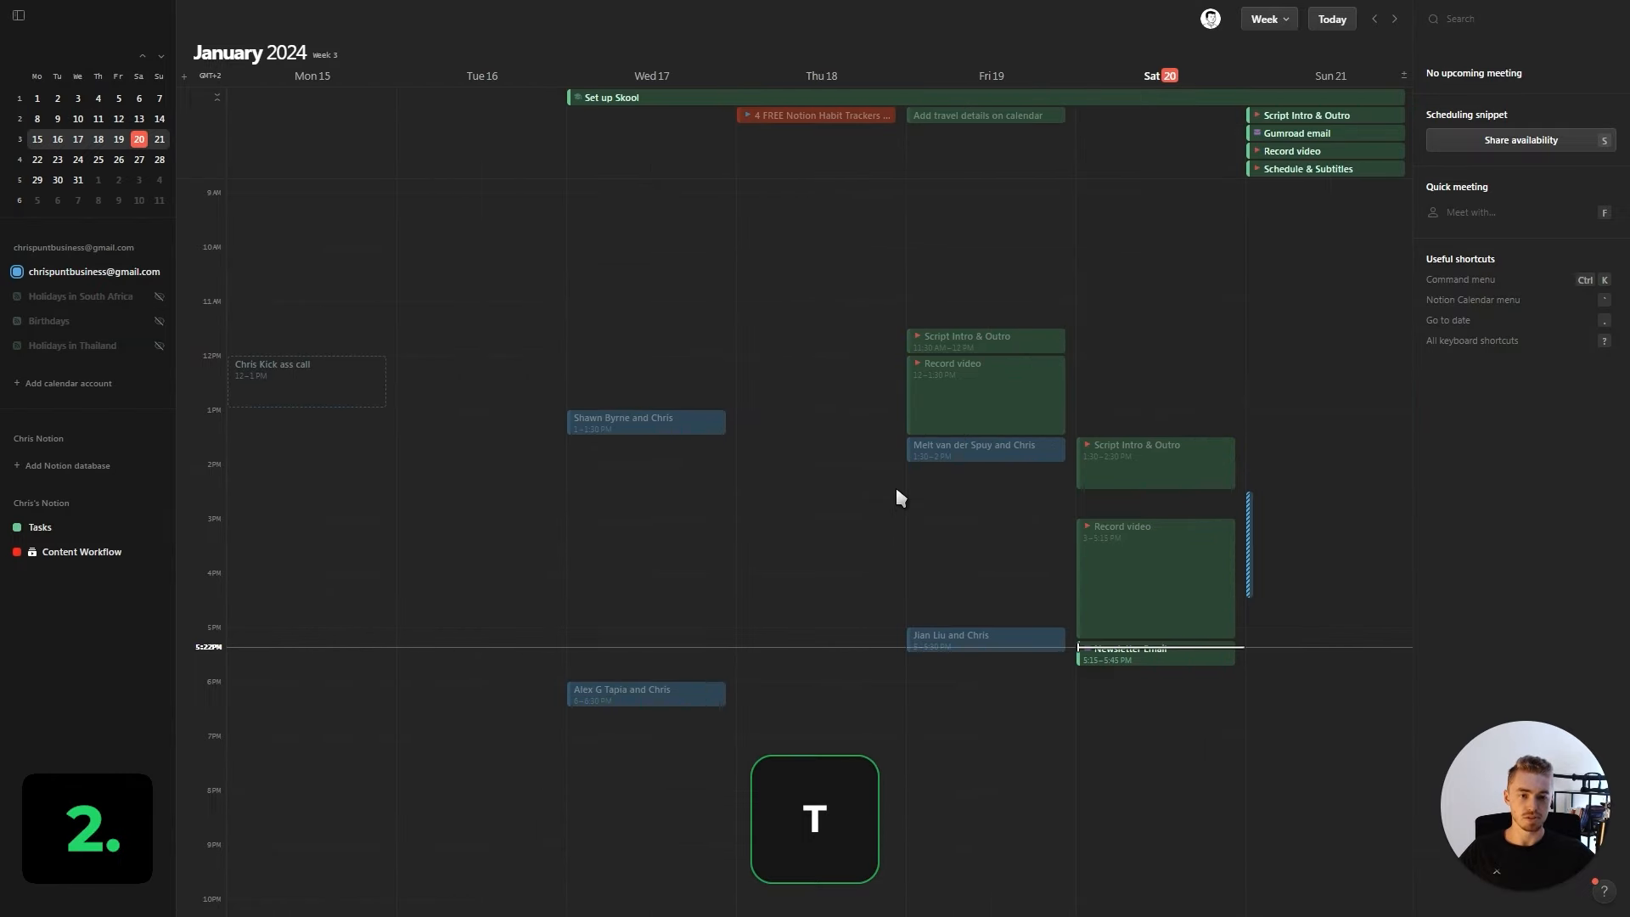
{"action": "left_click", "coordinate": [1132, 663]}
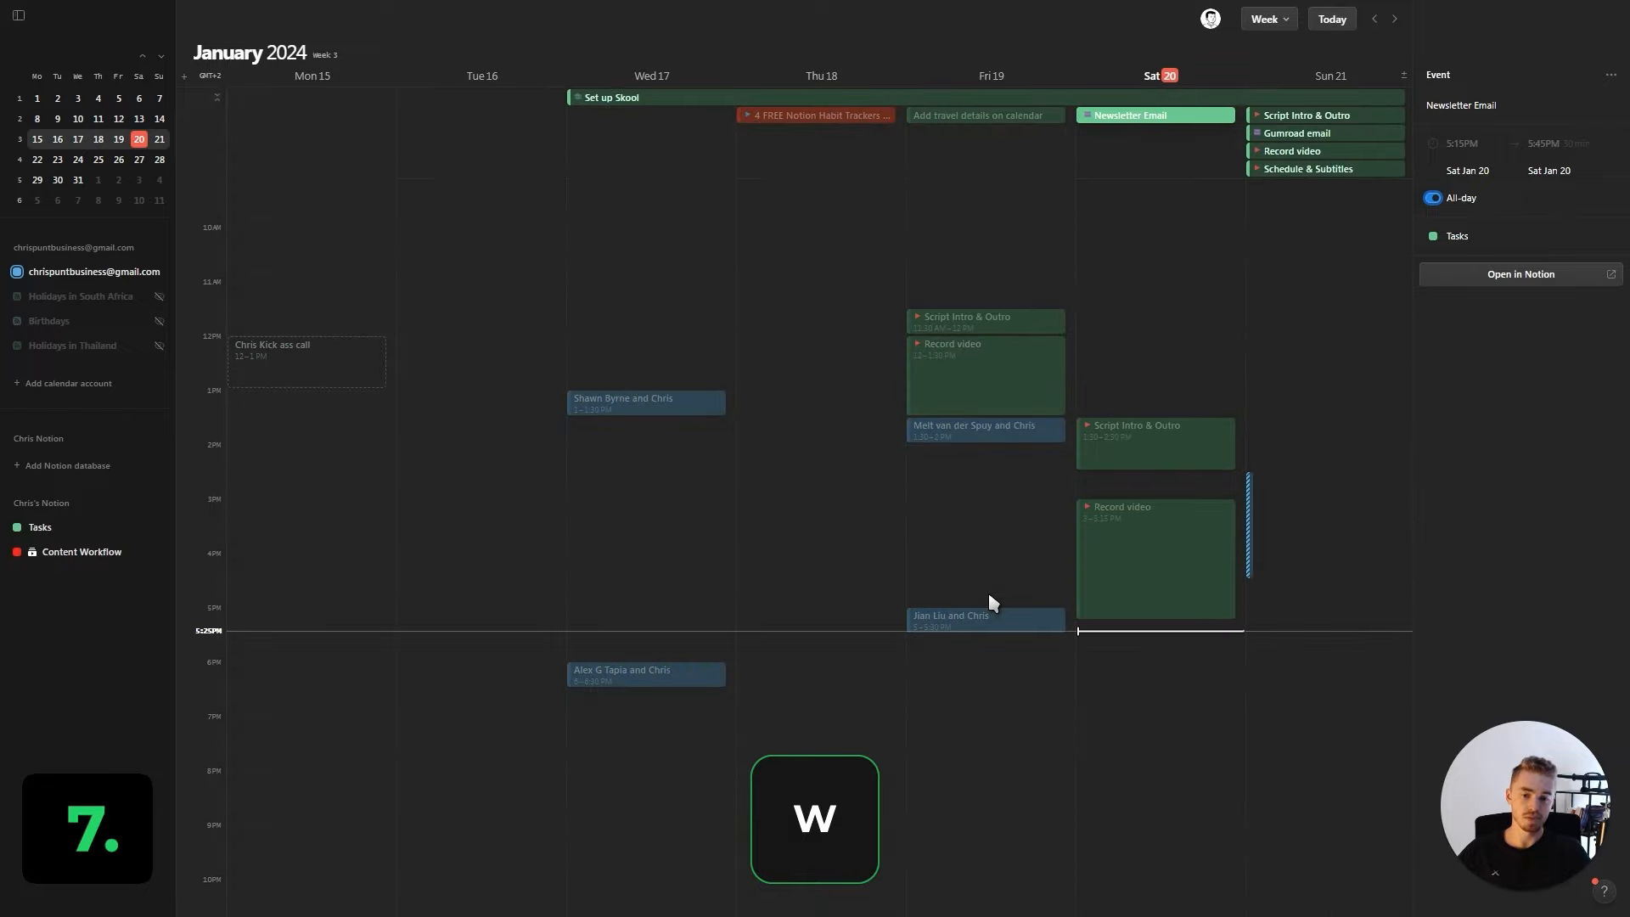
{"action": "left_click", "coordinate": [1267, 19]}
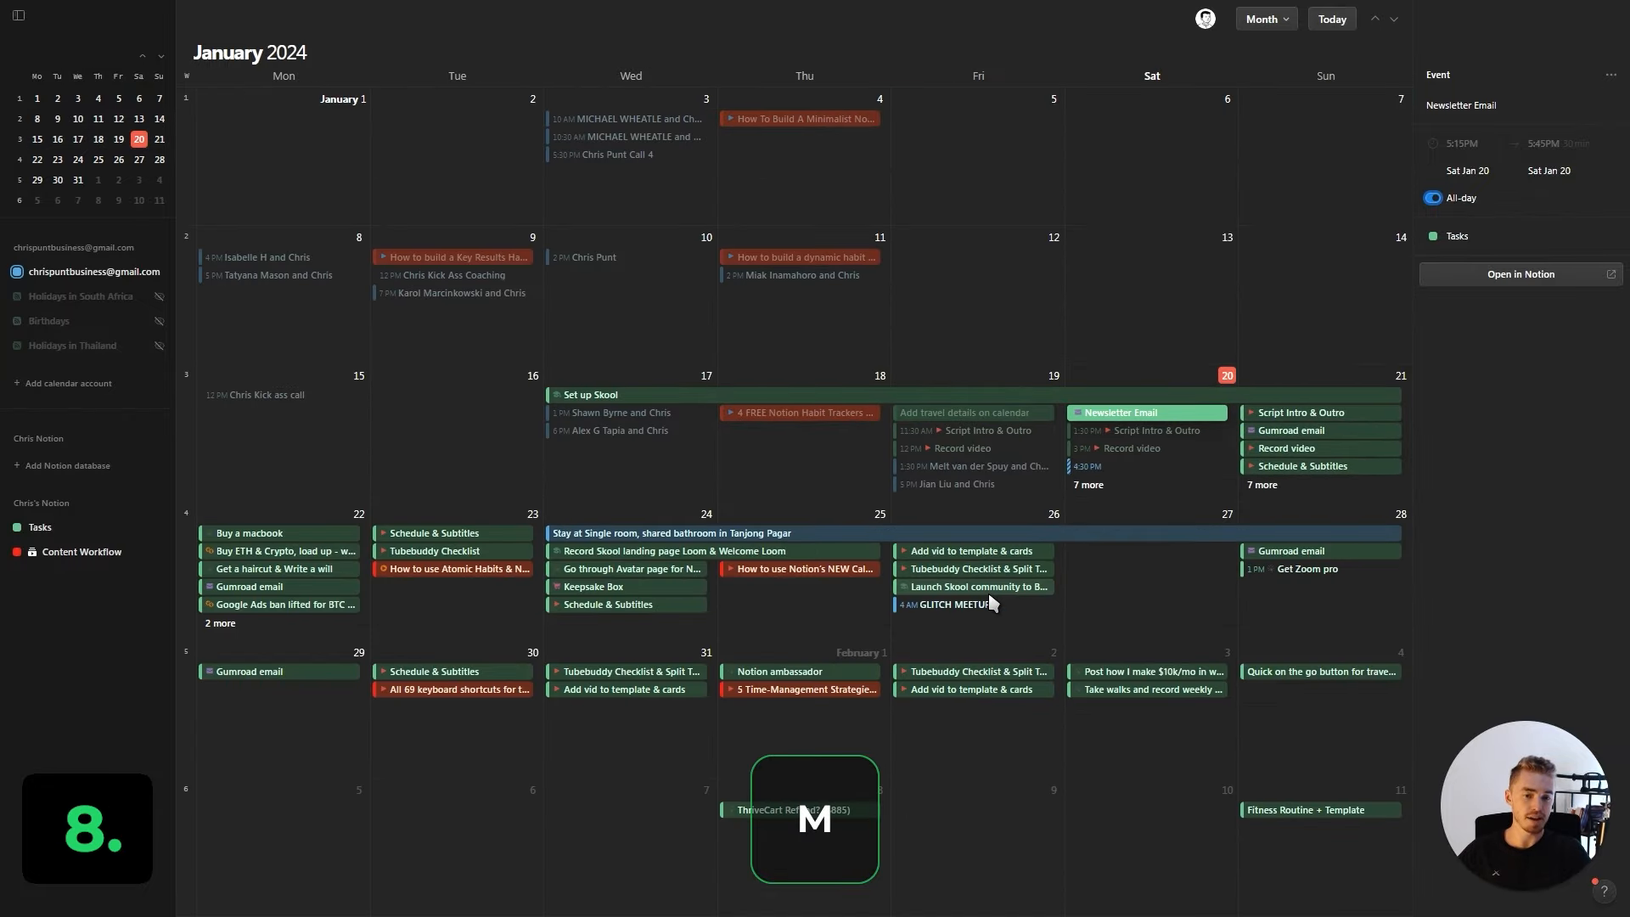